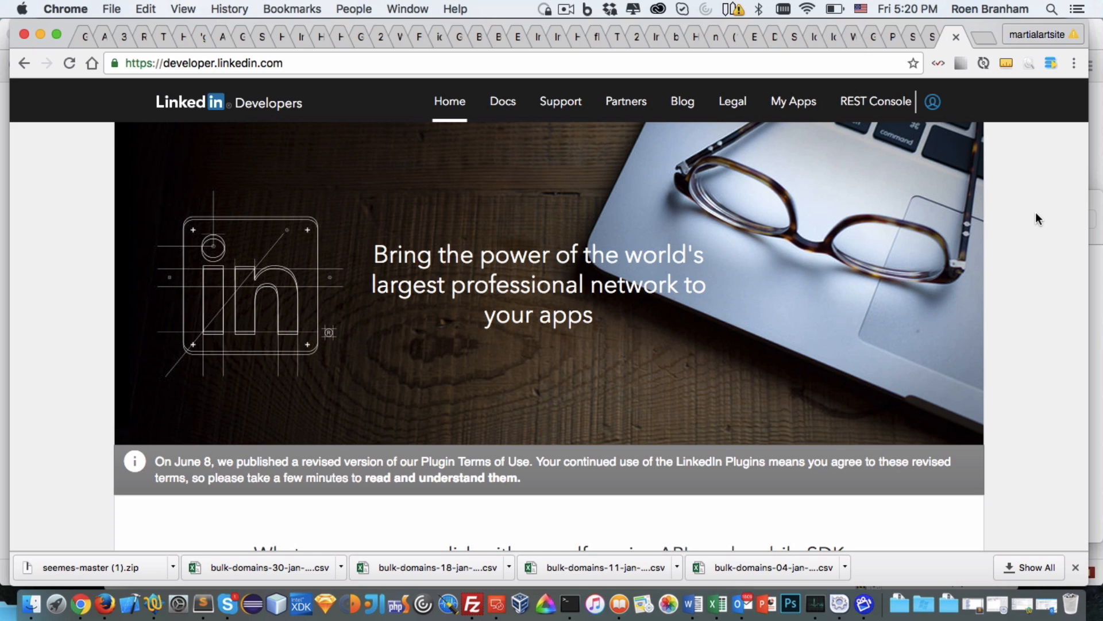
mouse_move(217, 127)
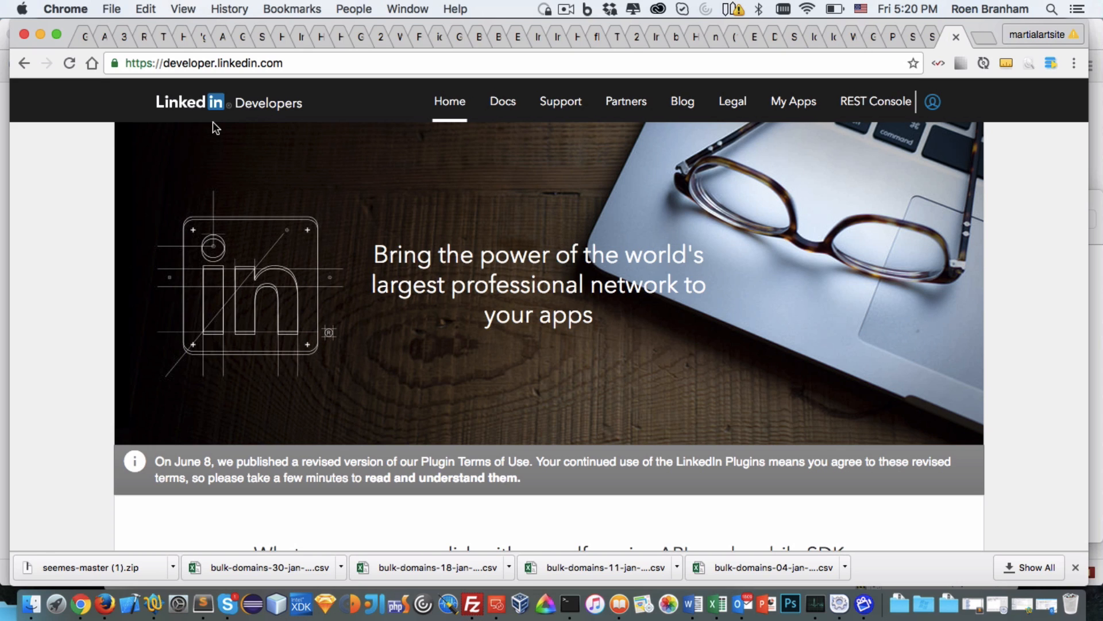
mouse_move(792, 134)
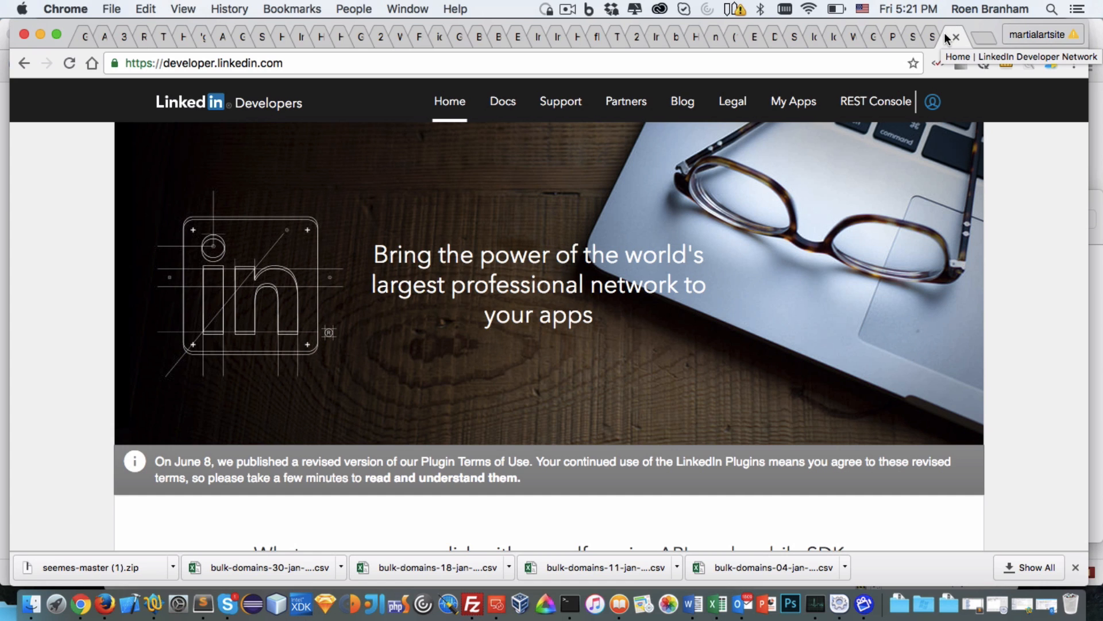
mouse_move(911, 38)
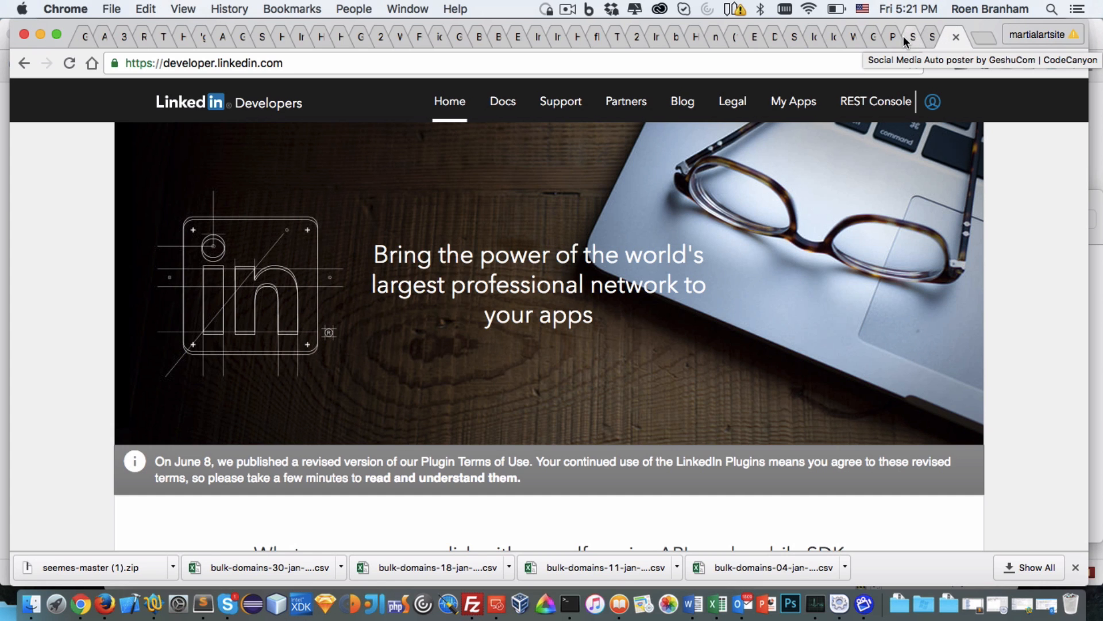
Step: Switch to the CodeCanyon Social Media Auto Poster product page
left_click(912, 36)
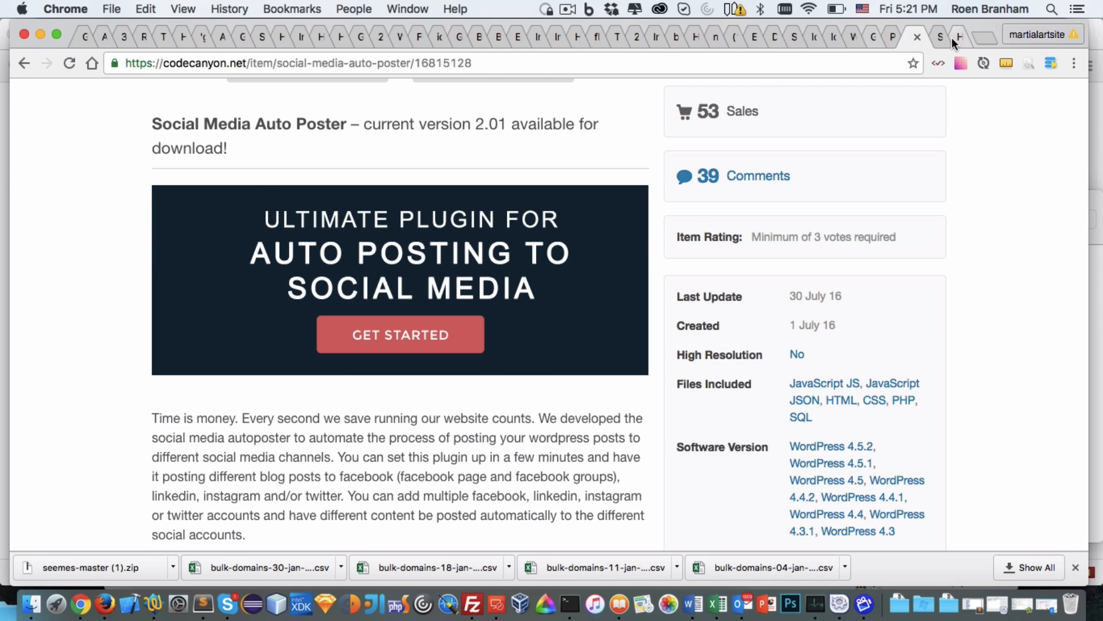
left_click(959, 36)
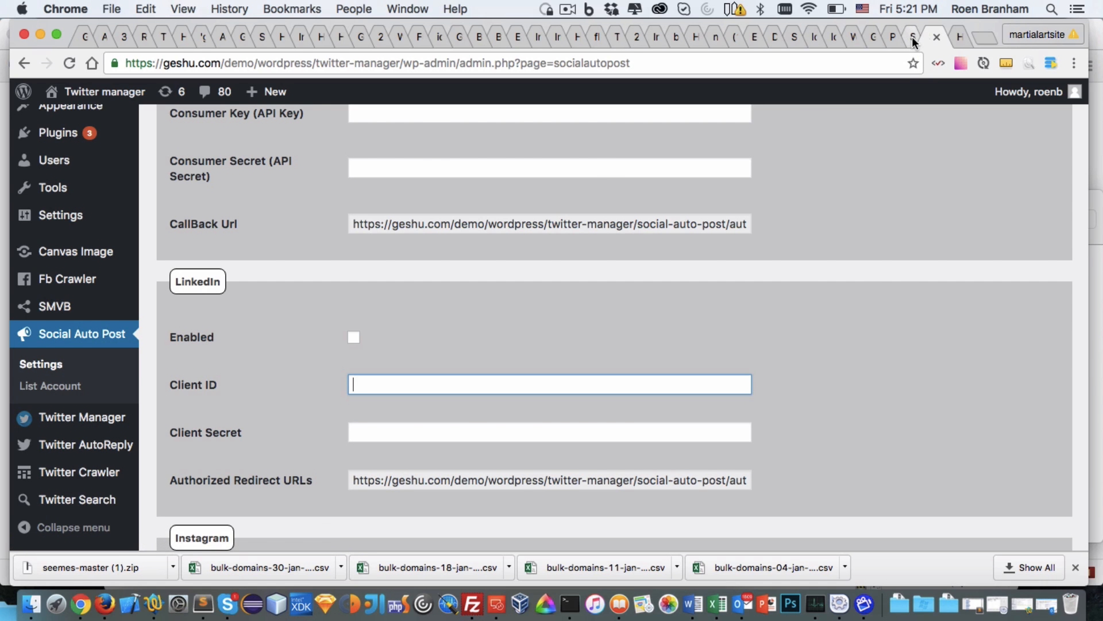
left_click(892, 37)
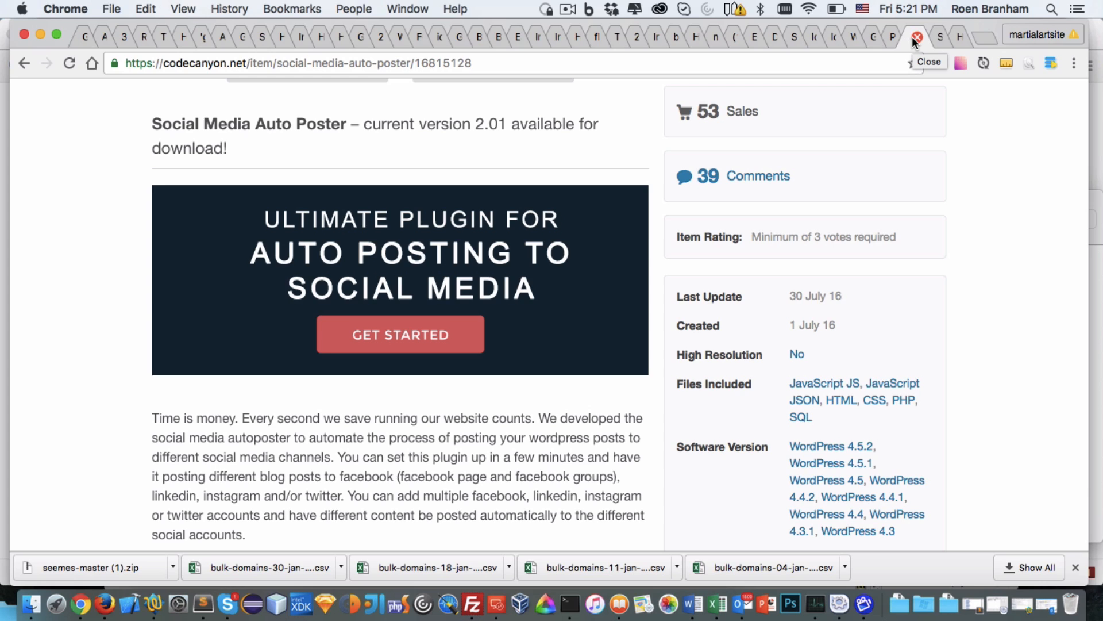
mouse_move(907, 58)
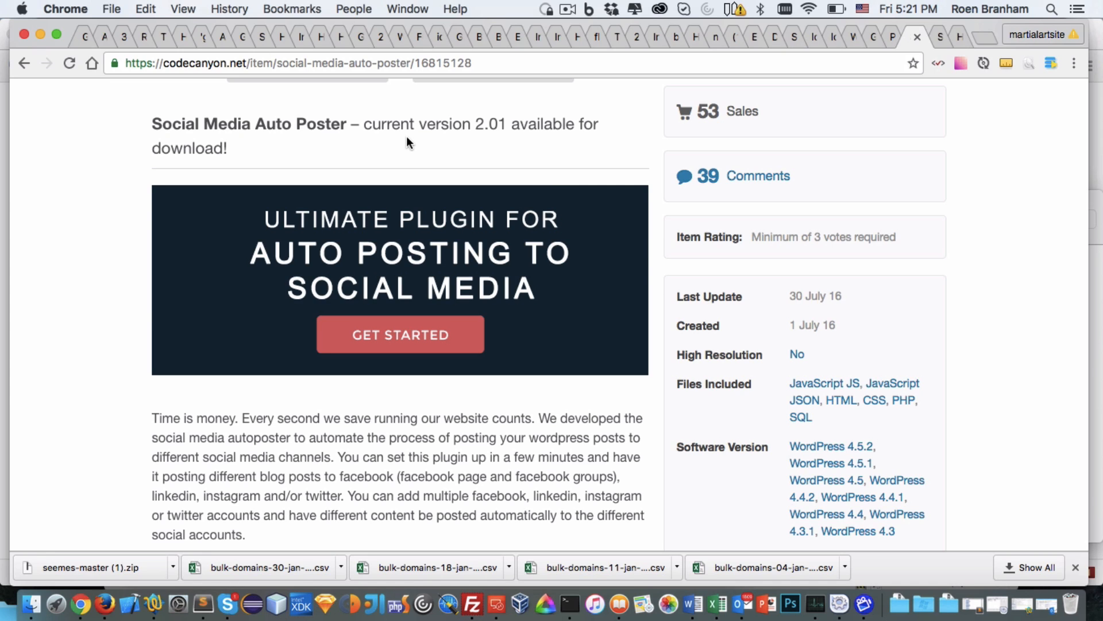
mouse_move(487, 131)
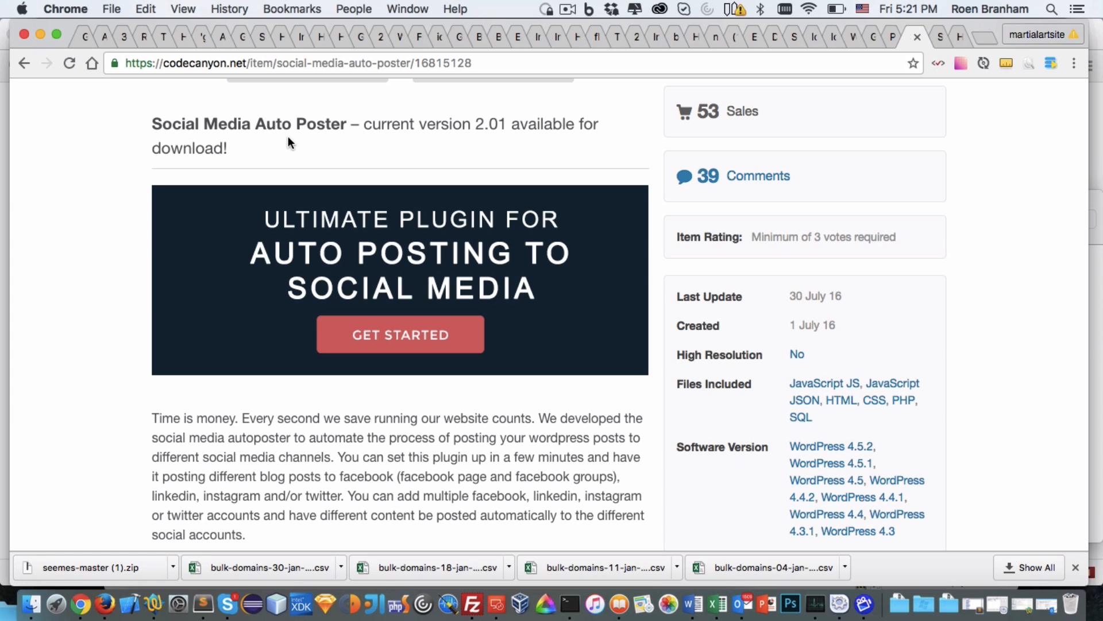
mouse_move(398, 151)
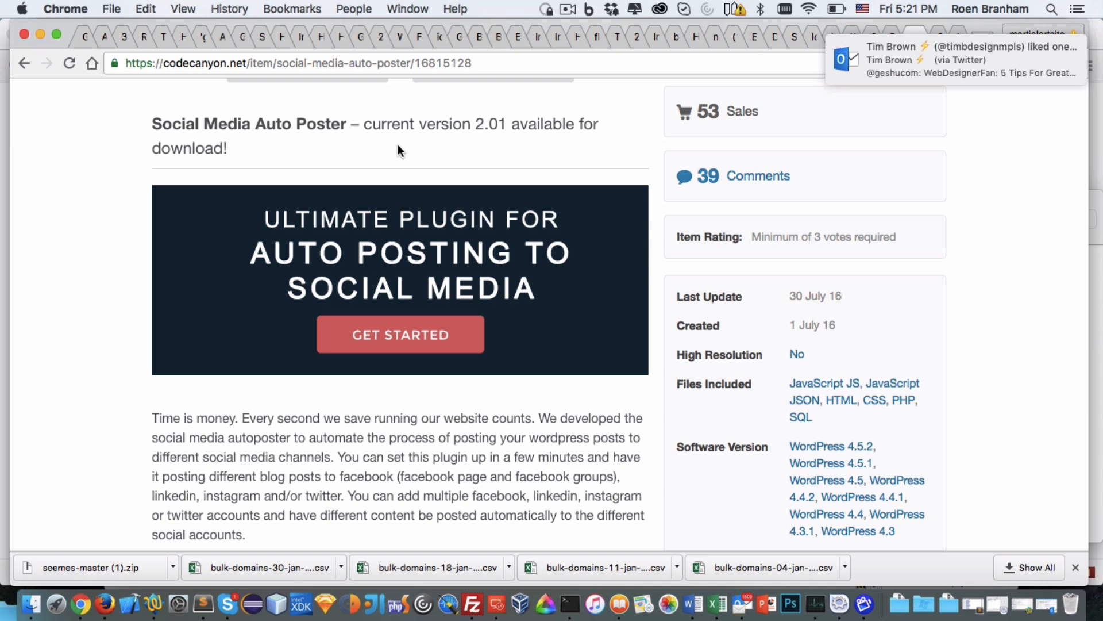
scroll("down", 3)
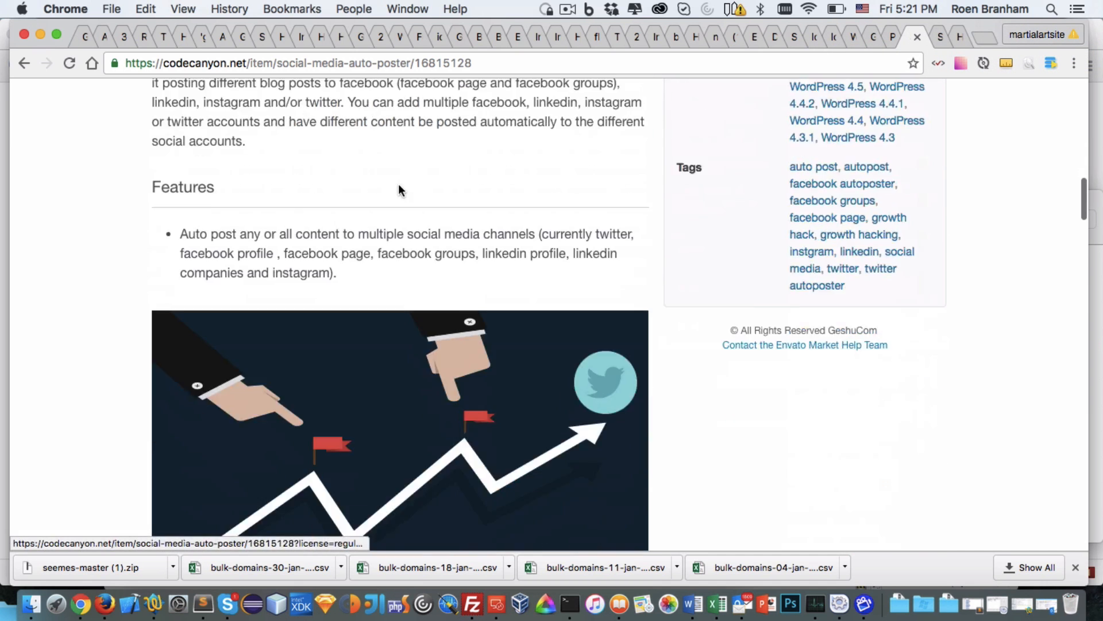
scroll("down", 3)
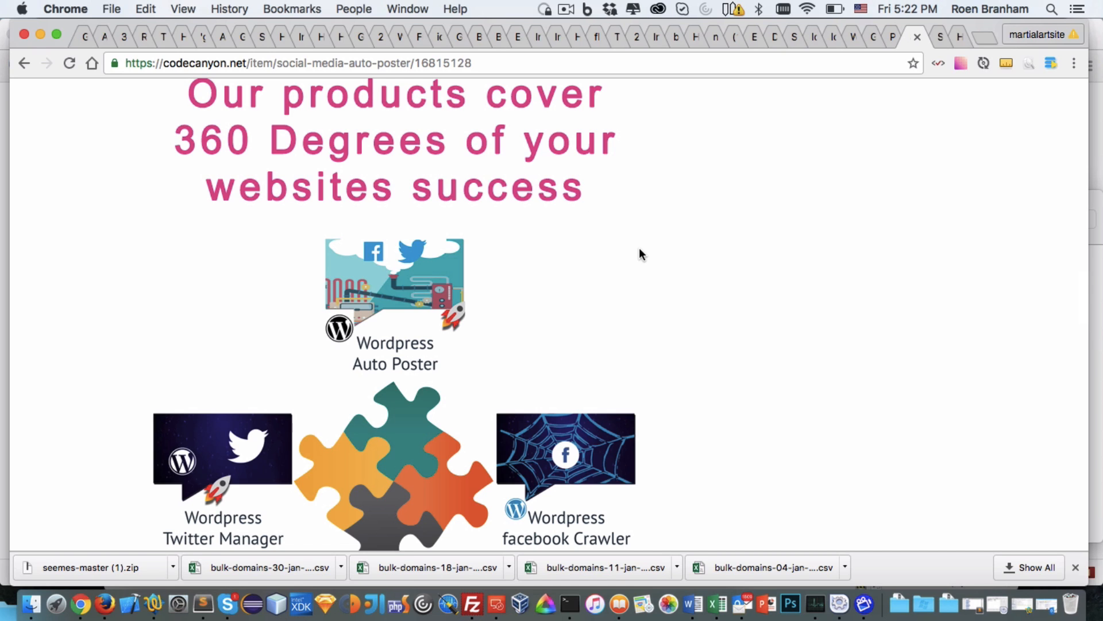
mouse_move(411, 284)
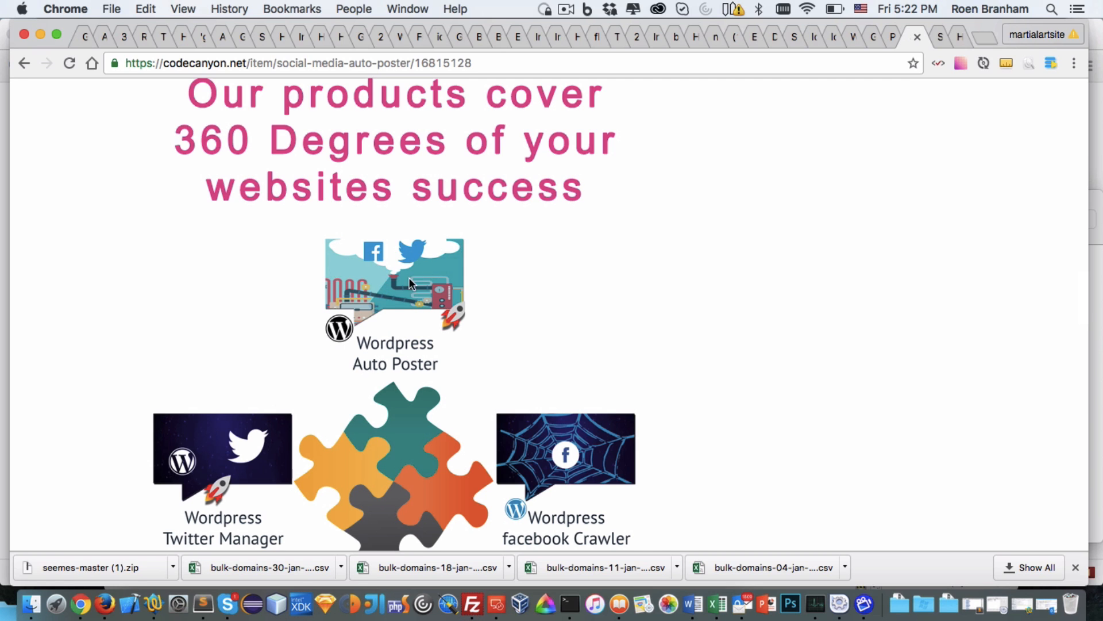
scroll("down", 3)
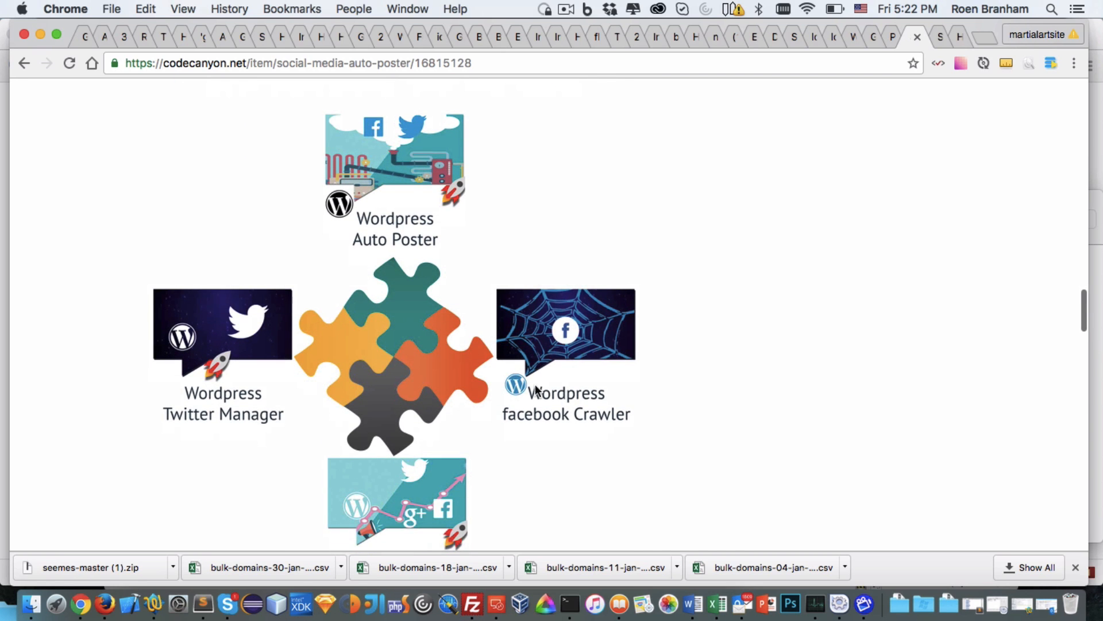
mouse_move(626, 404)
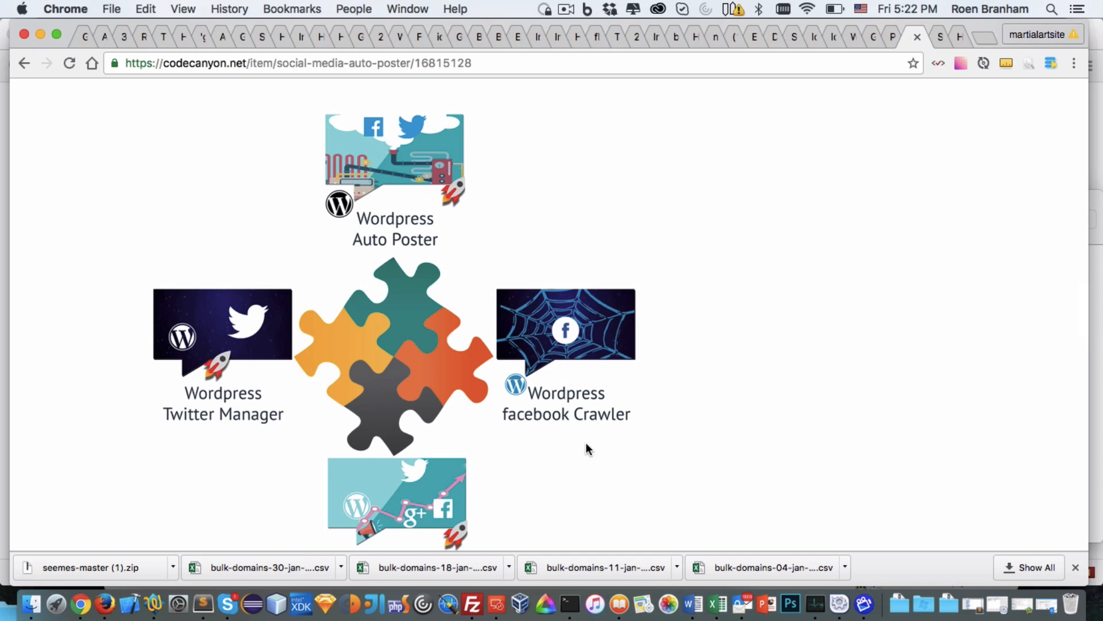
mouse_move(556, 337)
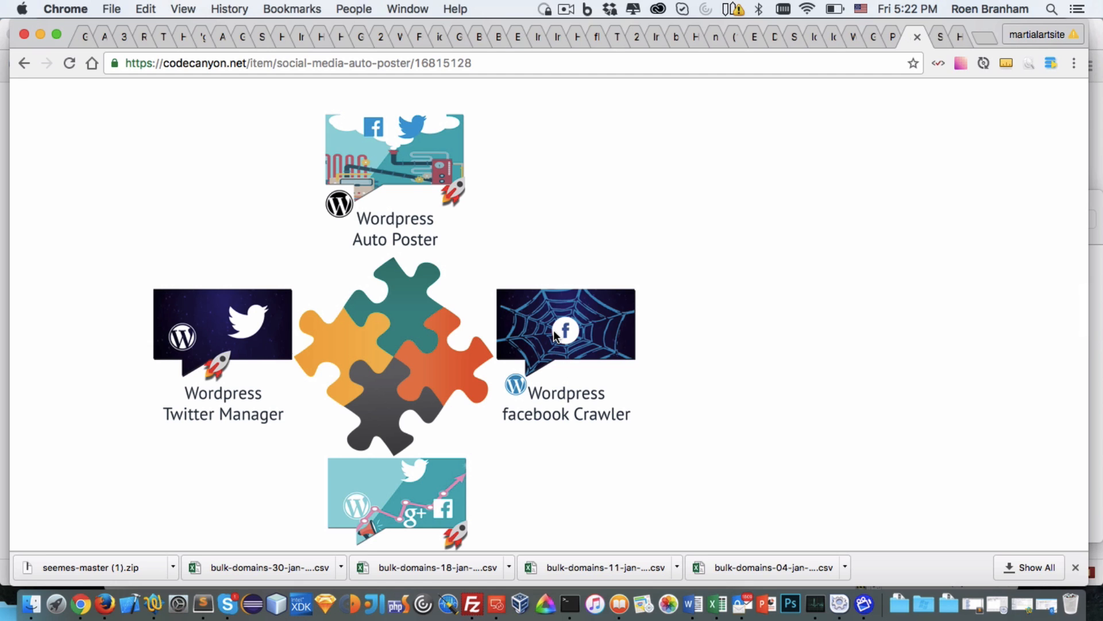
mouse_move(516, 320)
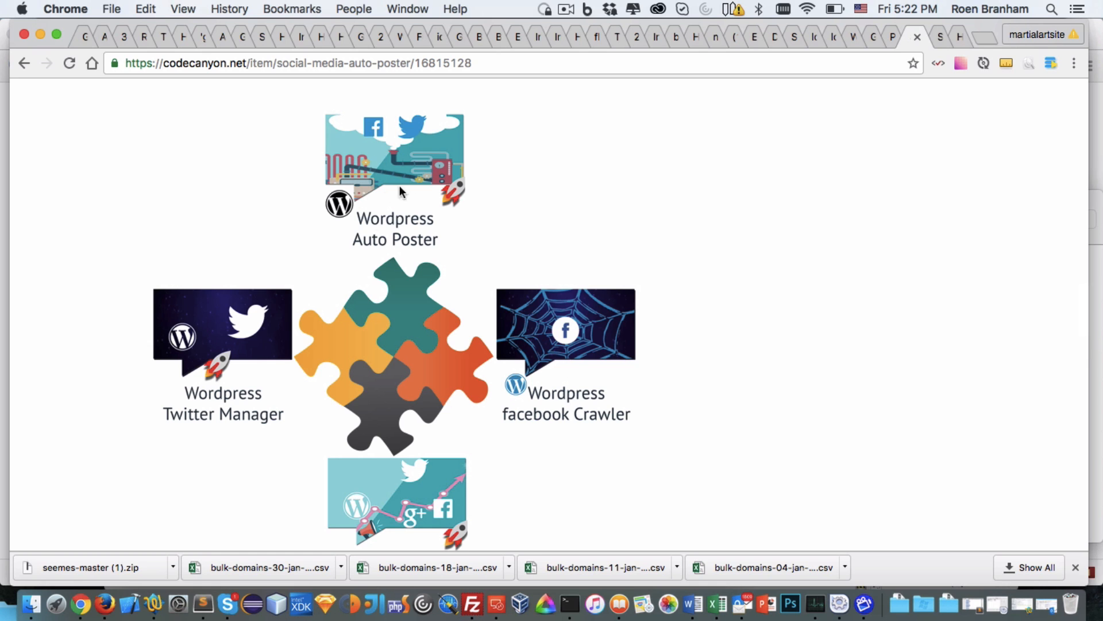
scroll("down", 3)
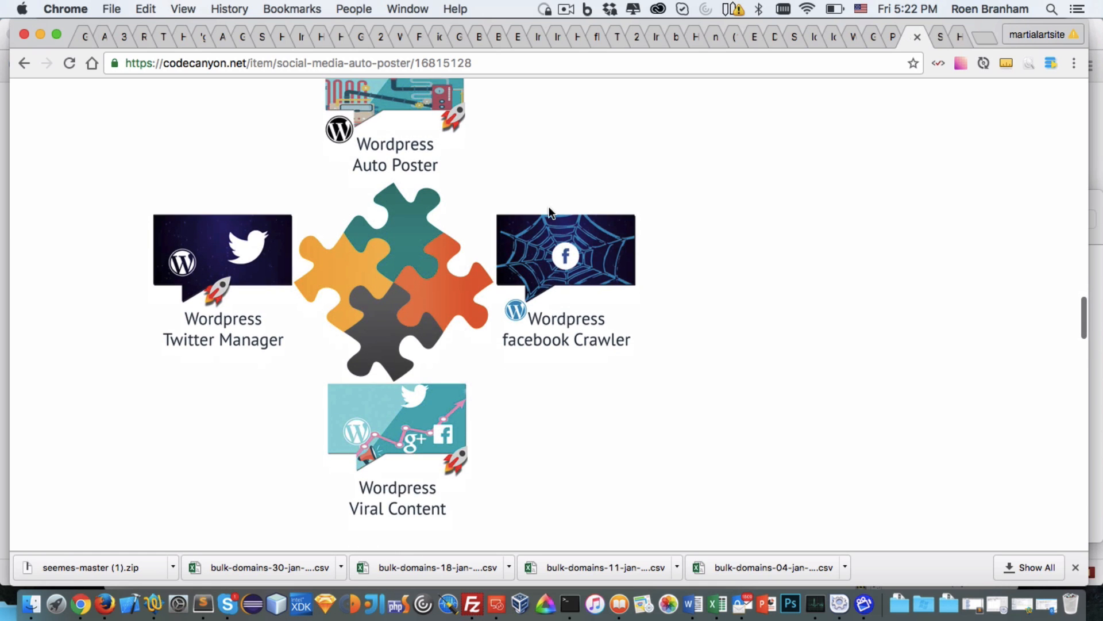
mouse_move(398, 496)
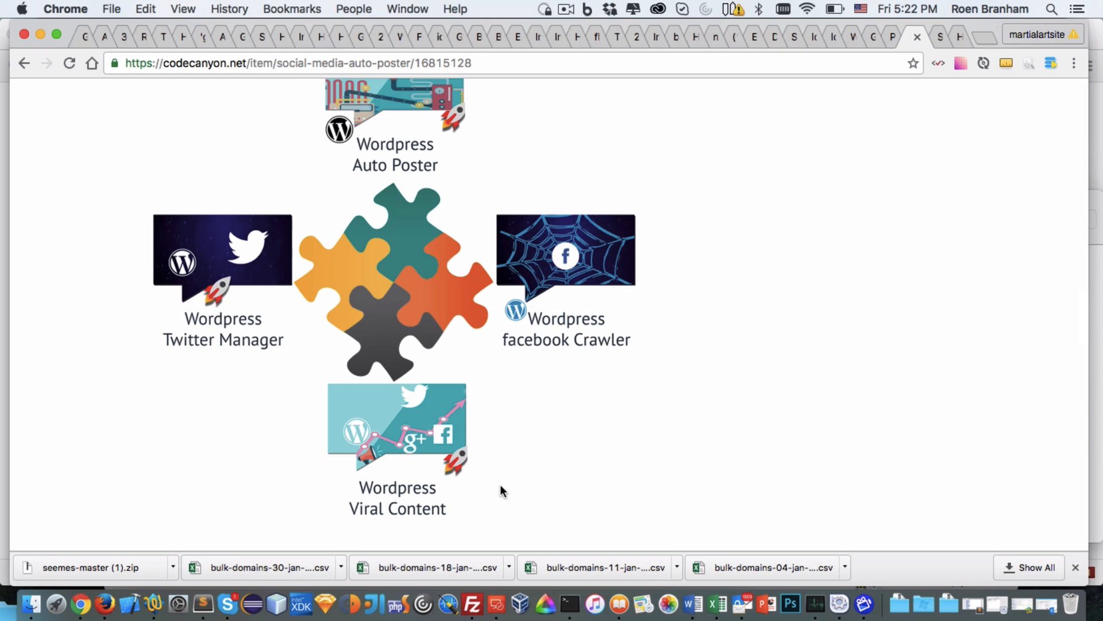
mouse_move(451, 494)
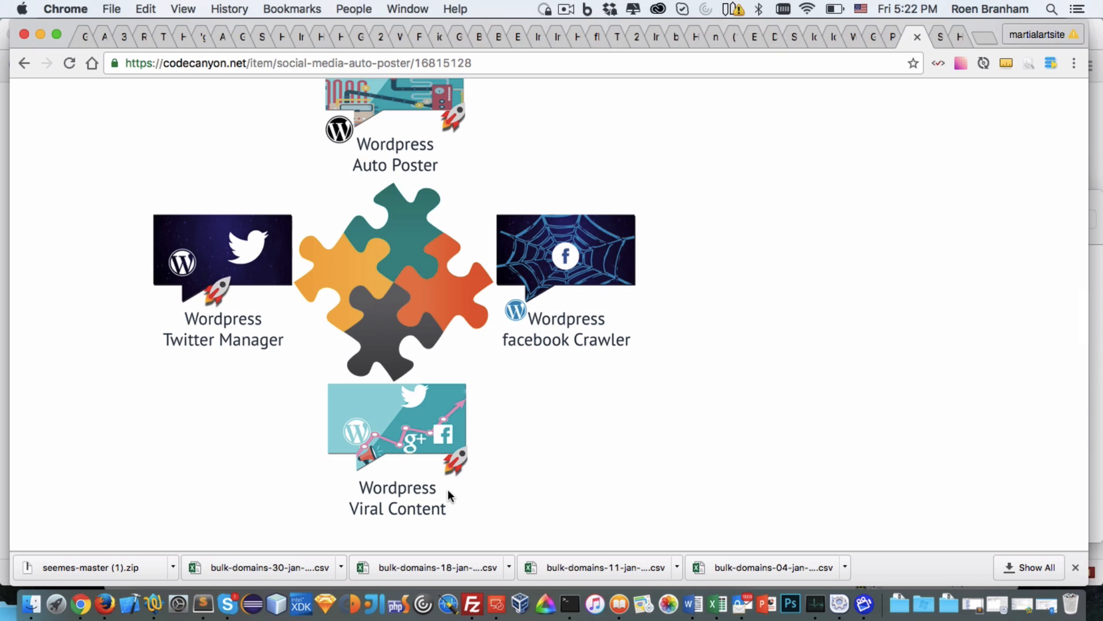
mouse_move(424, 456)
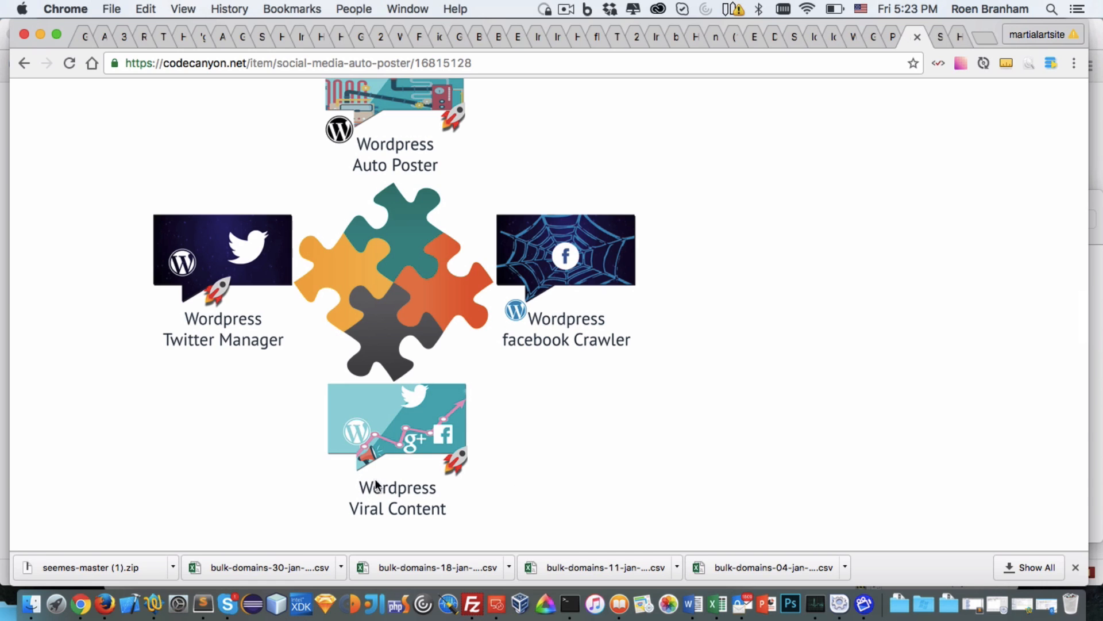
mouse_move(396, 481)
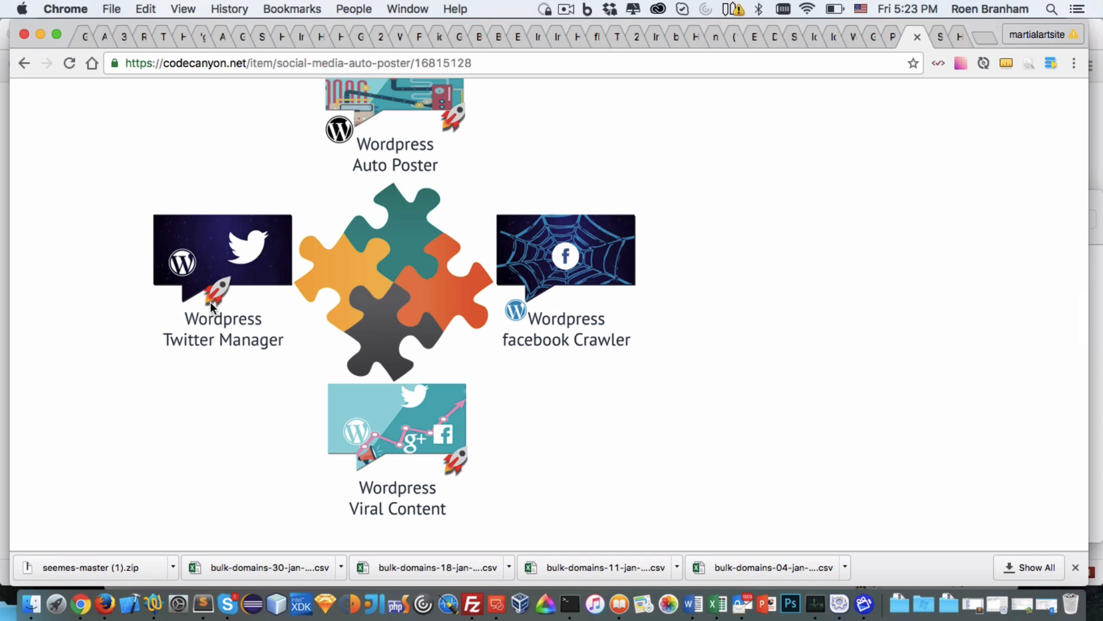
mouse_move(235, 303)
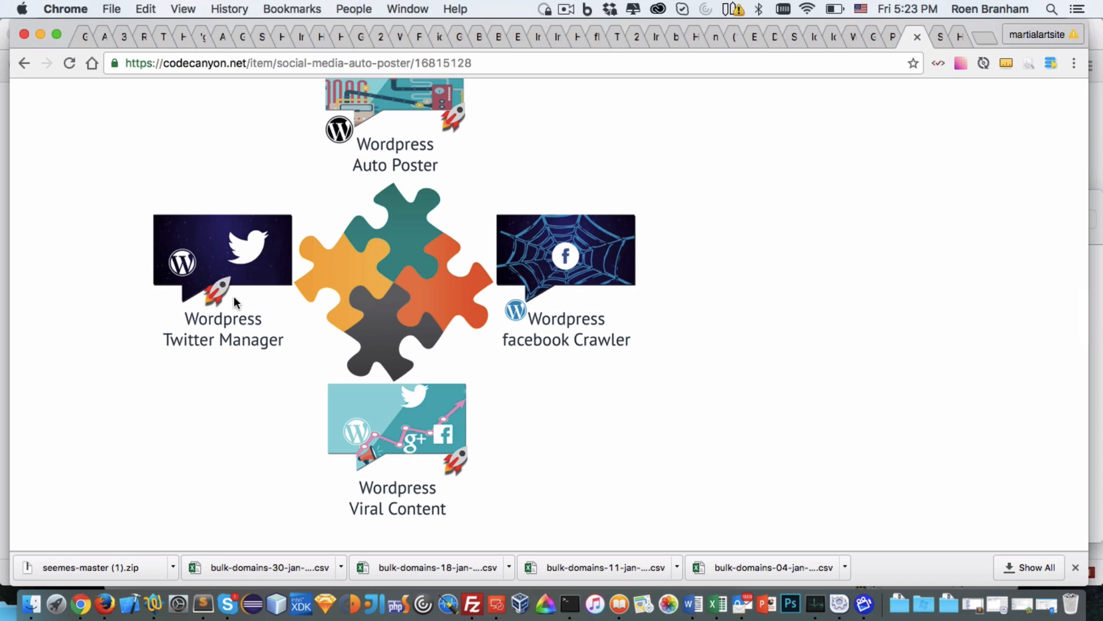
mouse_move(280, 340)
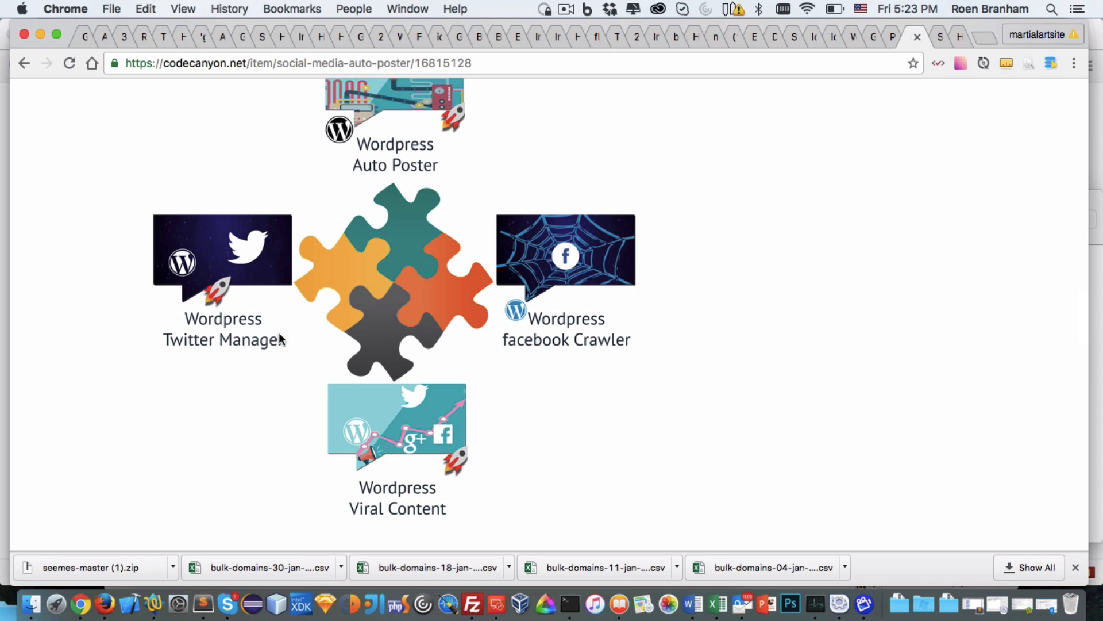
mouse_move(560, 158)
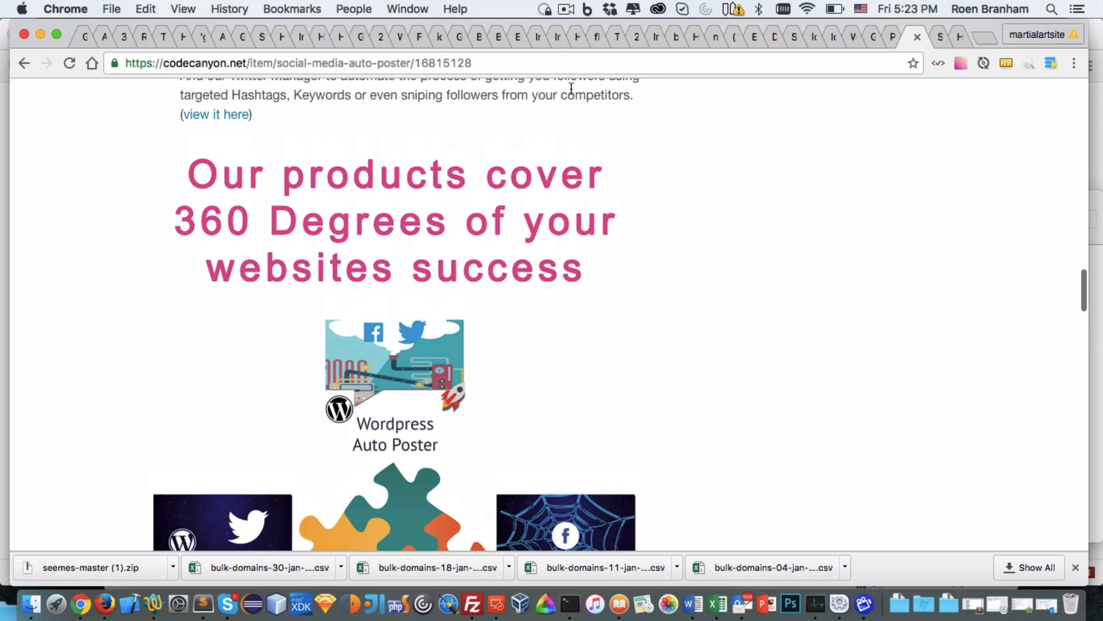
Step: Go to My Apps and start Create Application to get a blank new-application form
scroll("up", 3)
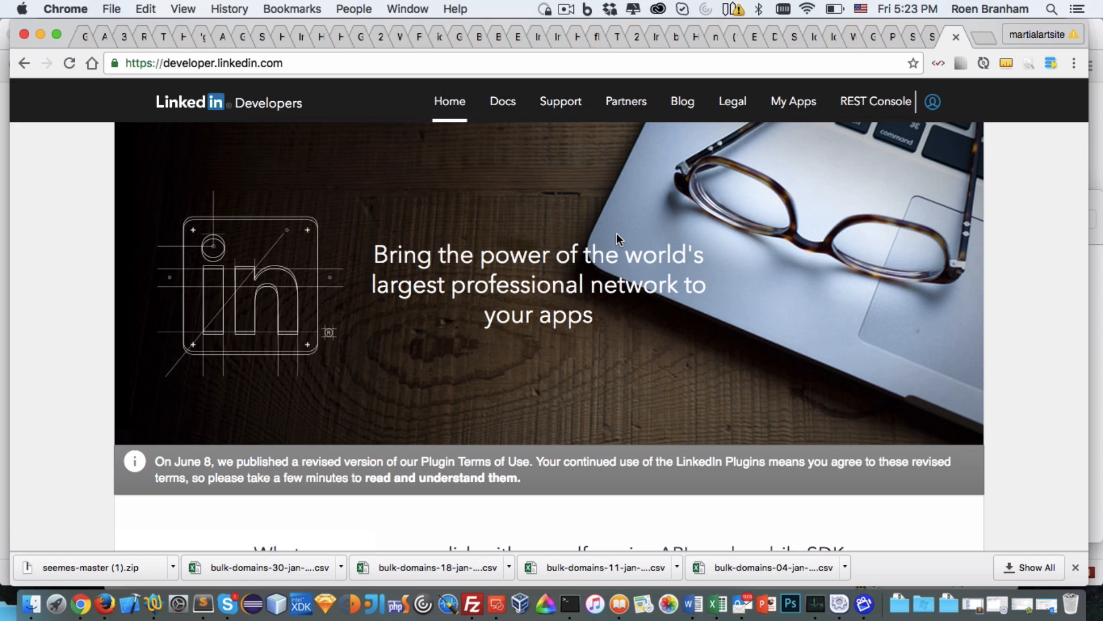
mouse_move(206, 62)
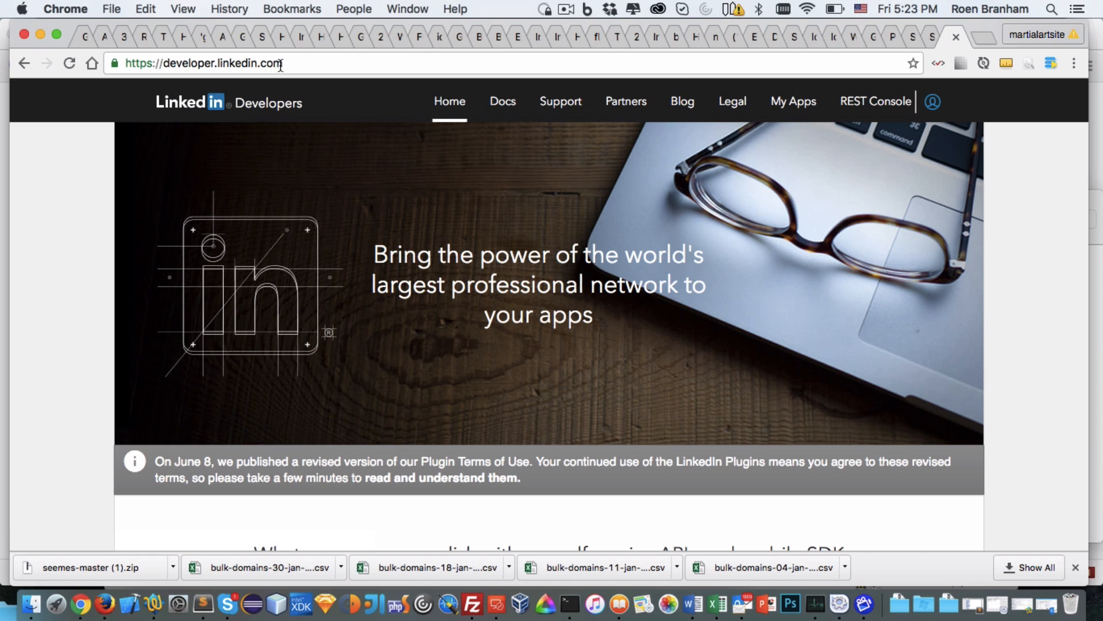
mouse_move(793, 101)
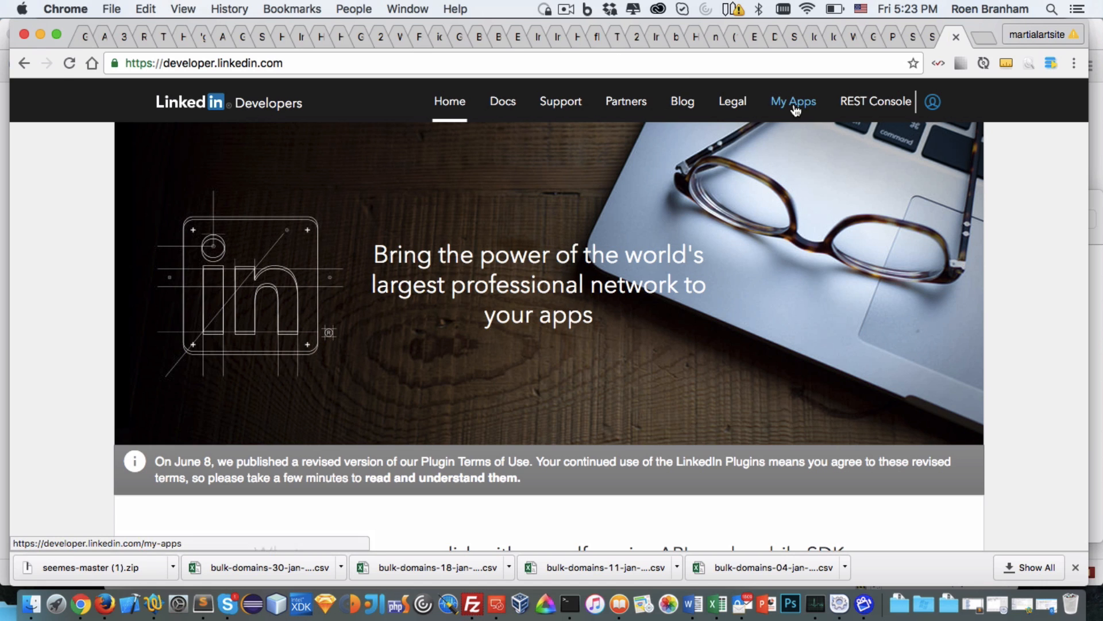
left_click(792, 101)
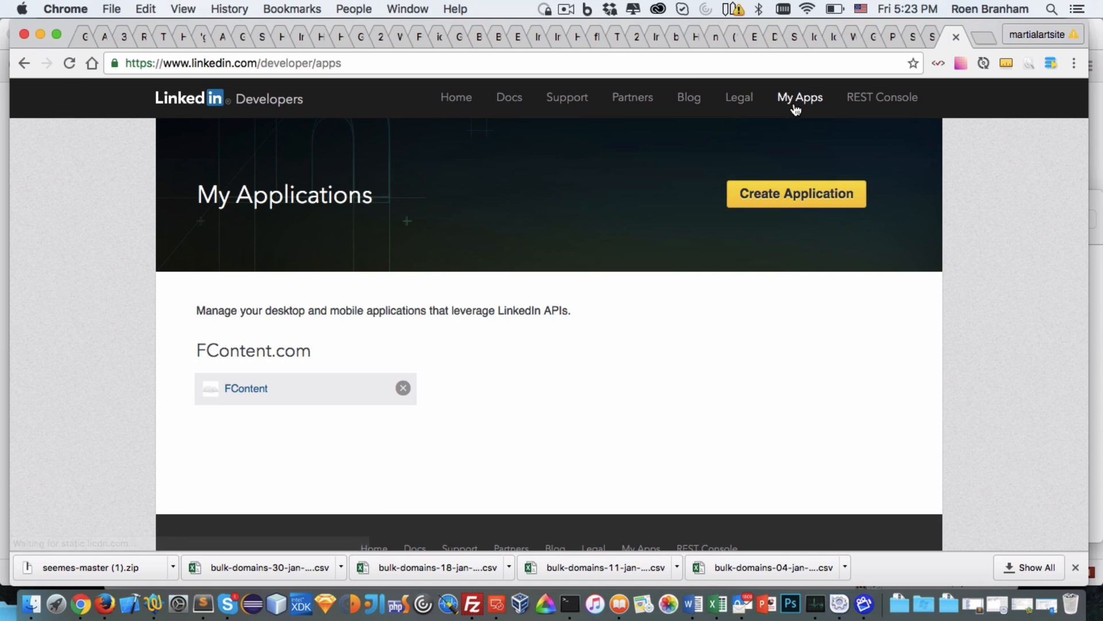
left_click(795, 193)
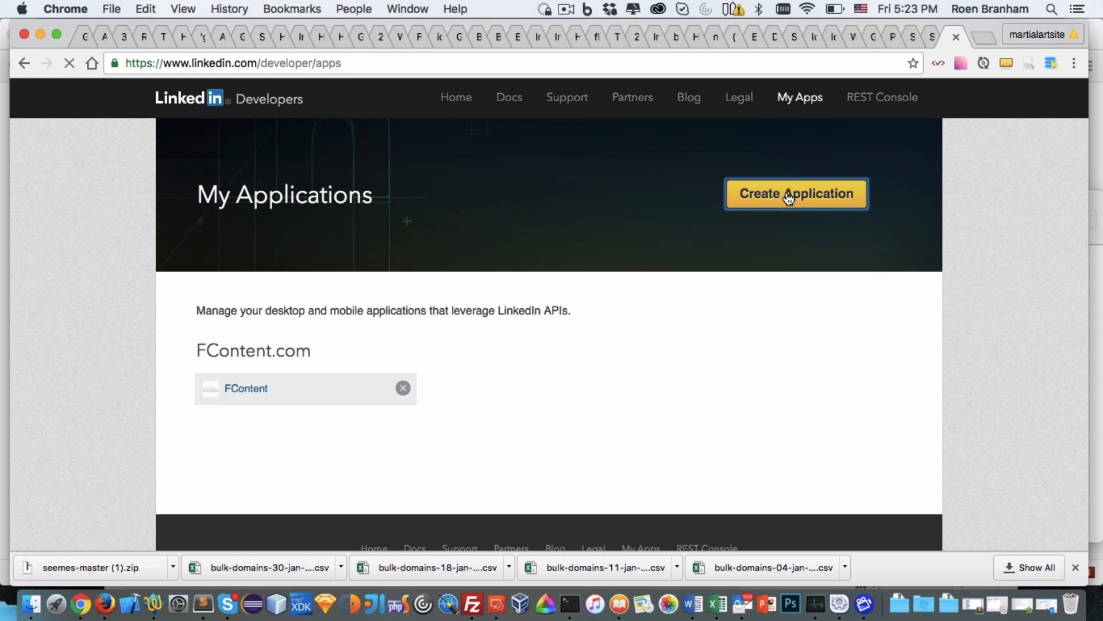
left_click(796, 193)
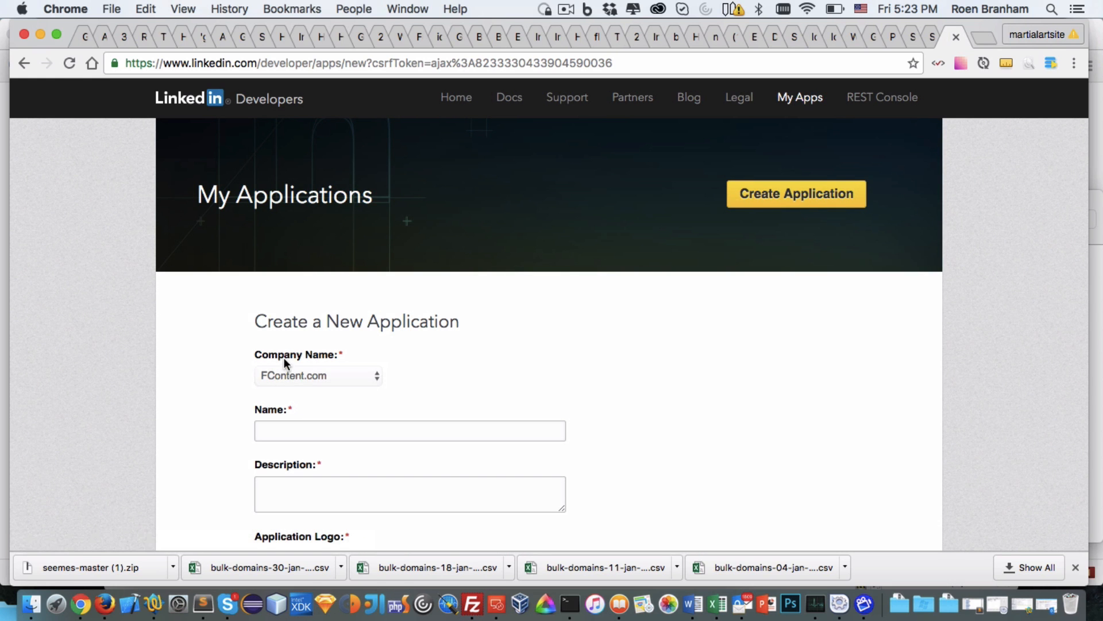
Step: Create a new company 'Gehsu.com, Inc.' with app name geshutestapp and a description
scroll("down", 3)
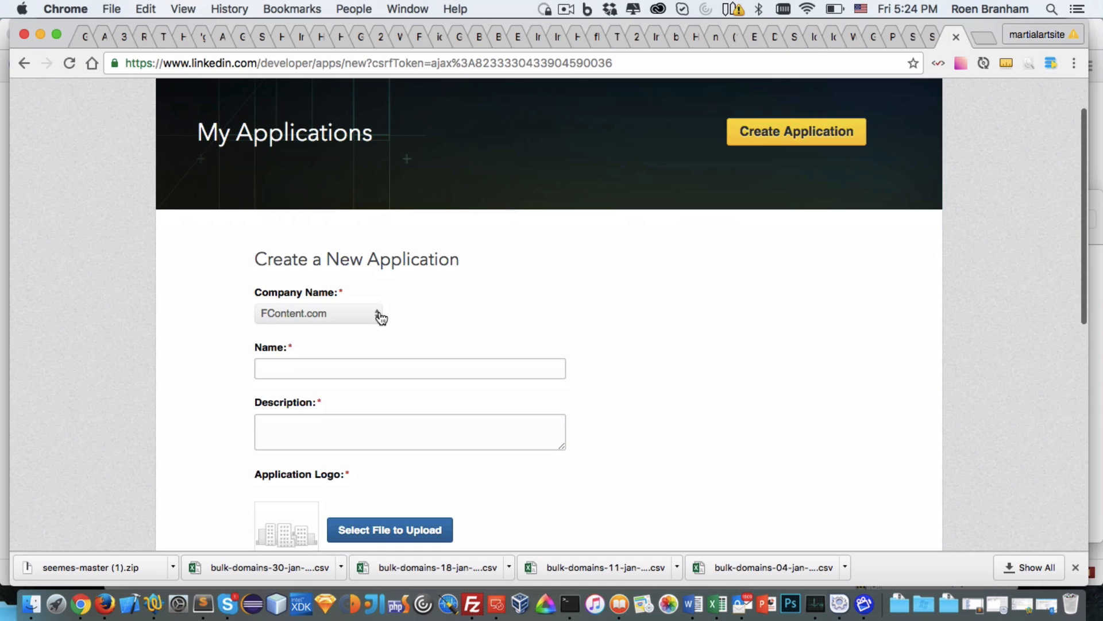
left_click(321, 312)
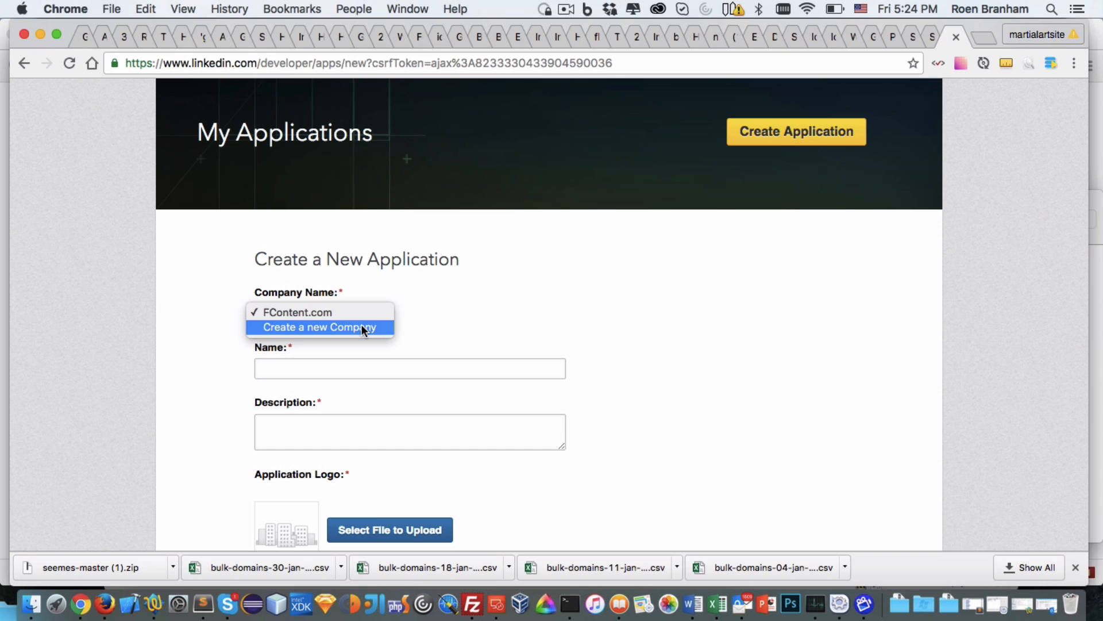
left_click(319, 326)
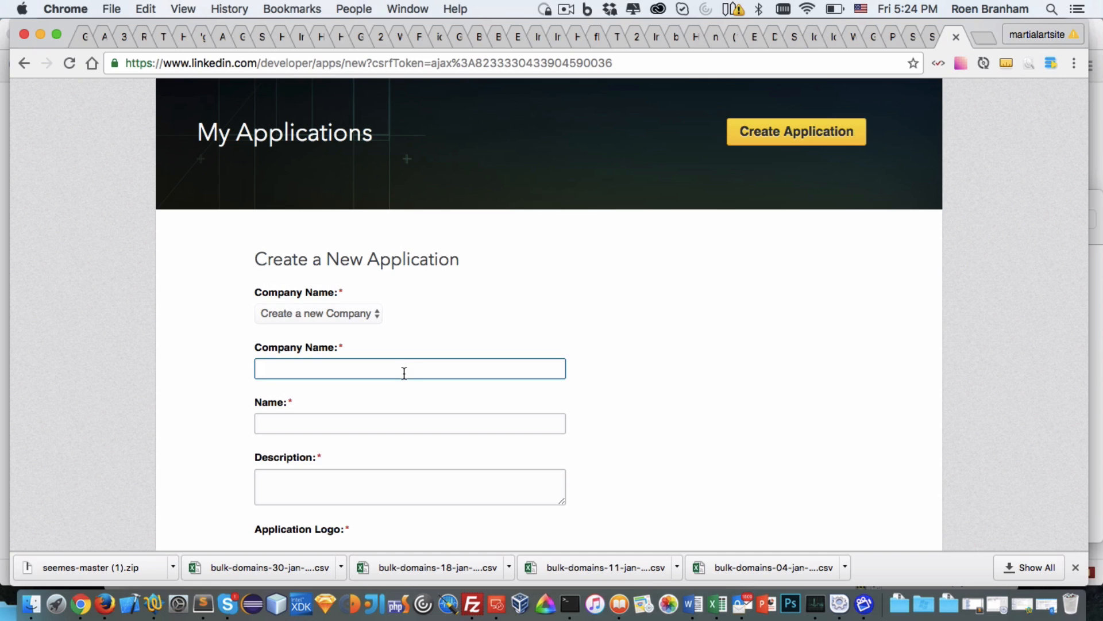
type("Gehsu.com, Inc.")
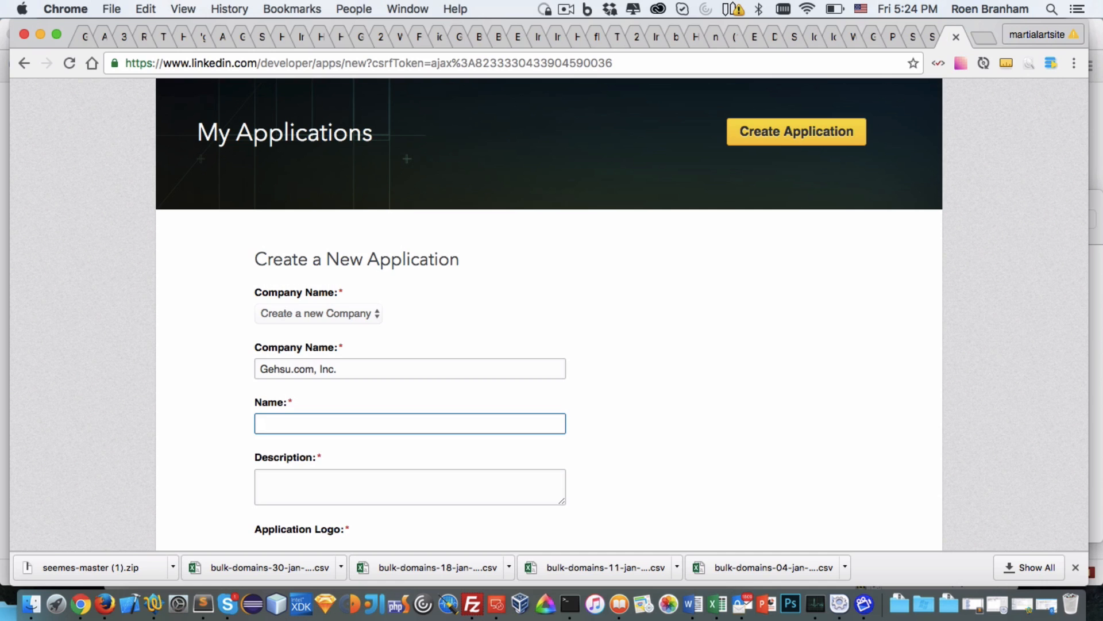
type("geshutestapp")
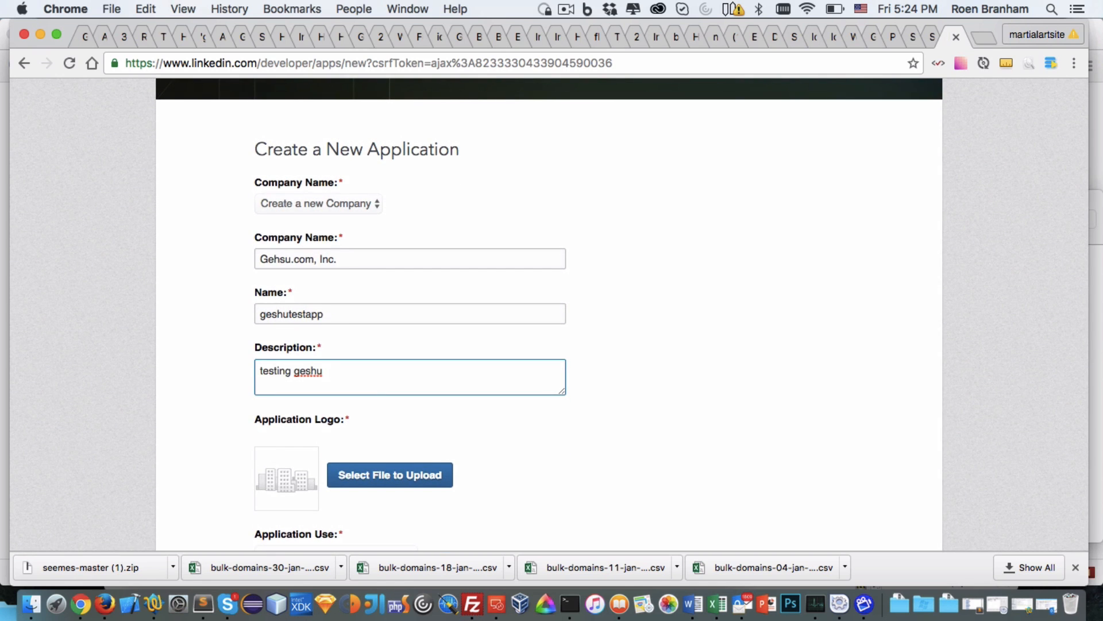
type("linkedin")
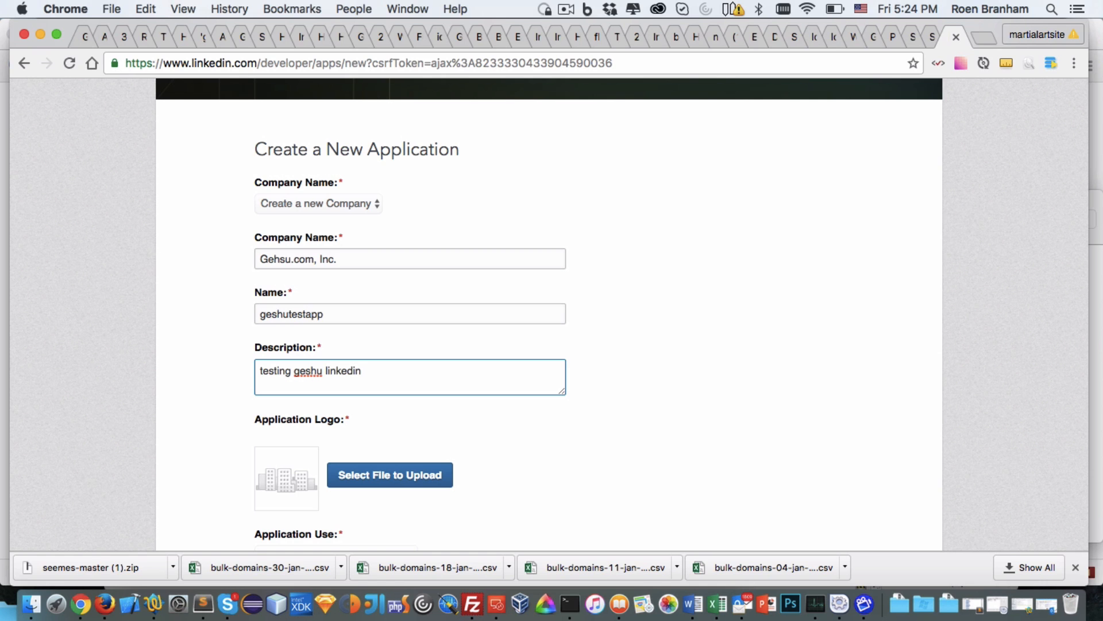
mouse_move(390, 475)
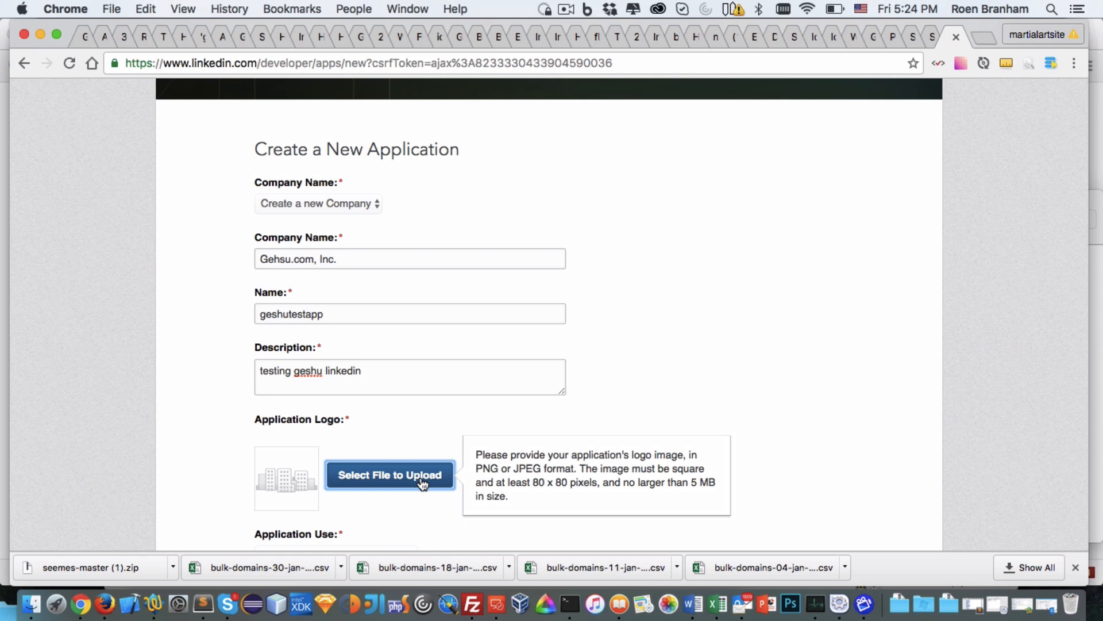
Step: Upload inspire_icon.png from the Dropbox geshu-com folder as the paper-plane app logo
left_click(390, 475)
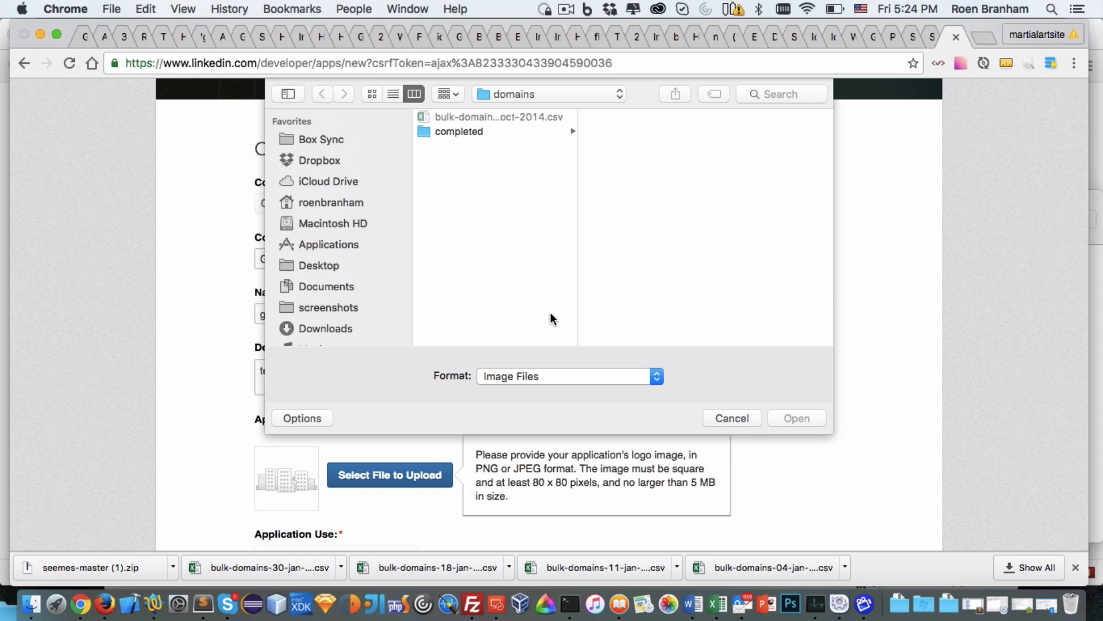
left_click(318, 161)
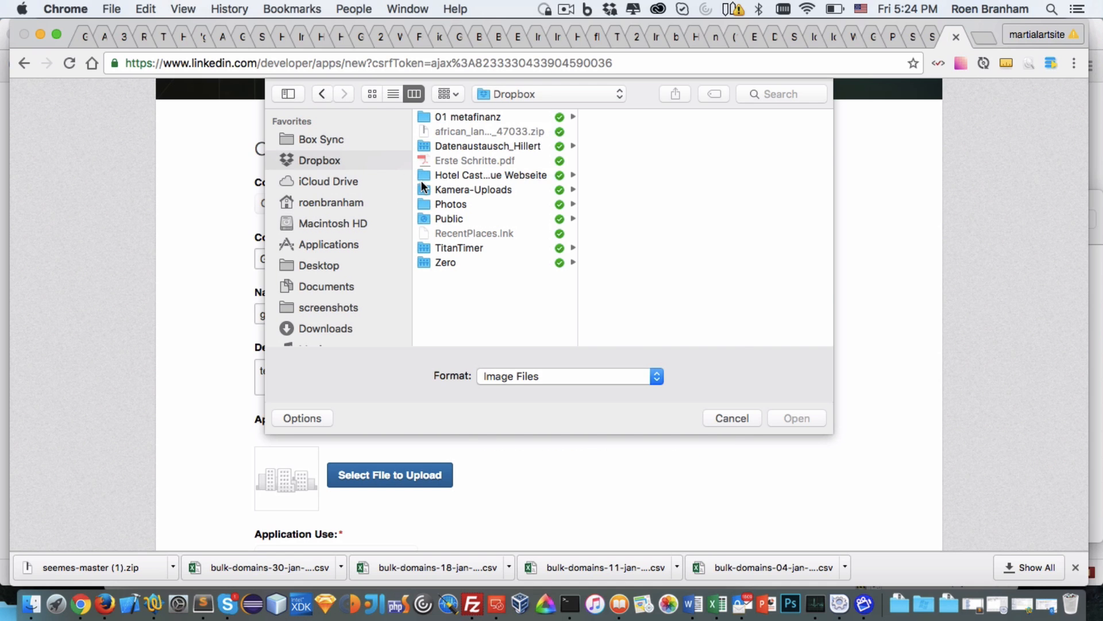
left_click(448, 219)
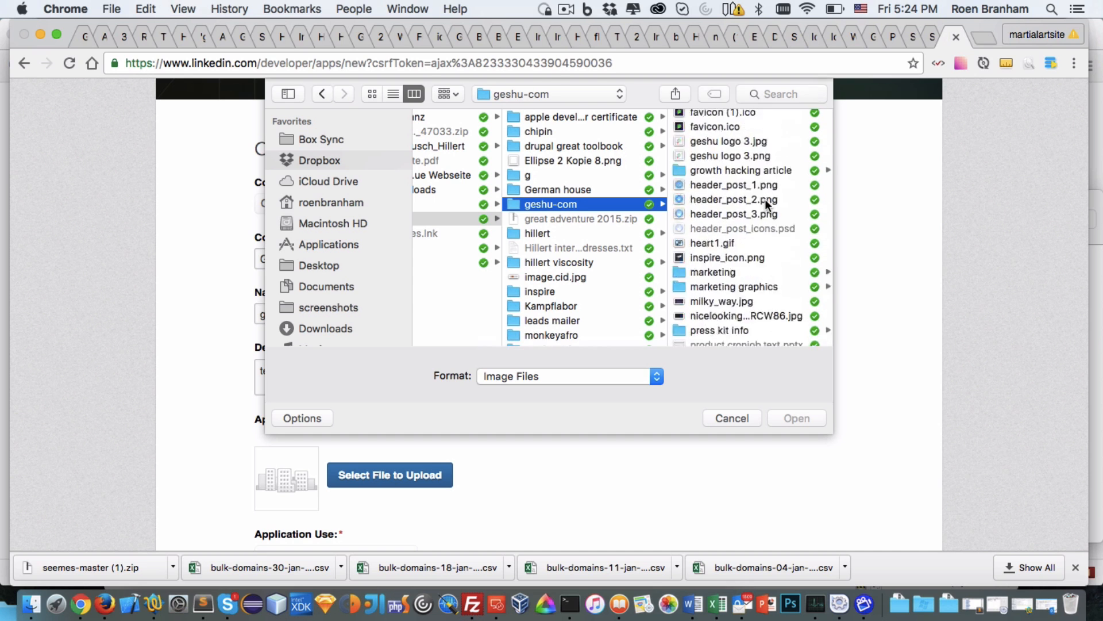
scroll("down", 3)
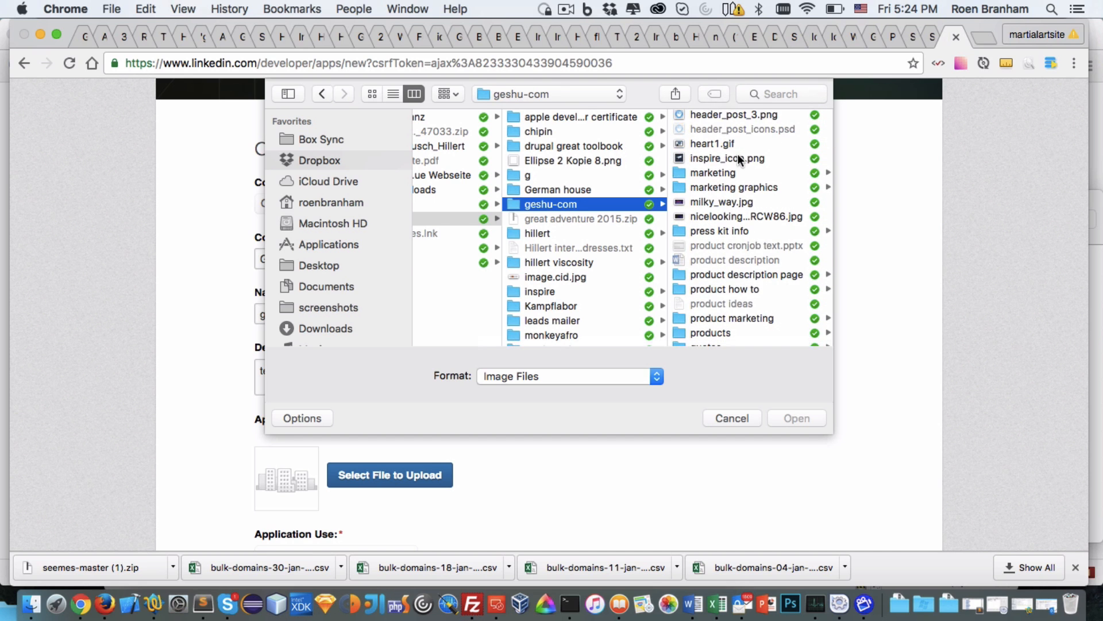
left_click(726, 157)
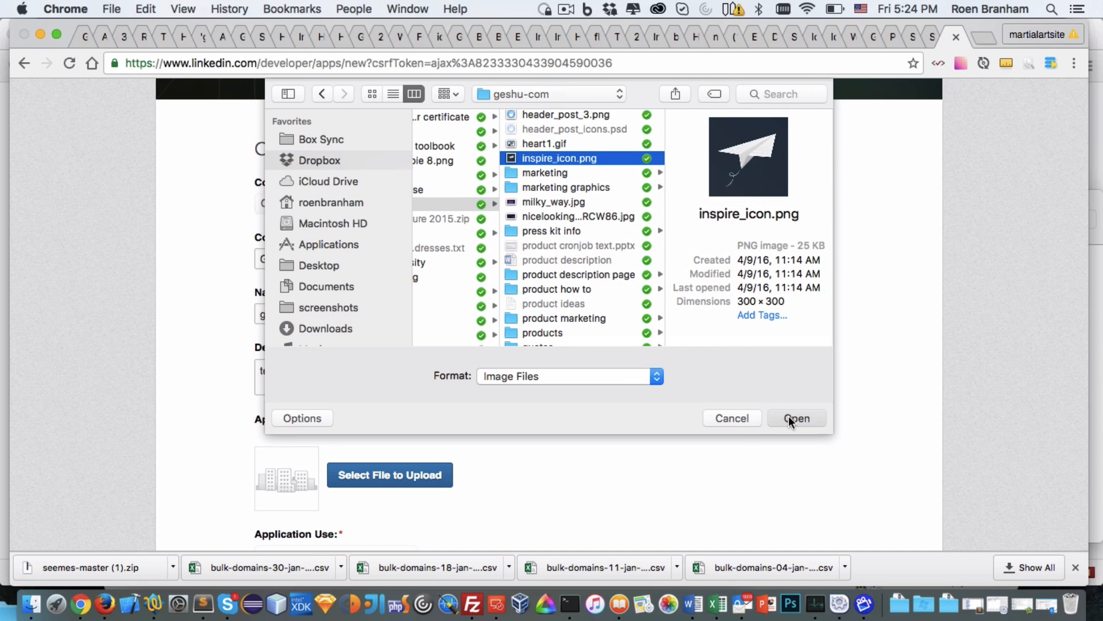
left_click(796, 419)
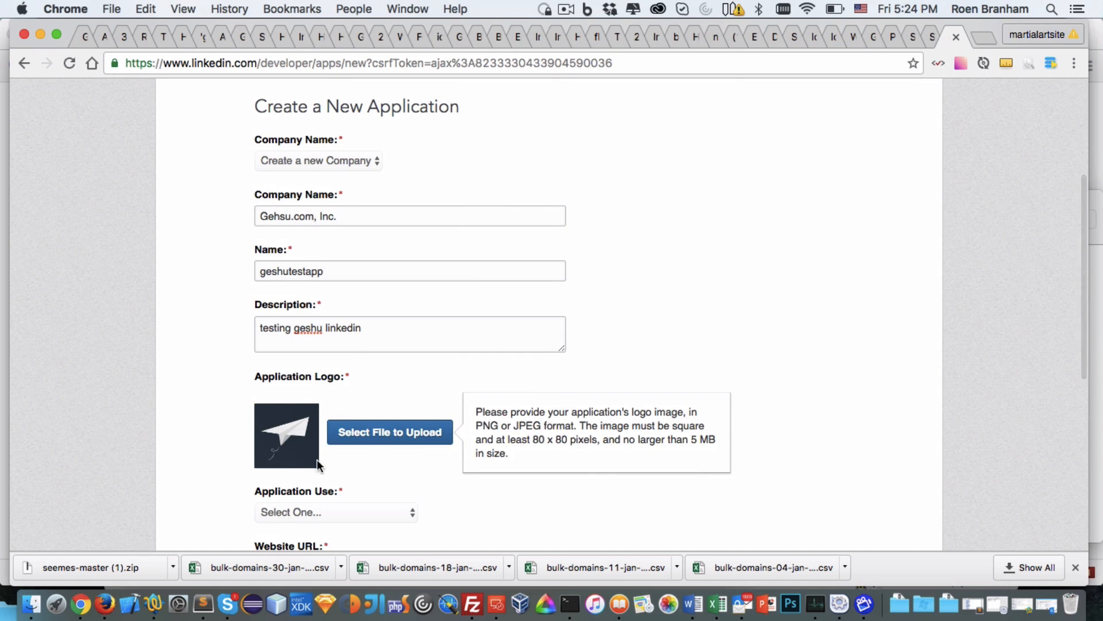
Step: Set the Application Use to Communications
scroll("down", 3)
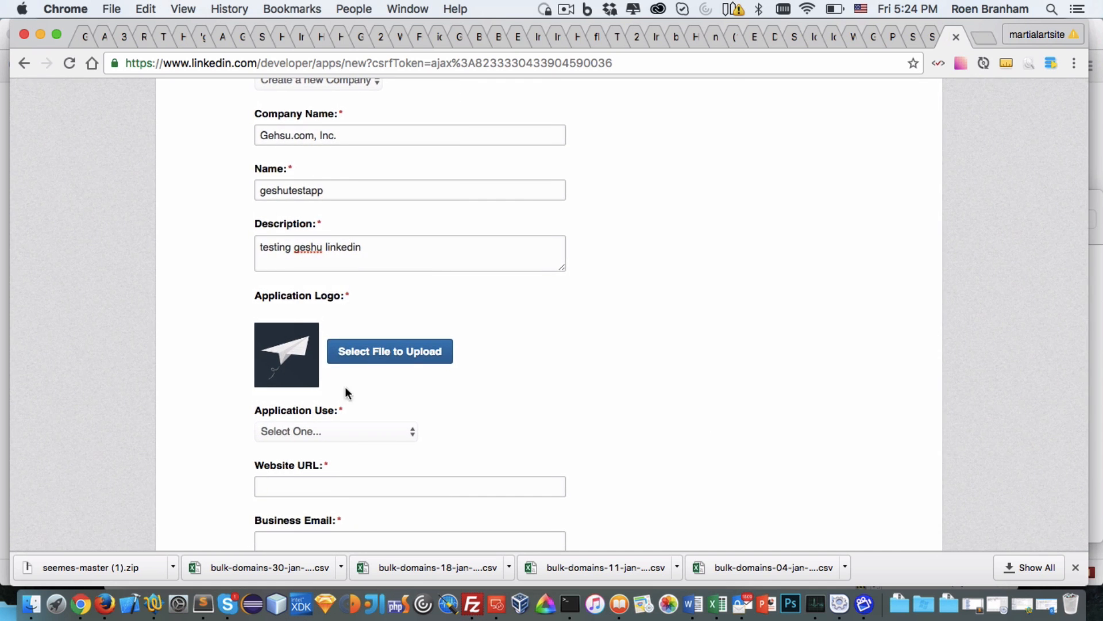
left_click(336, 431)
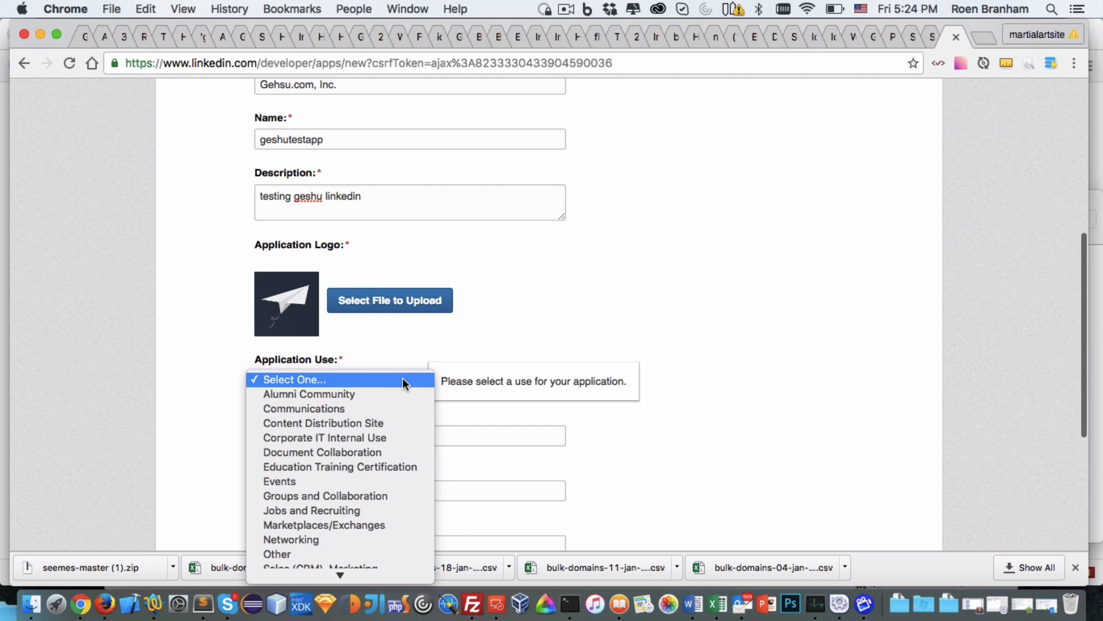
mouse_move(302, 408)
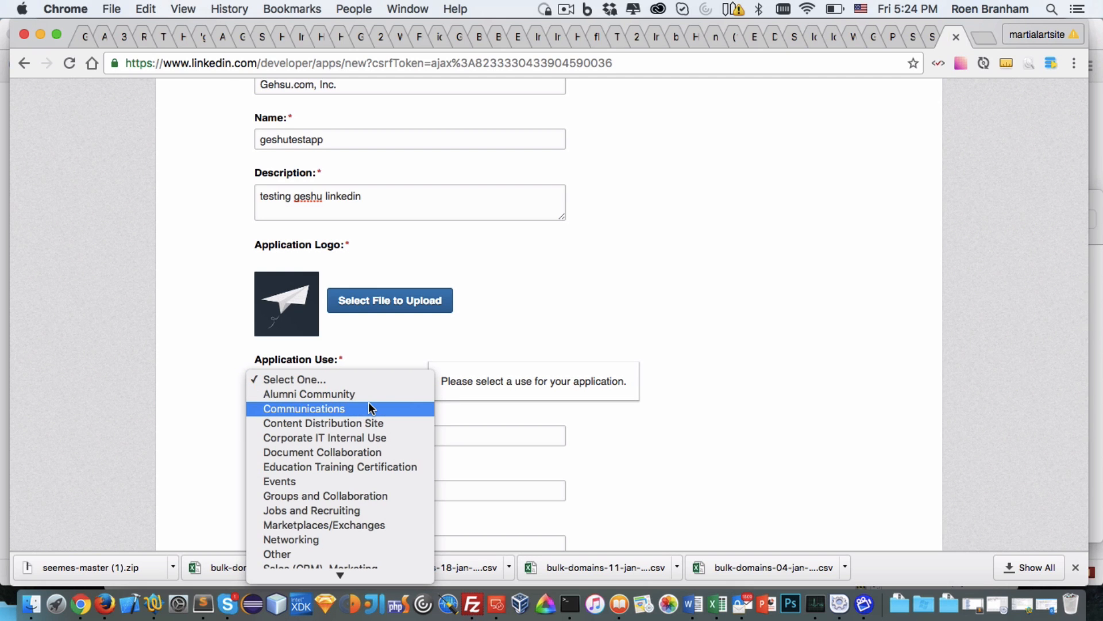
left_click(303, 408)
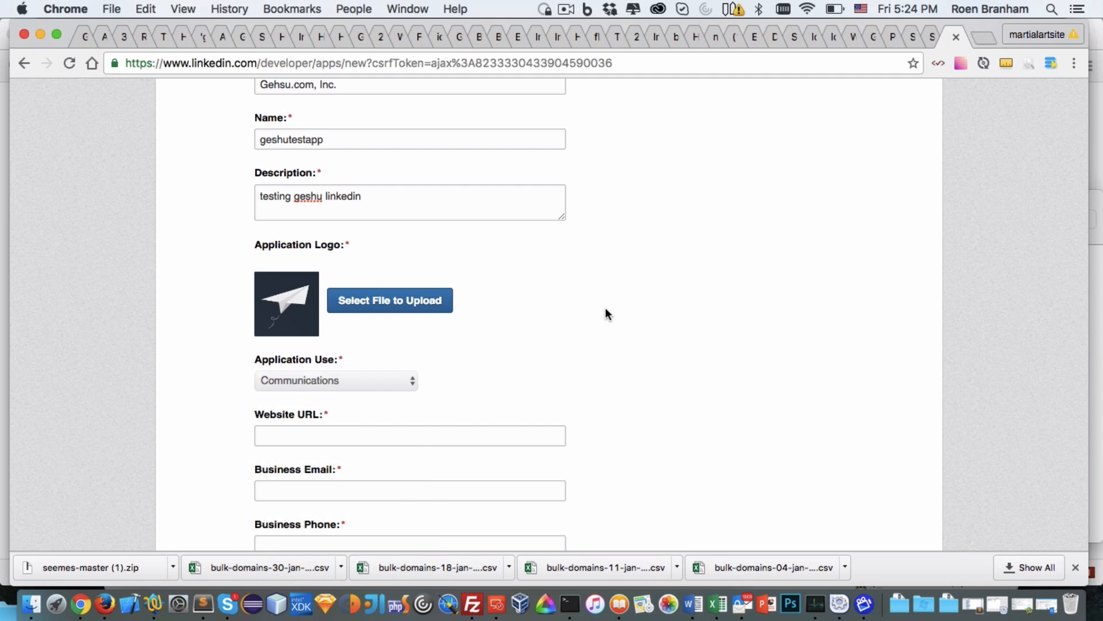
scroll("down", 3)
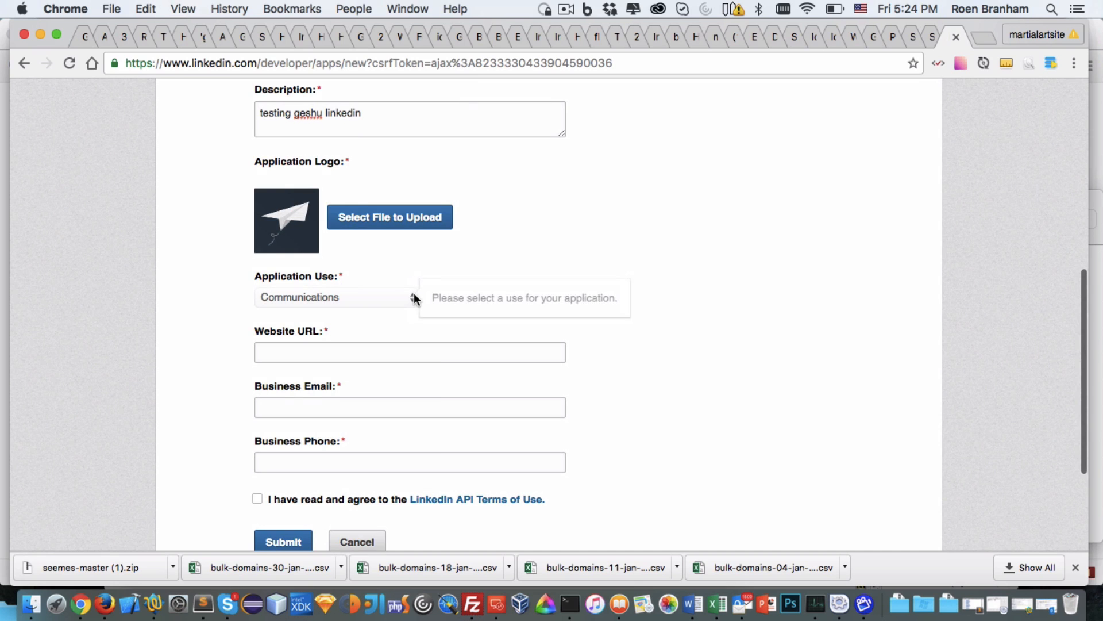
left_click(338, 296)
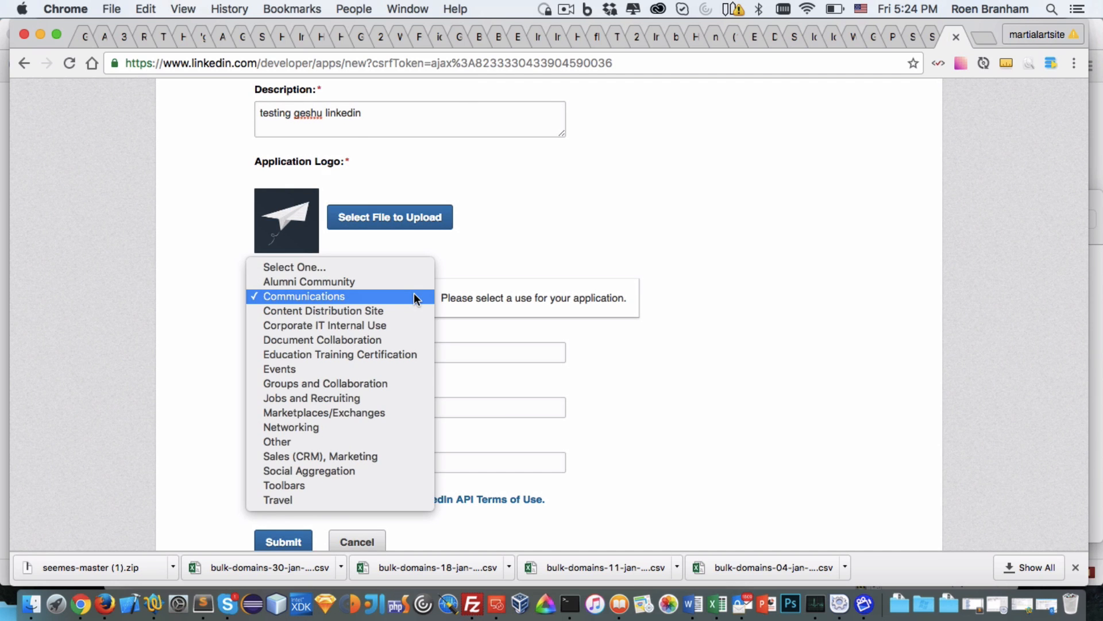
left_click(303, 296)
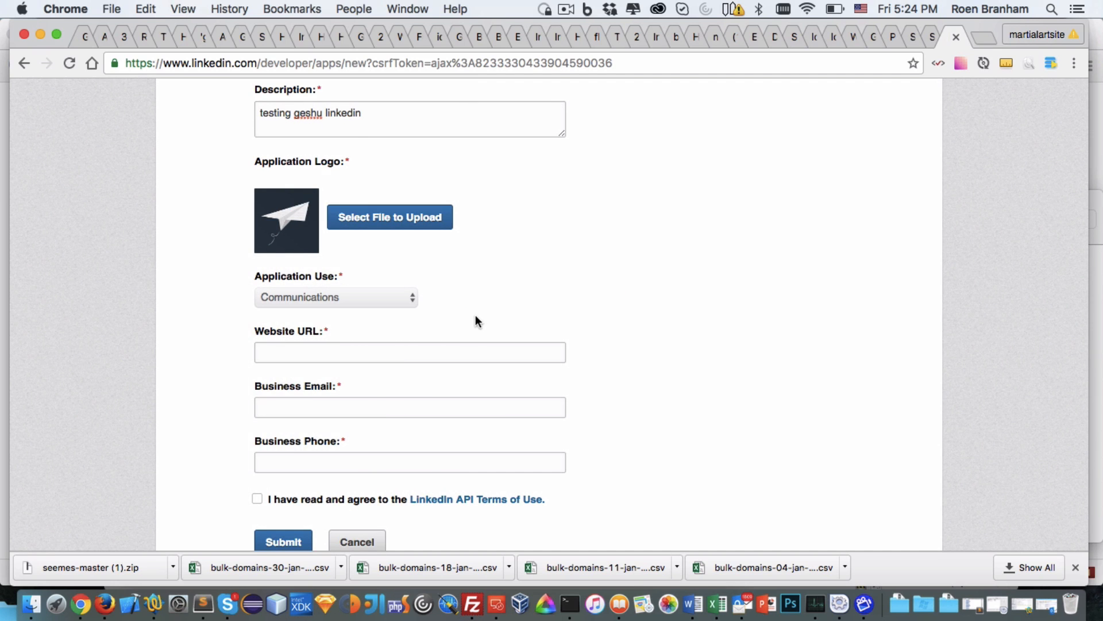
Step: Enter the website URL, autofill business email and phone, accept the API Terms and submit the app
left_click(409, 352)
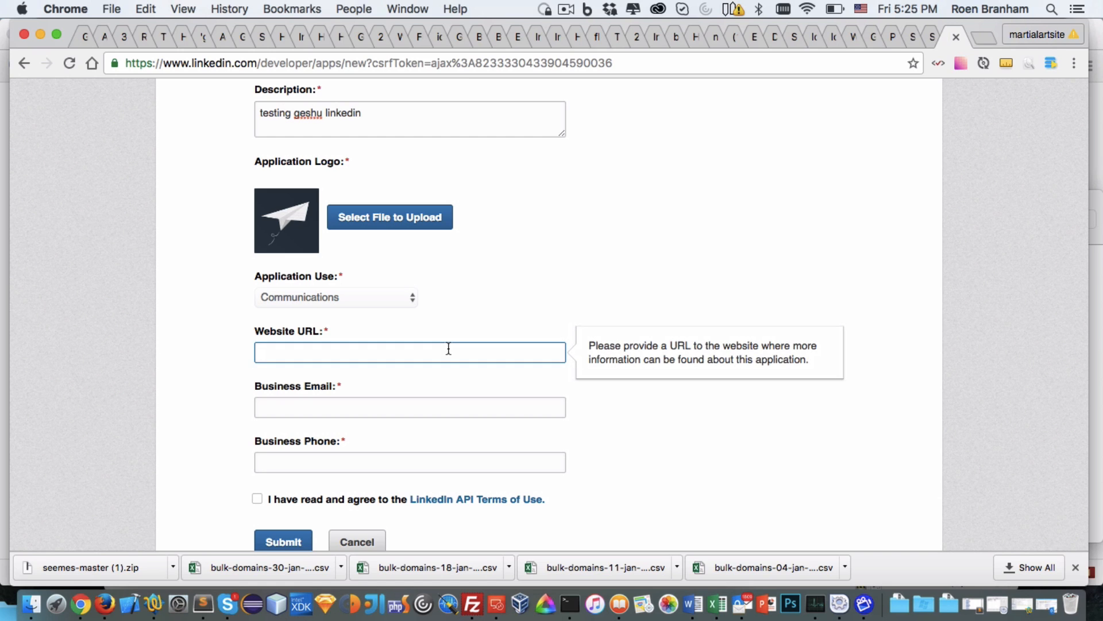
type("https://geshu.com")
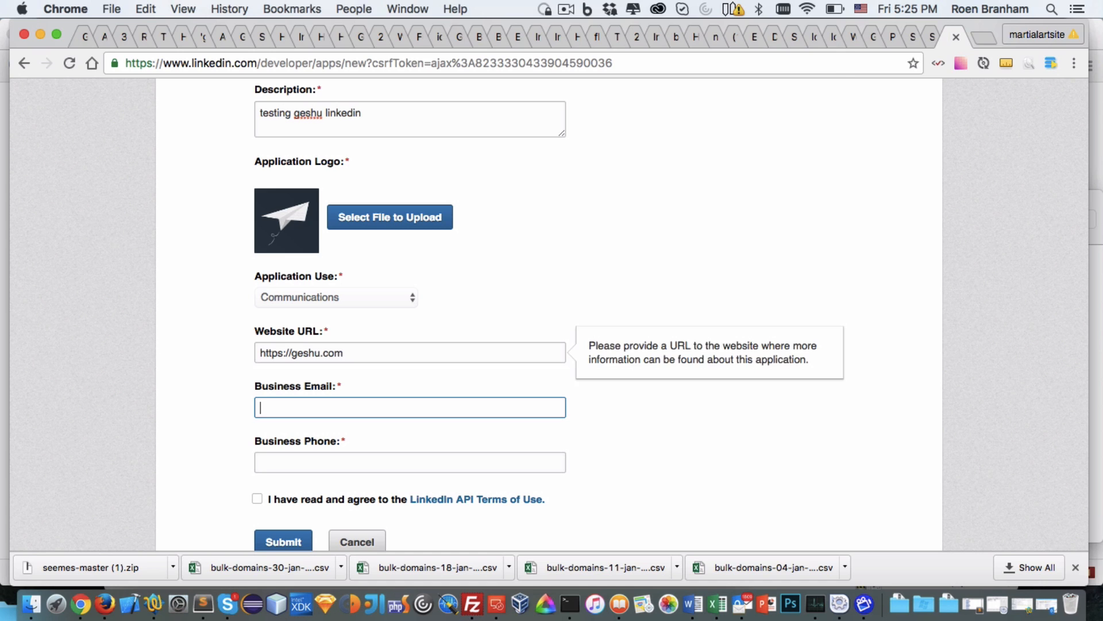
type("roen")
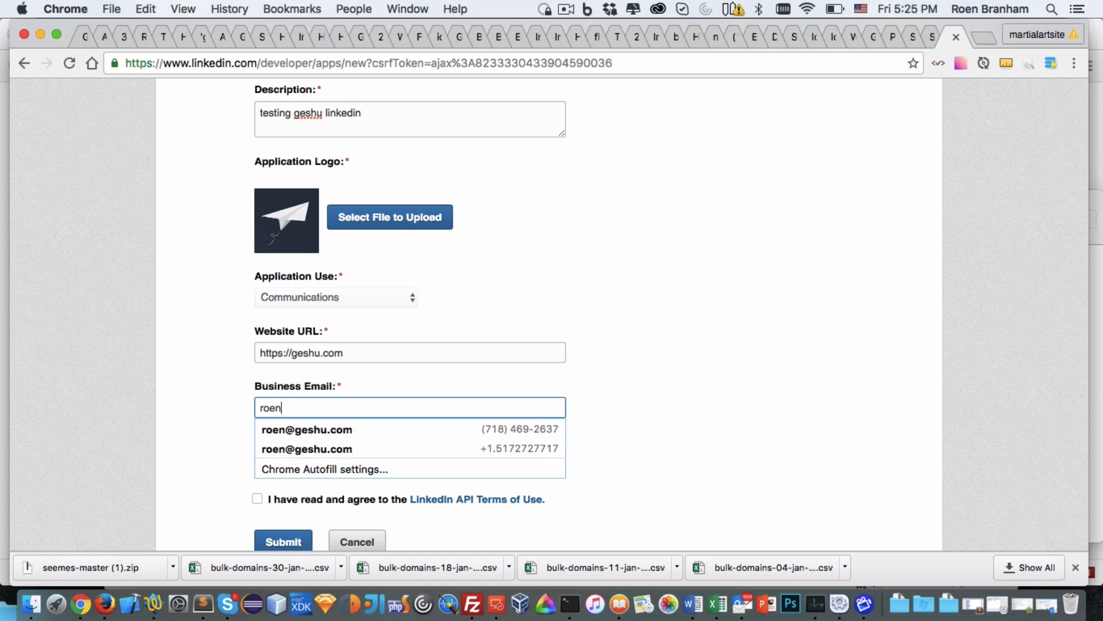
left_click(306, 429)
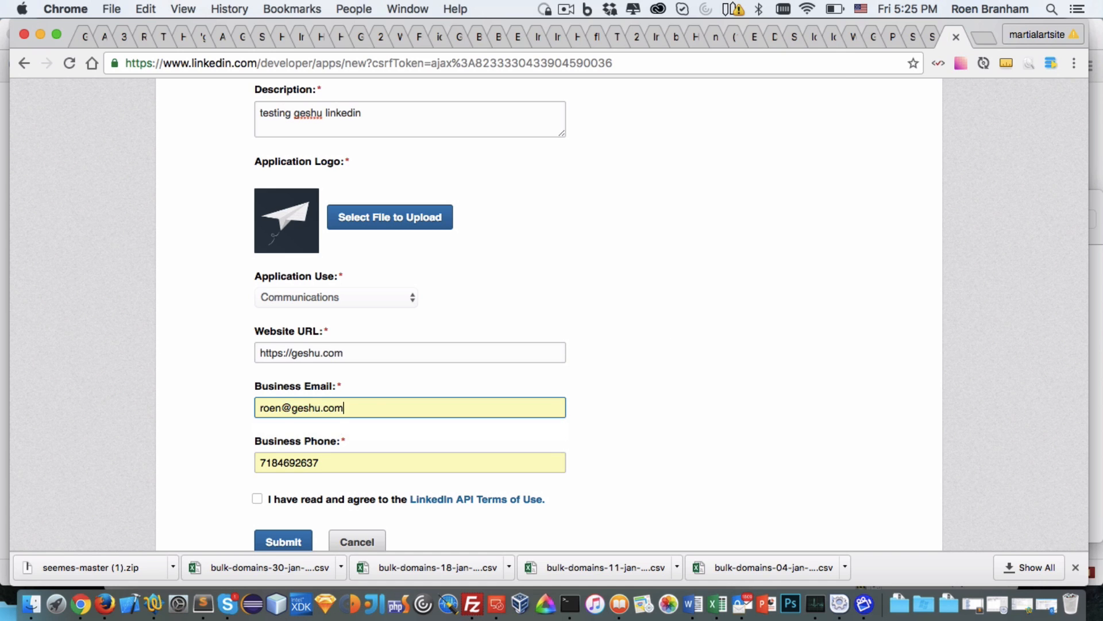
mouse_move(200, 435)
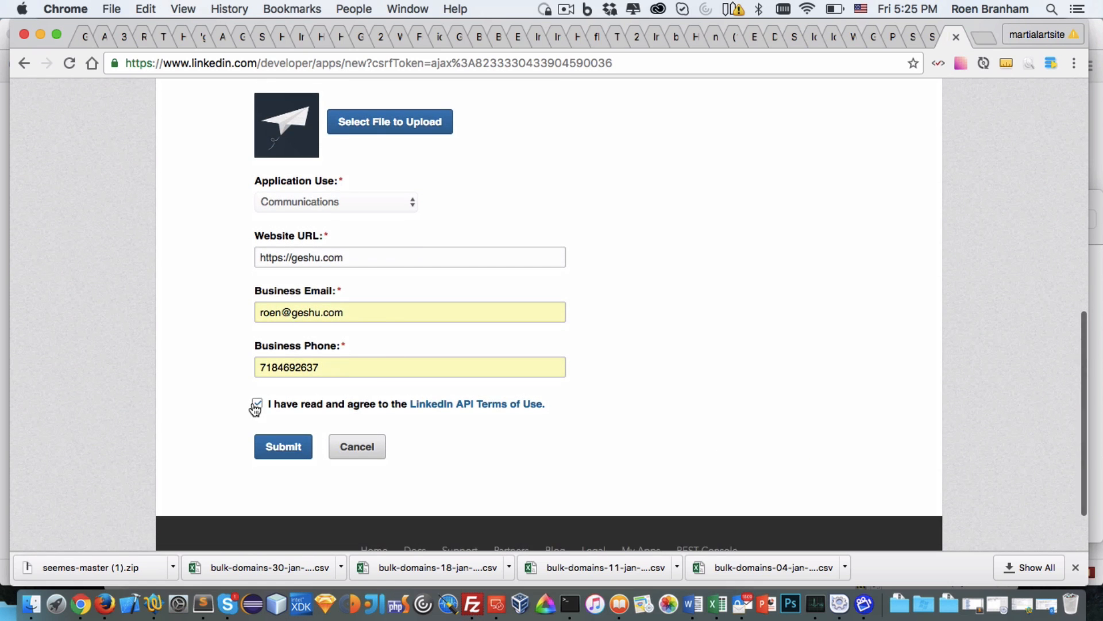
left_click(256, 403)
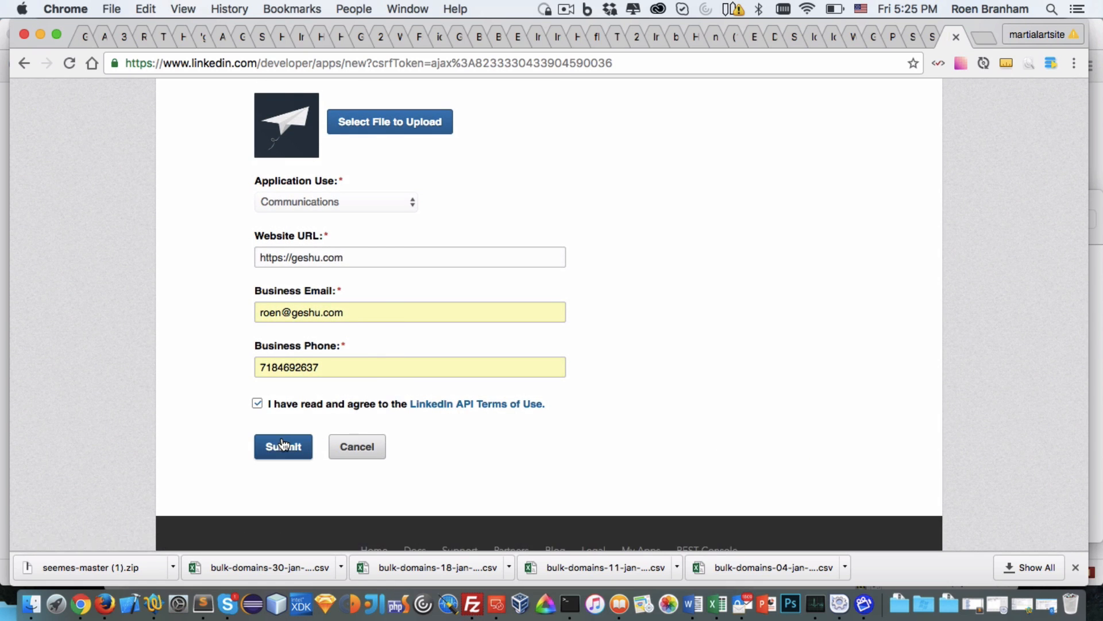
left_click(283, 446)
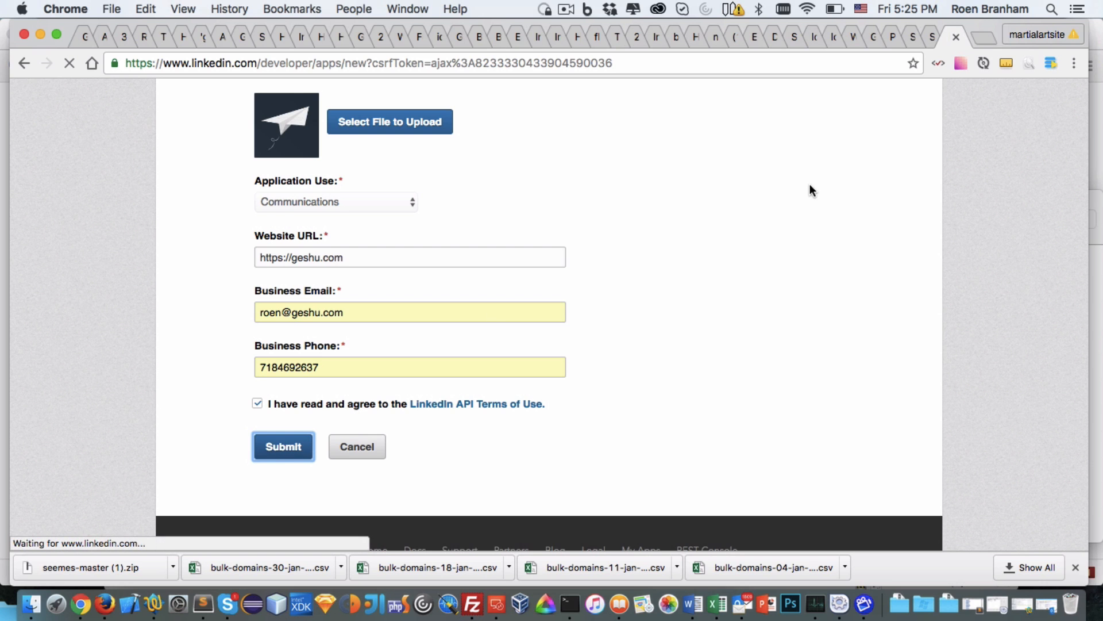
left_click(283, 446)
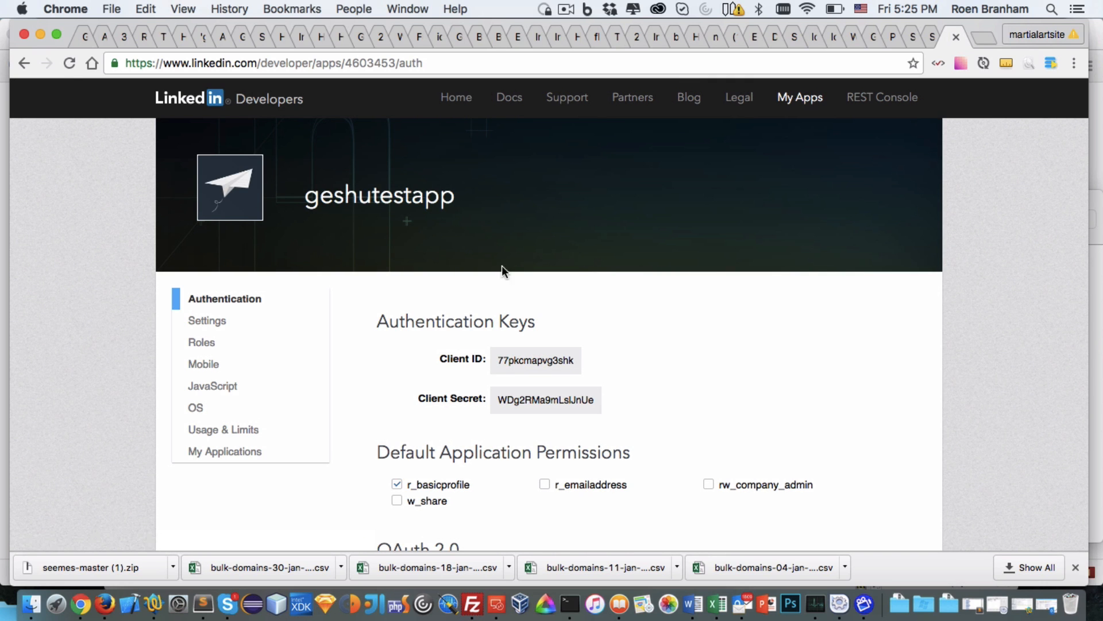
Step: Tick the rw_company_admin permission alongside r_basicprofile under Default Application Permissions
scroll("down", 3)
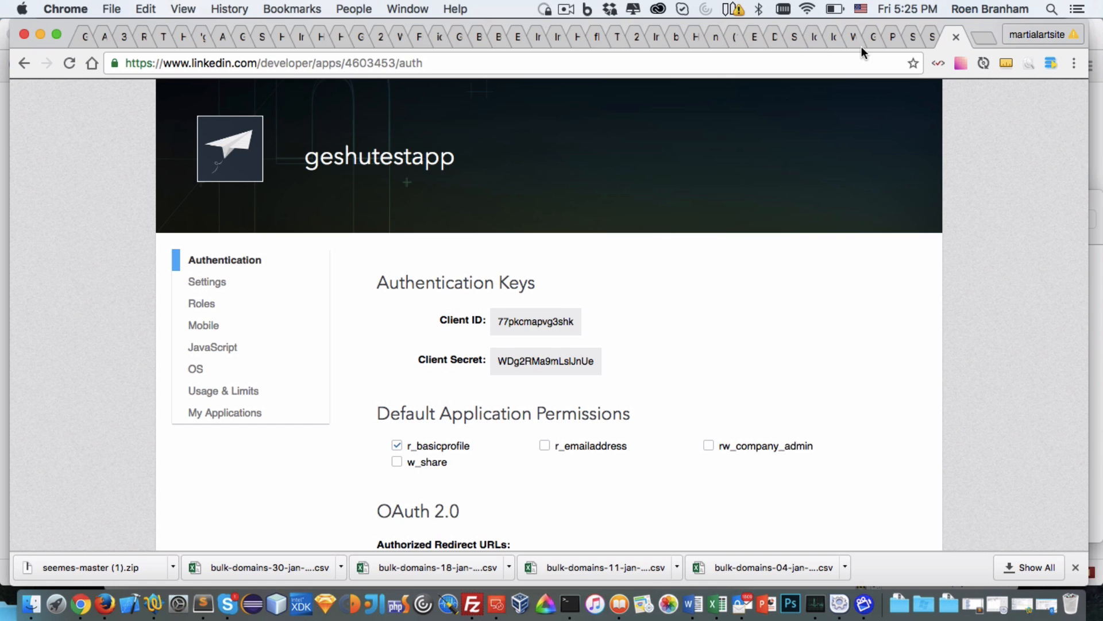
left_click(936, 36)
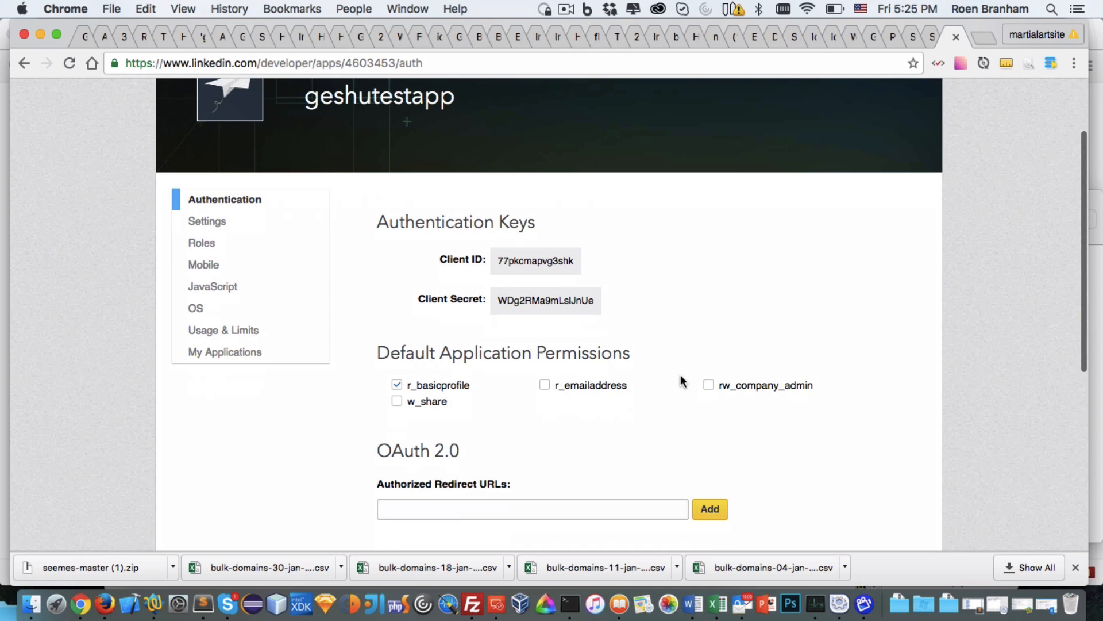
left_click(710, 385)
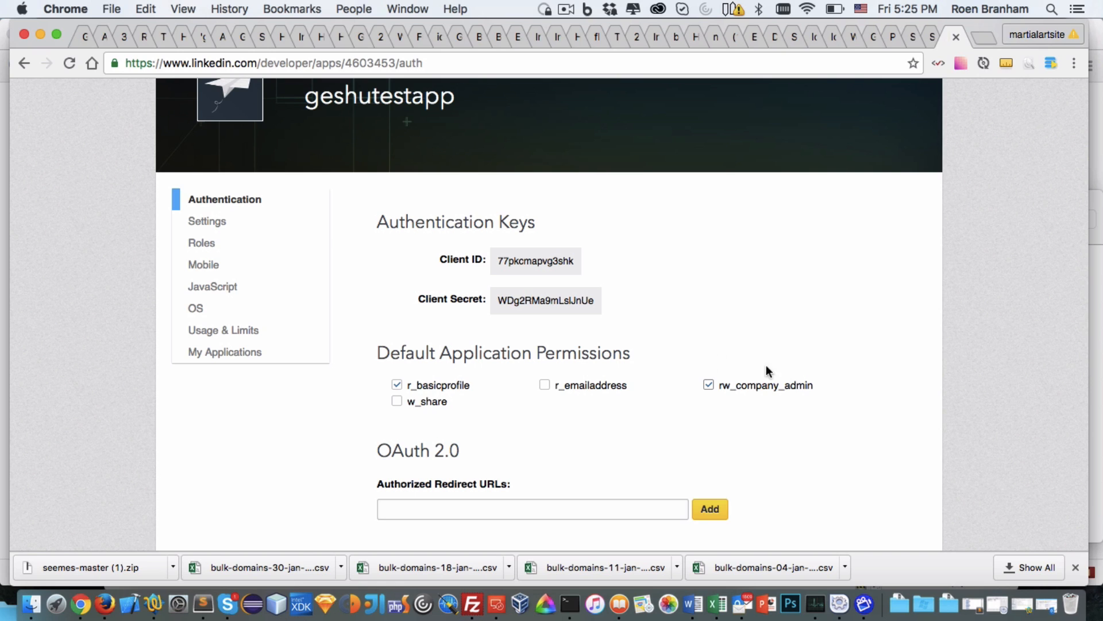
mouse_move(808, 330)
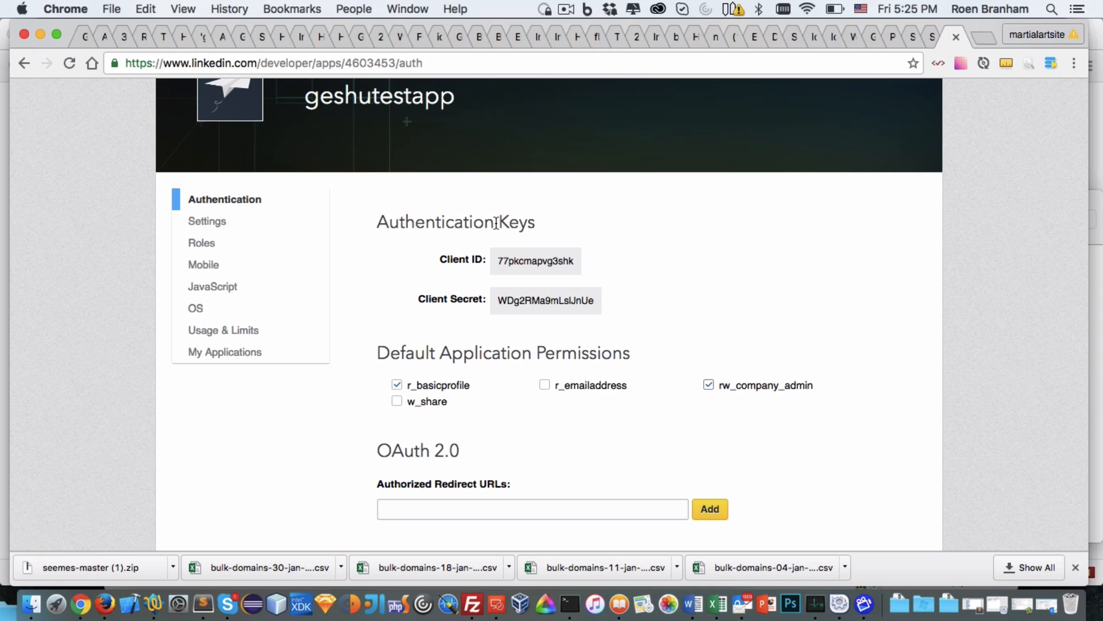
mouse_move(746, 303)
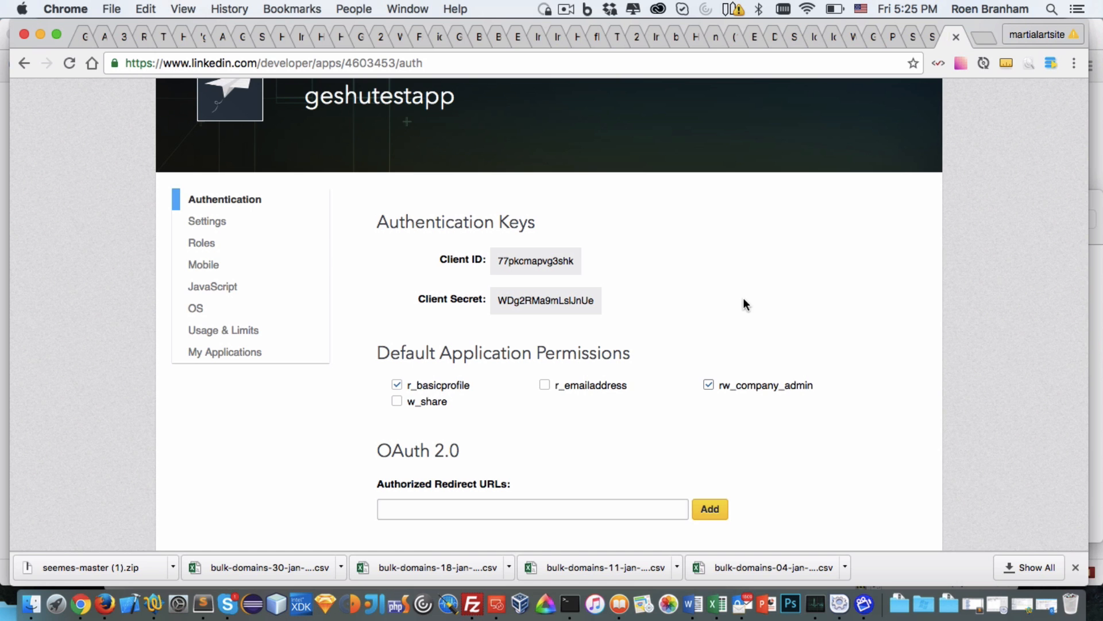
scroll("down", 3)
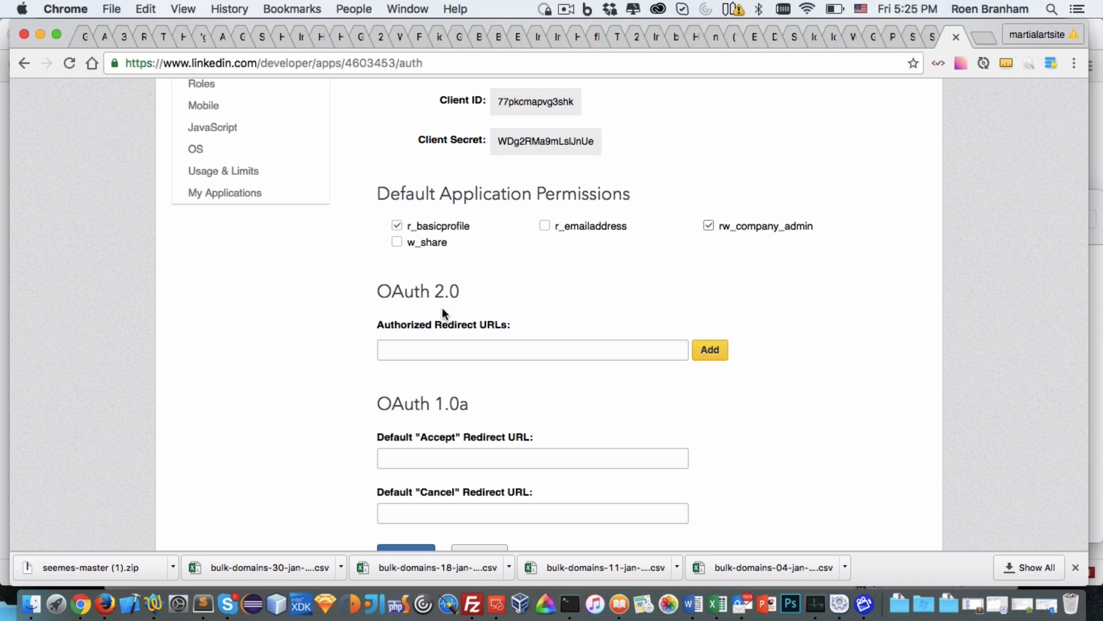
mouse_move(493, 329)
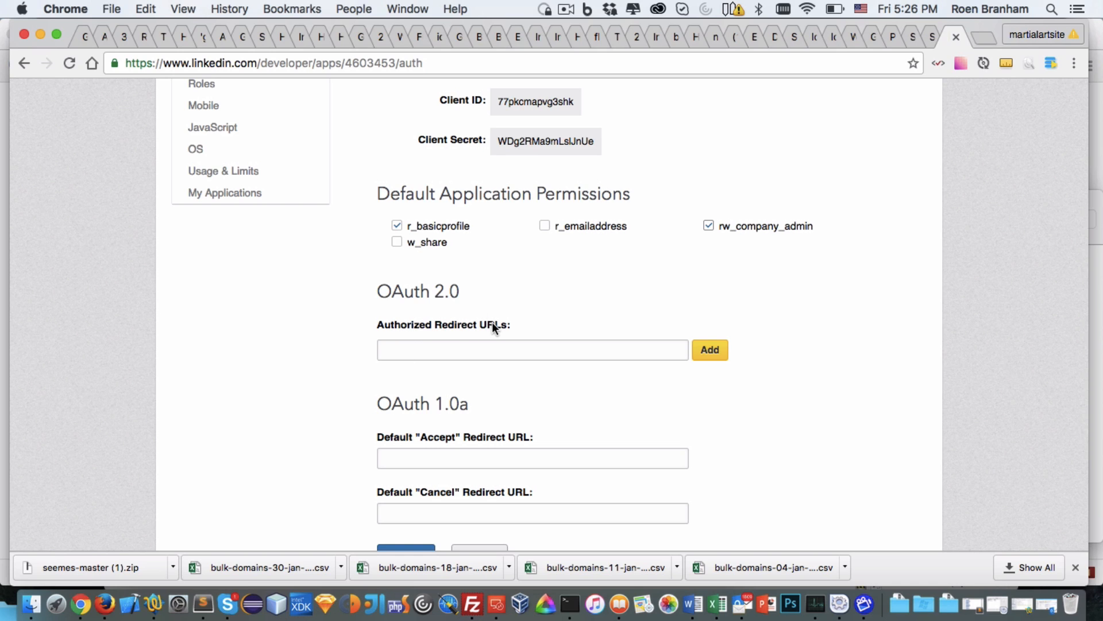
mouse_move(593, 301)
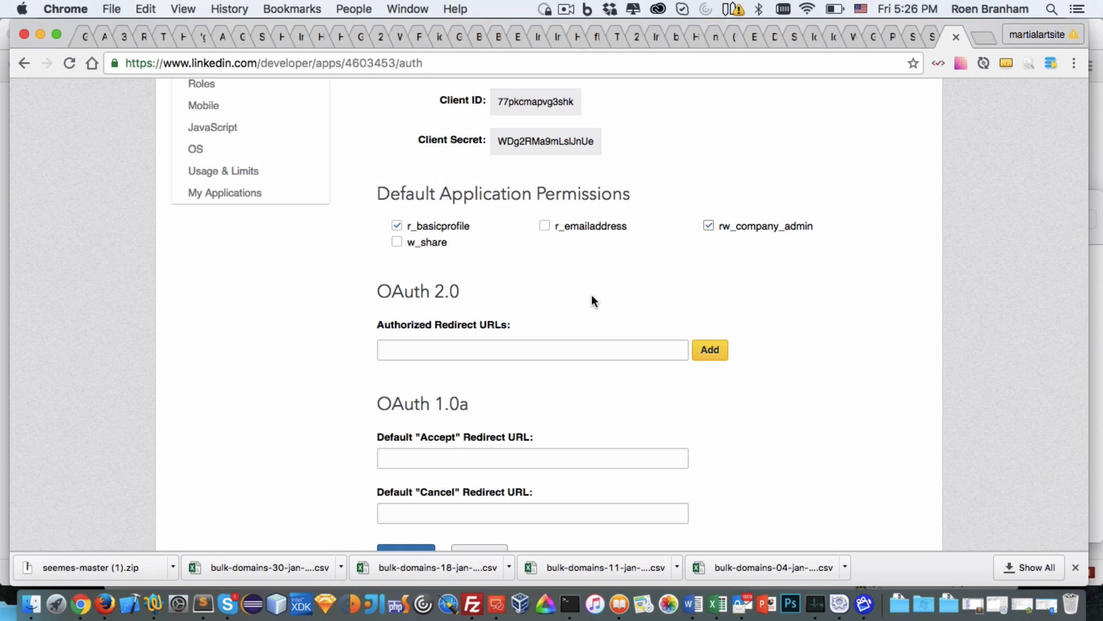
mouse_move(544, 169)
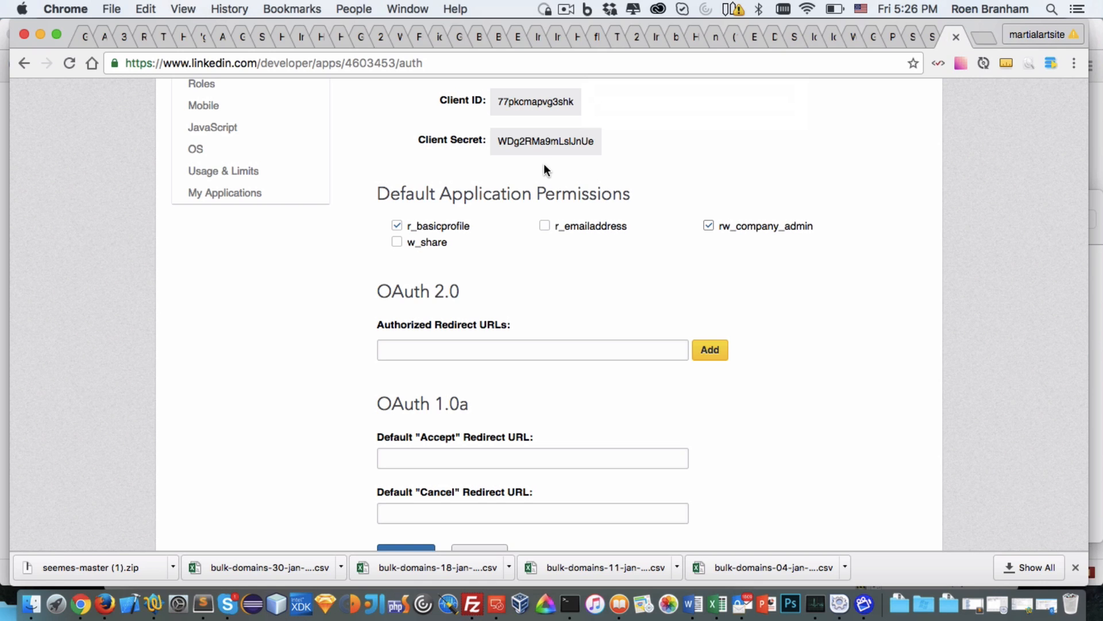
mouse_move(481, 333)
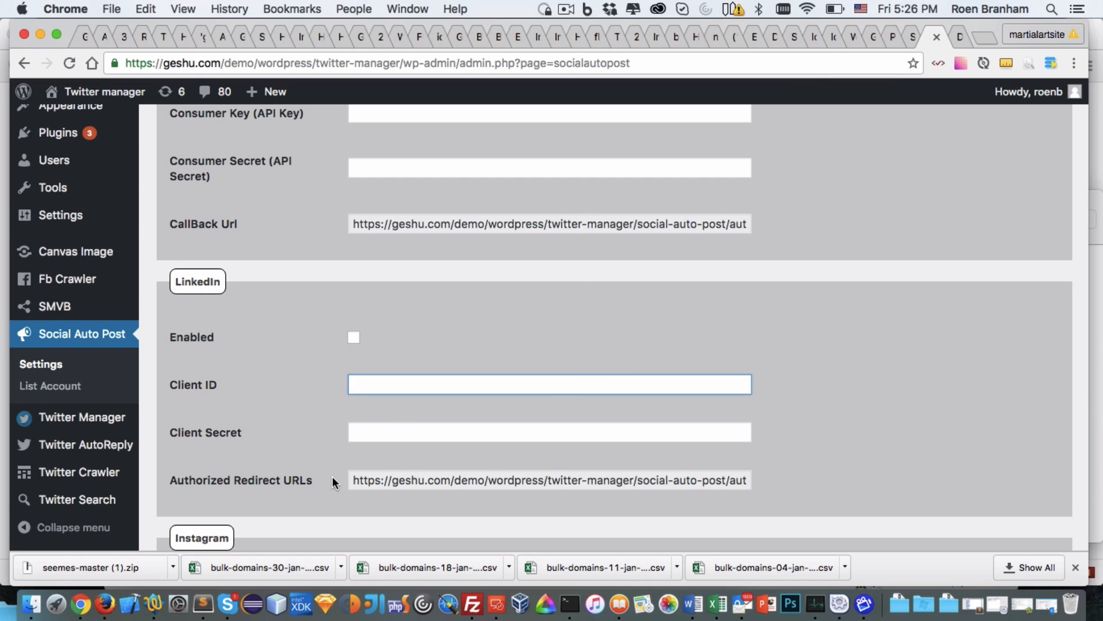
Step: Scroll to the LinkedIn section of the Social Auto Post settings showing the authorized redirect URL
scroll("down", 3)
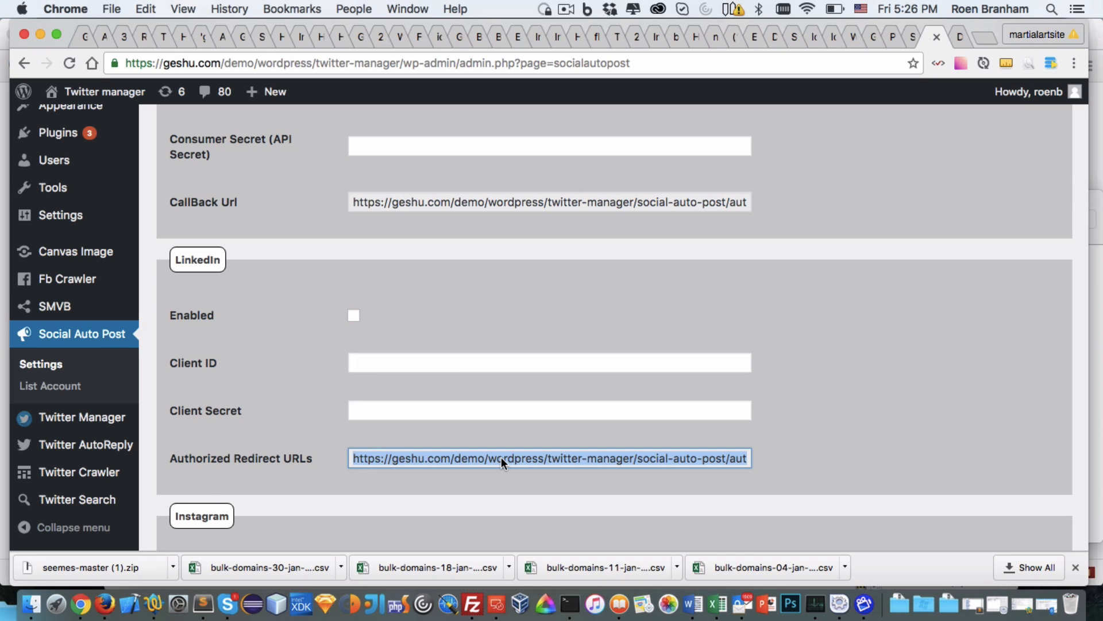
mouse_move(929, 67)
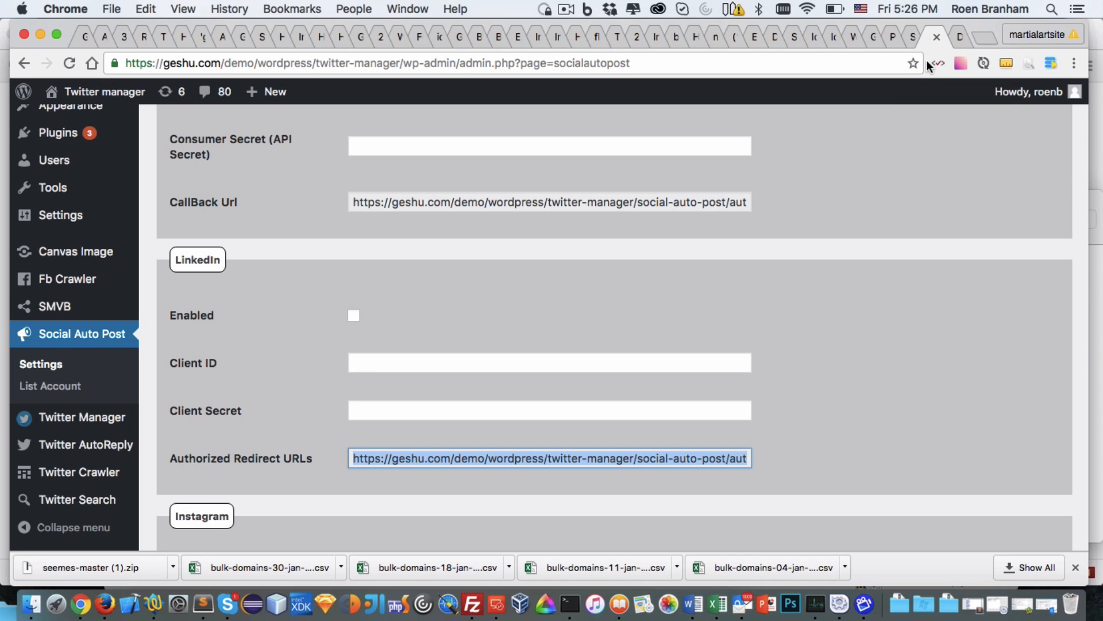
mouse_move(158, 344)
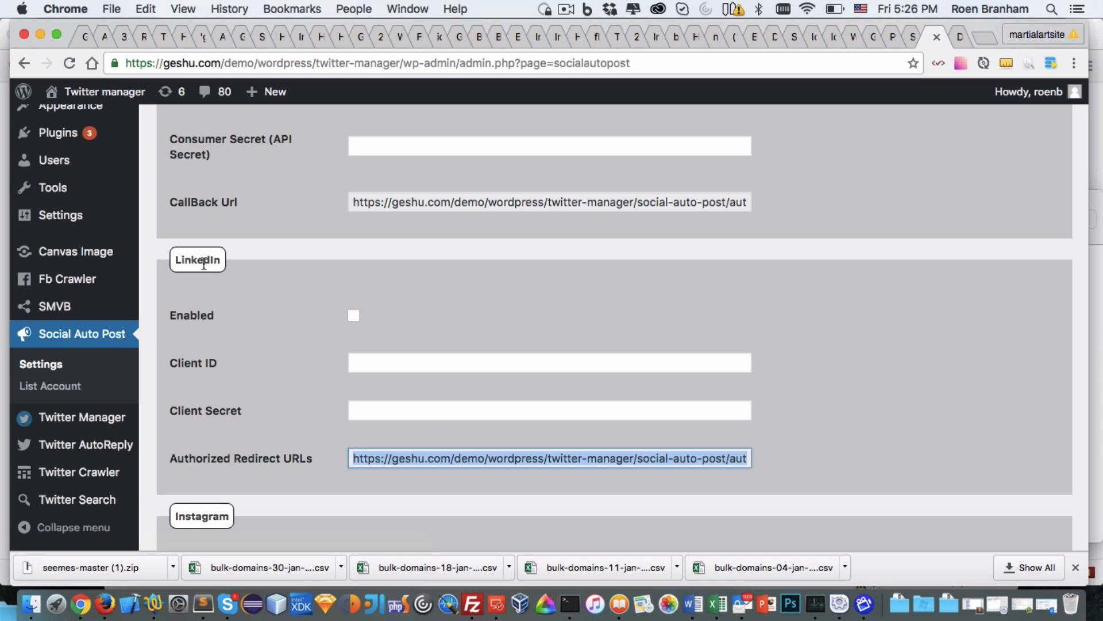
mouse_move(689, 317)
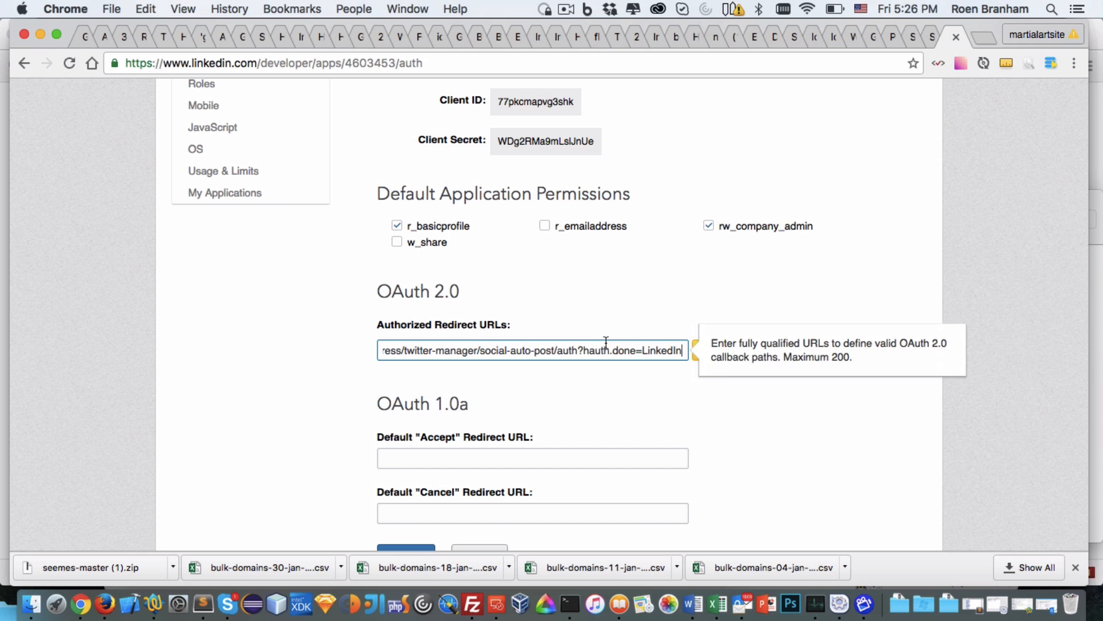
Step: Add the WordPress redirect URL to the app's OAuth 2.0 redirect URLs, save the update and return to WordPress
left_click(709, 349)
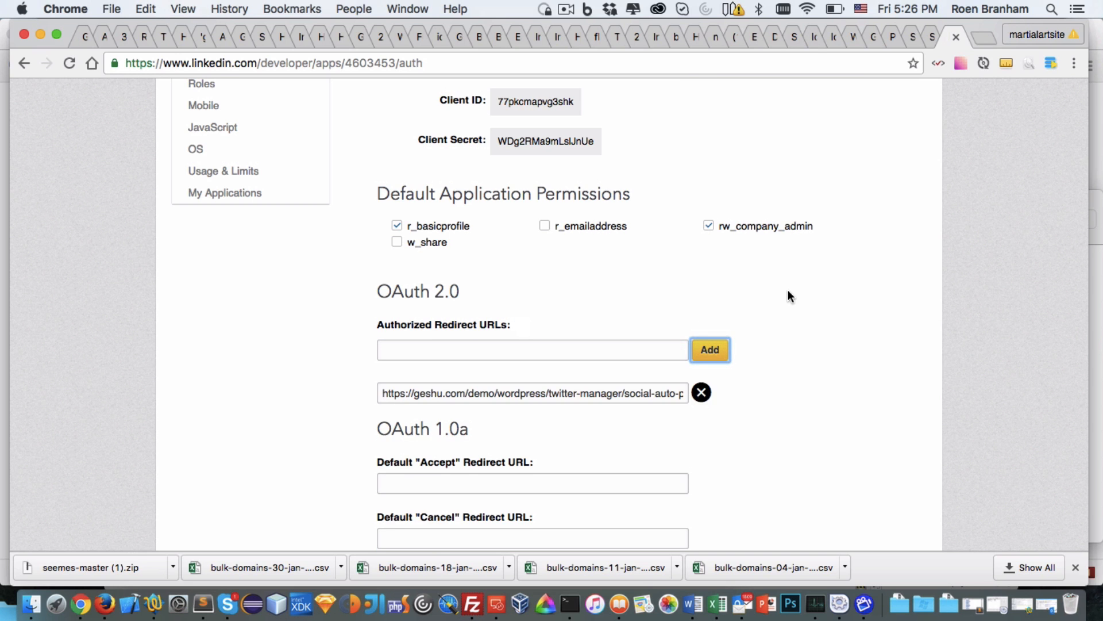
left_click(406, 373)
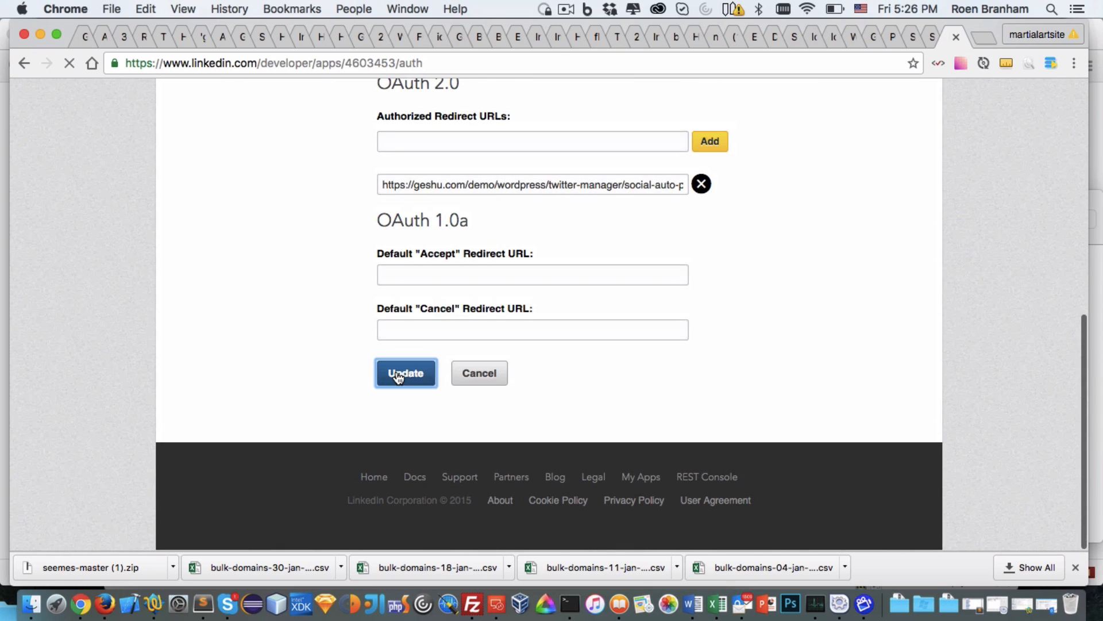
left_click(406, 372)
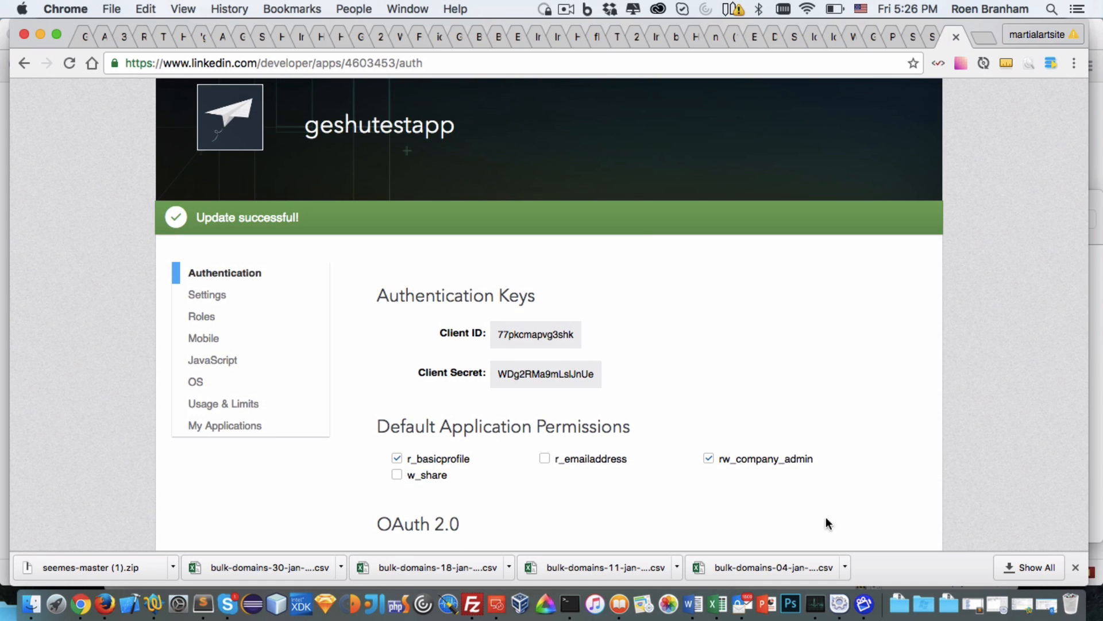
scroll("down", 3)
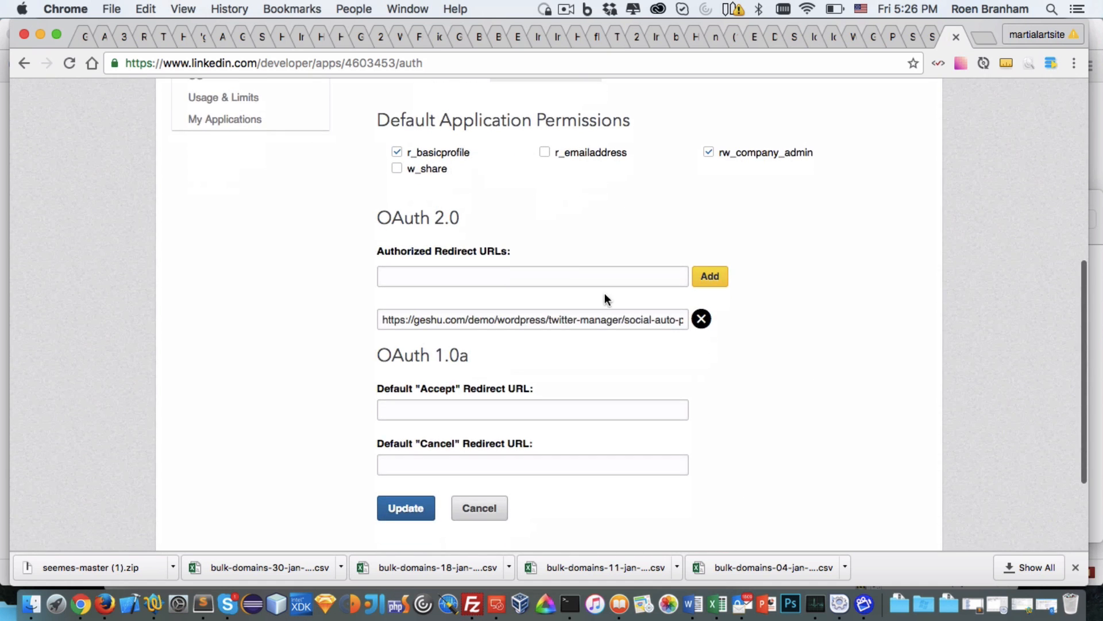
left_click(406, 507)
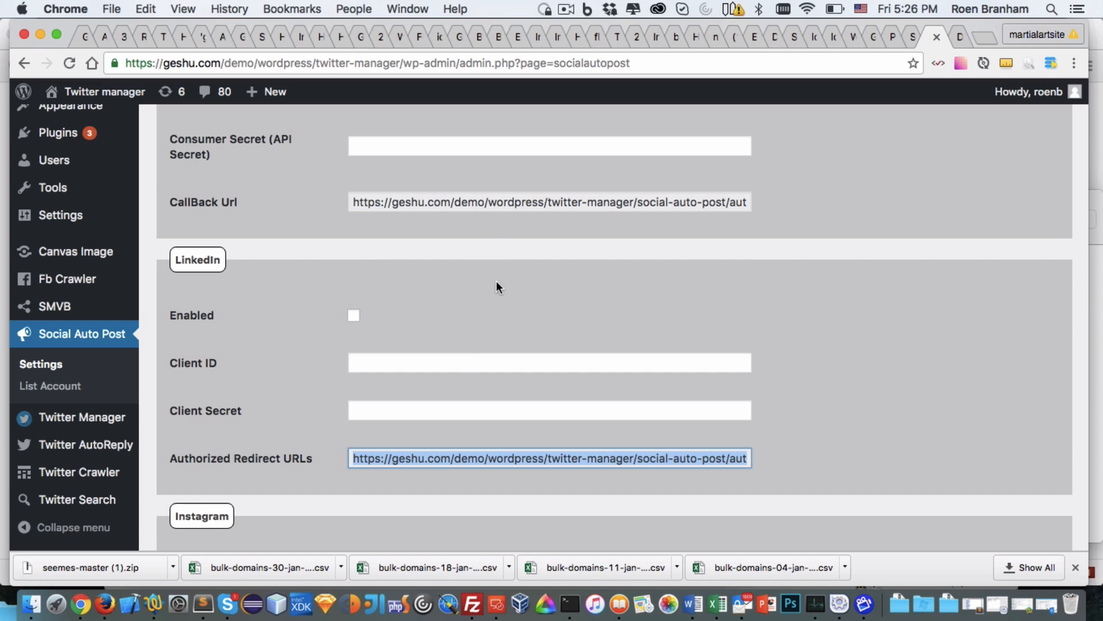
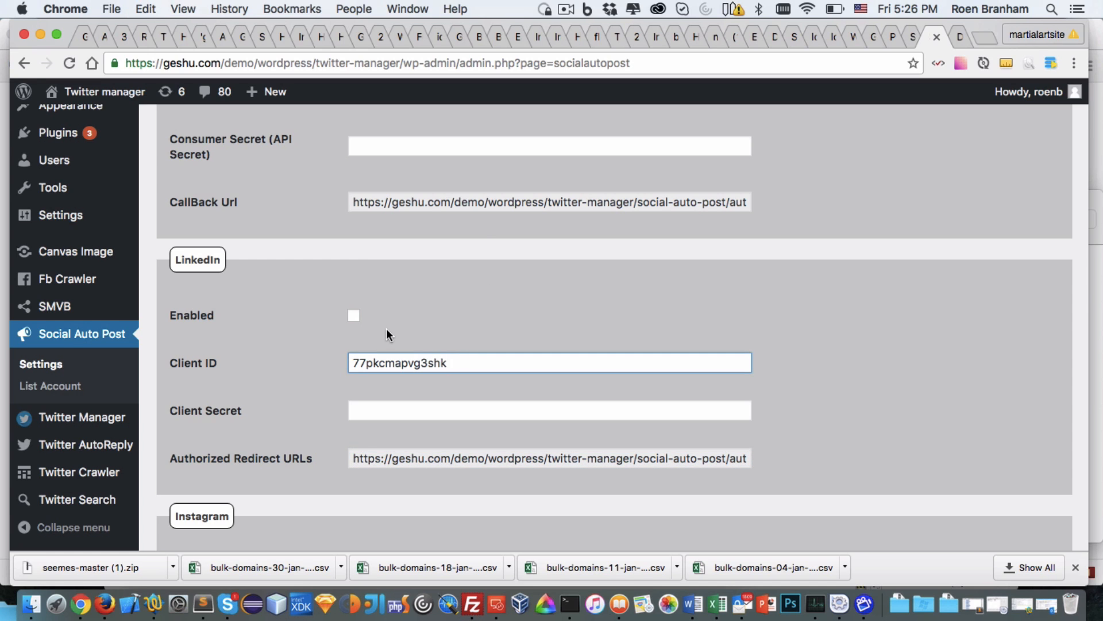
left_click(353, 315)
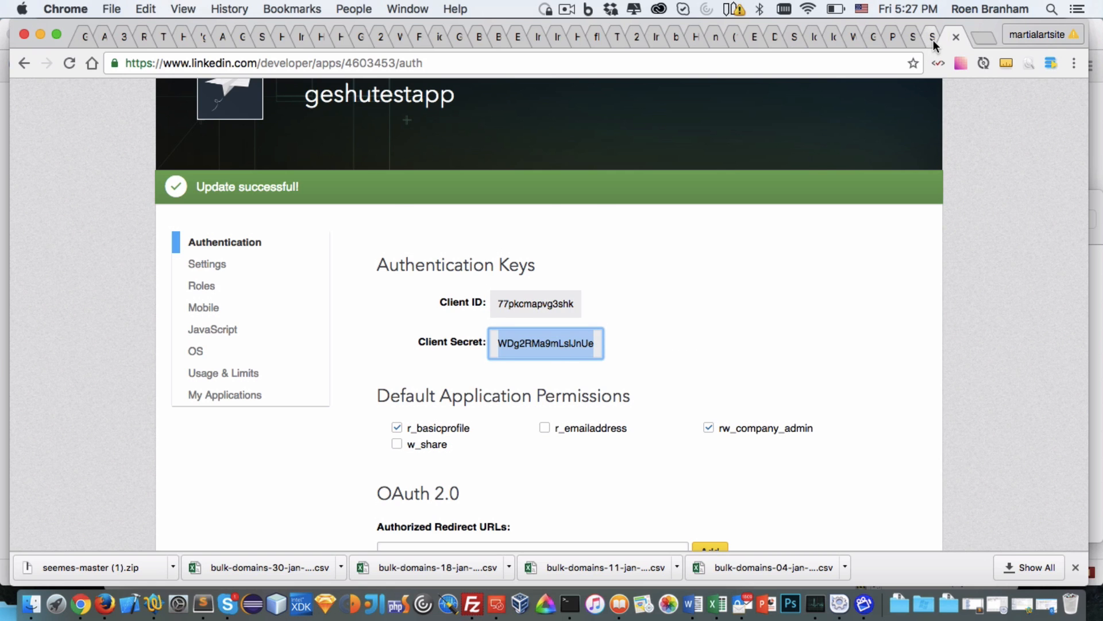
left_click(958, 36)
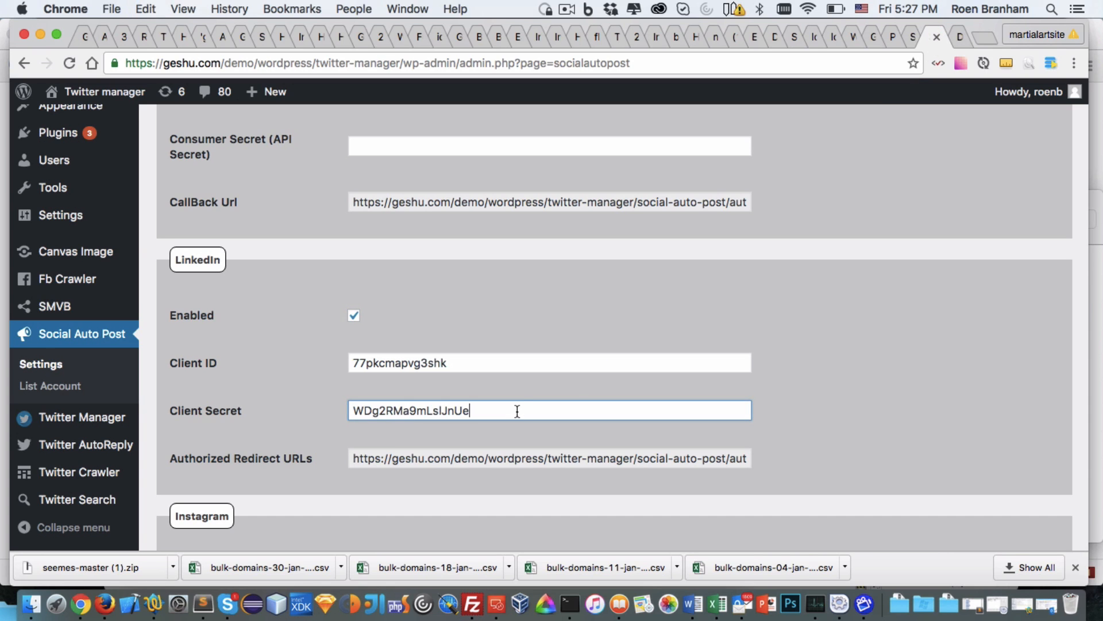
mouse_move(274, 280)
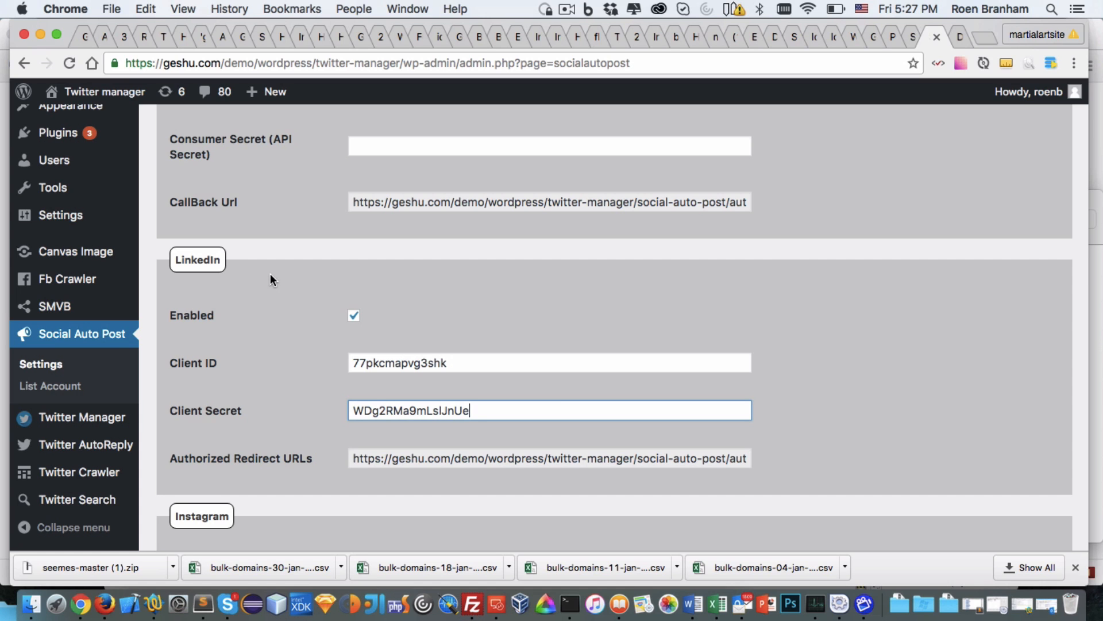
mouse_move(419, 360)
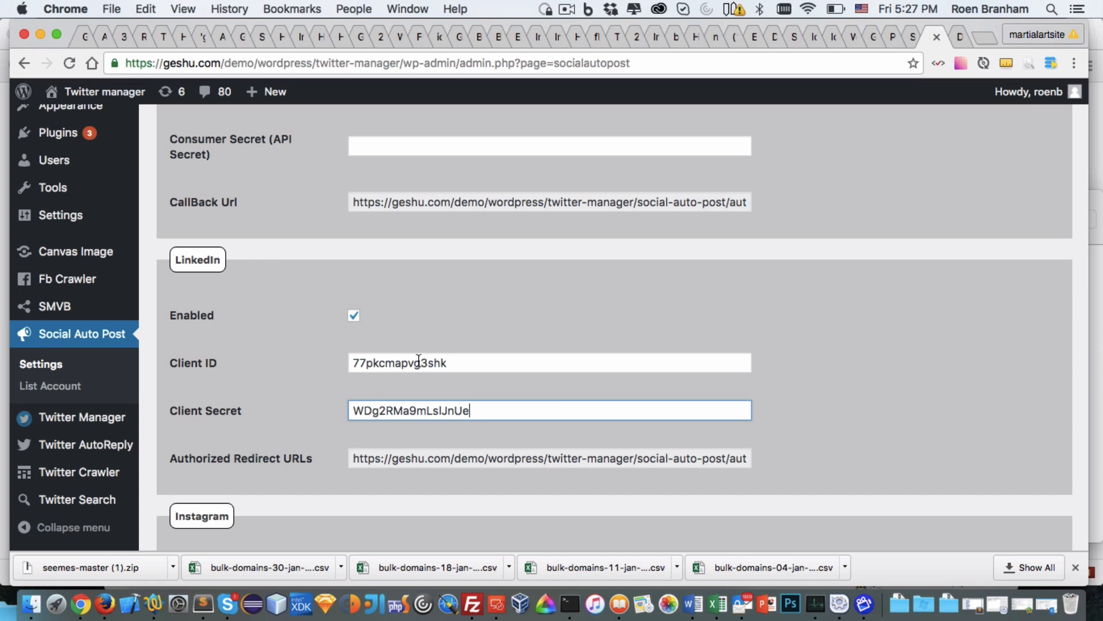
scroll("down", 3)
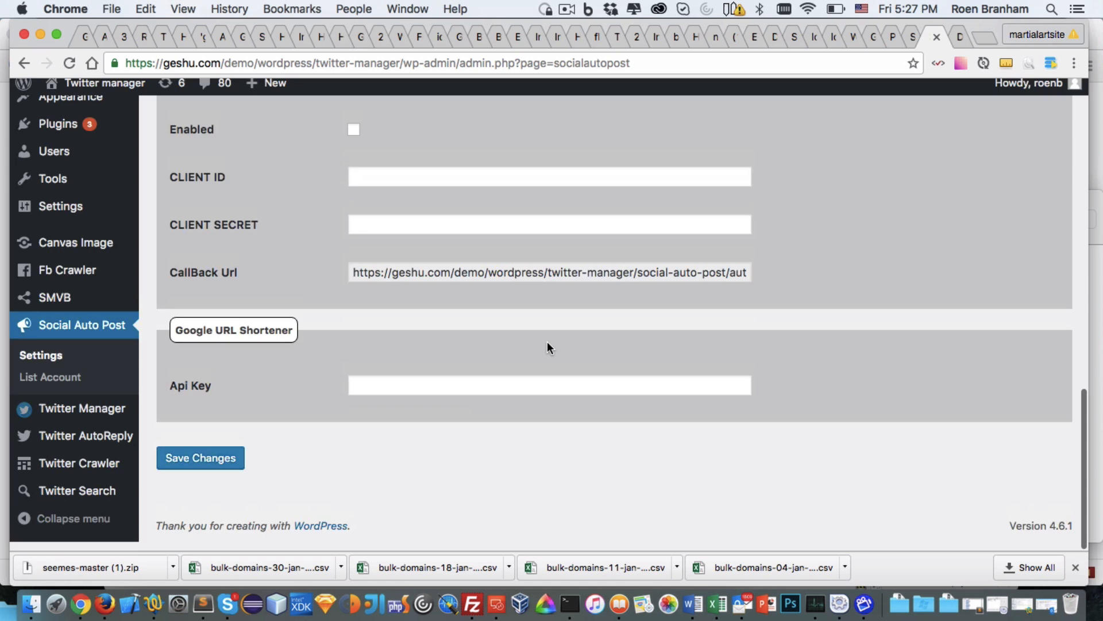
left_click(200, 466)
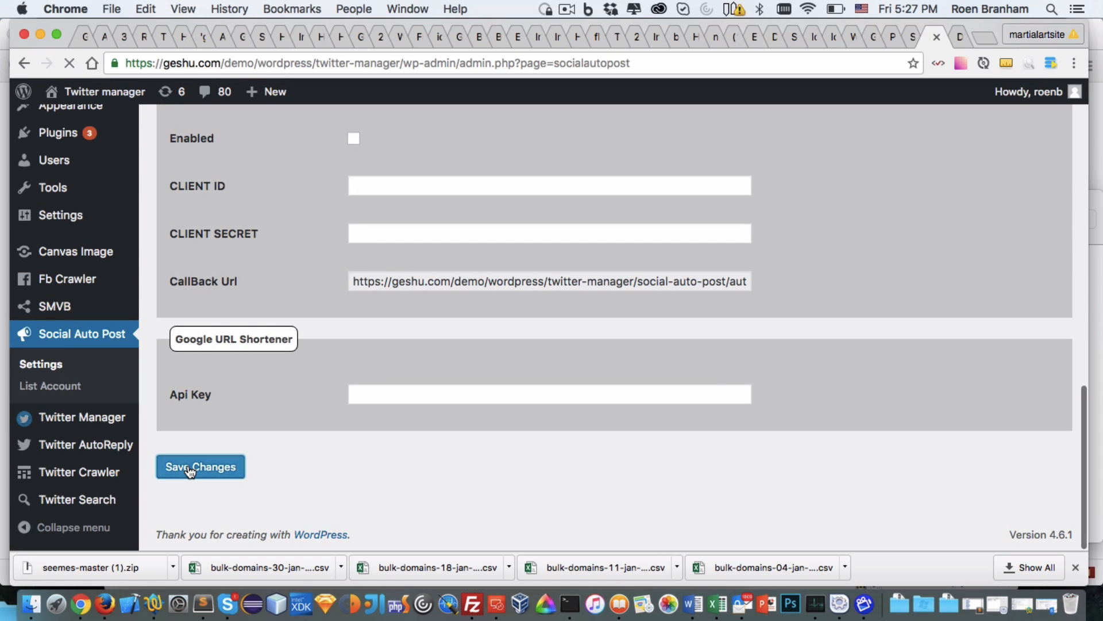
left_click(200, 466)
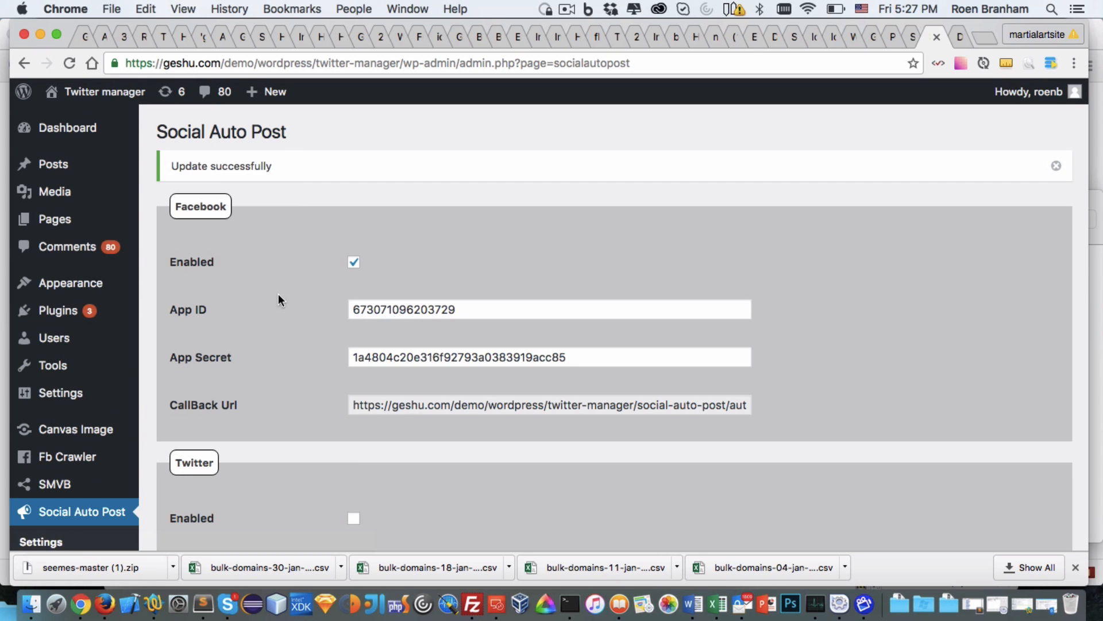
Step: Go to Social Auto Post > List Account and show the empty LinkedIn accounts tab
scroll("down", 3)
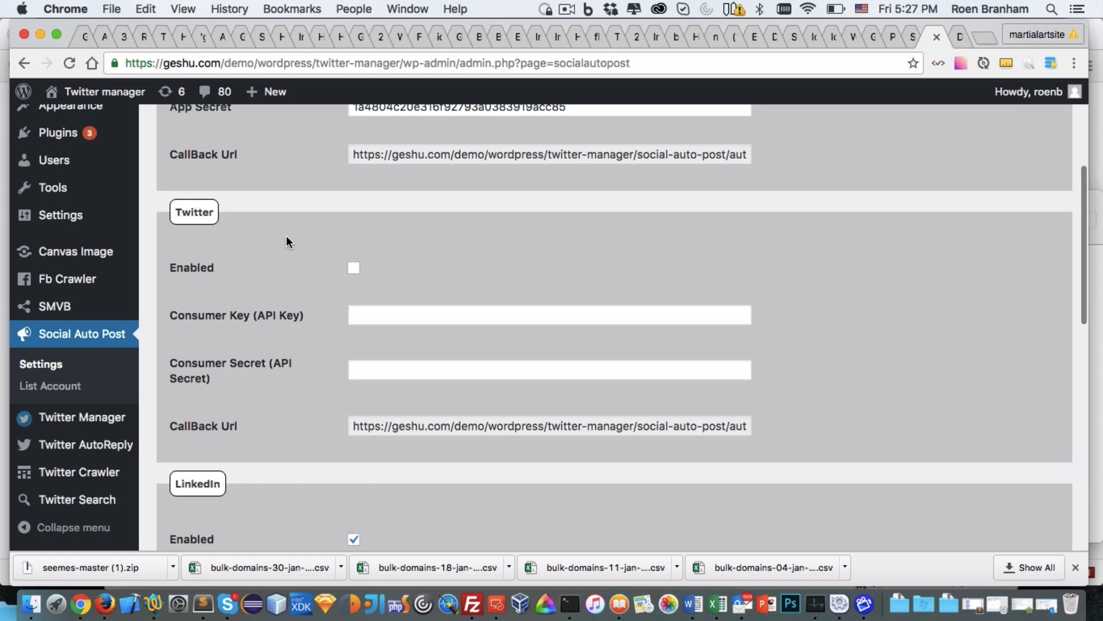
mouse_move(49, 386)
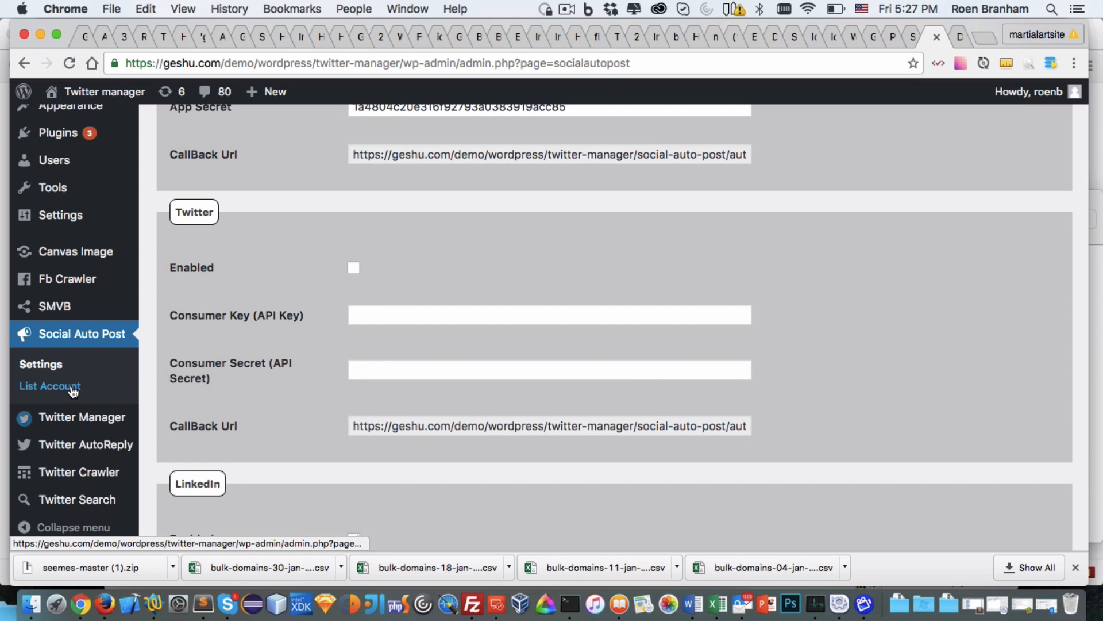
left_click(49, 386)
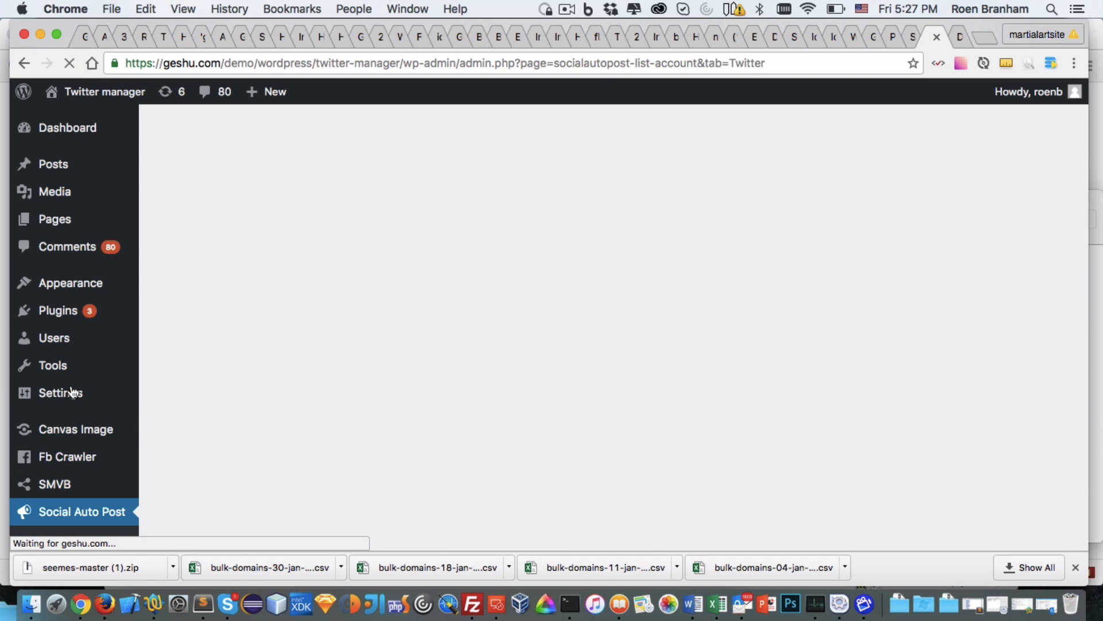
left_click(82, 512)
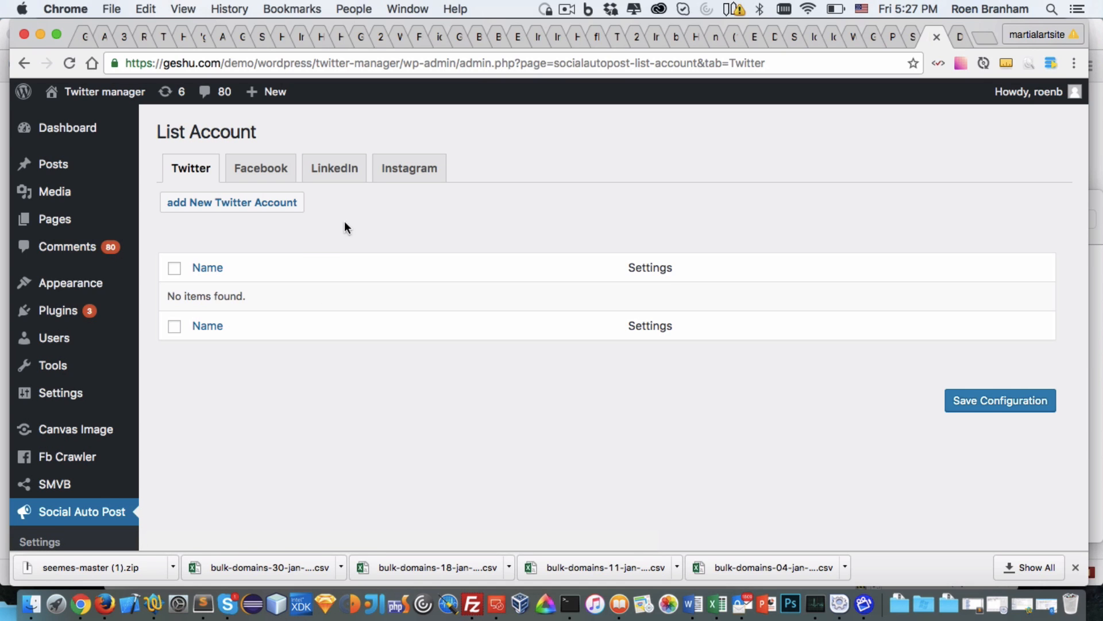
mouse_move(333, 168)
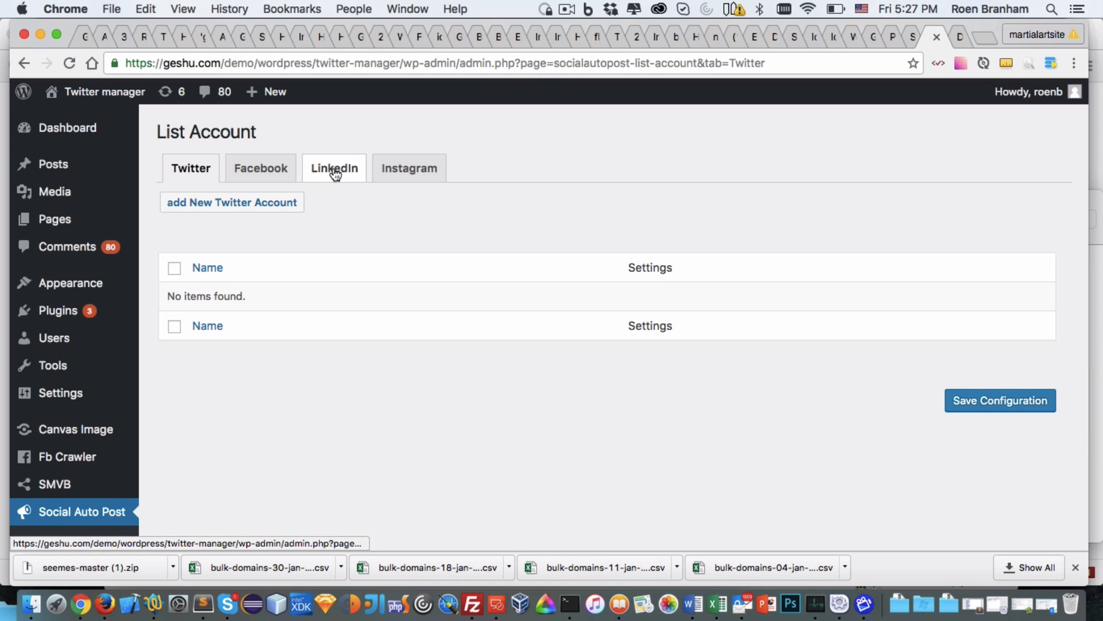
left_click(333, 168)
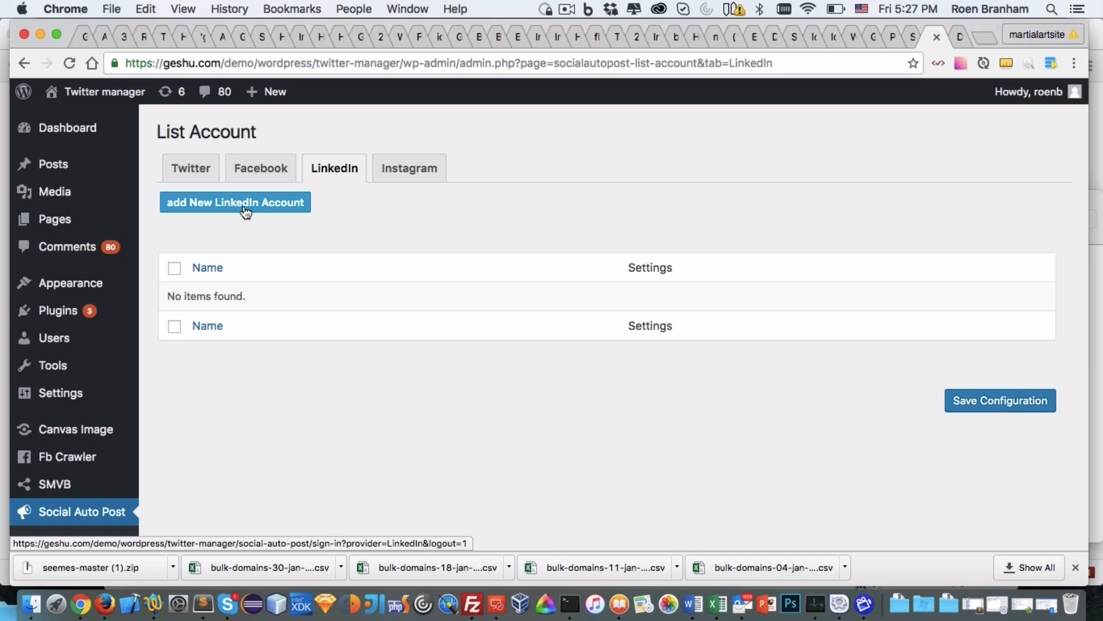
Step: Add a new LinkedIn account, sign in with the password and allow geshutestapp access, listing Geshu.com, Inc
left_click(234, 203)
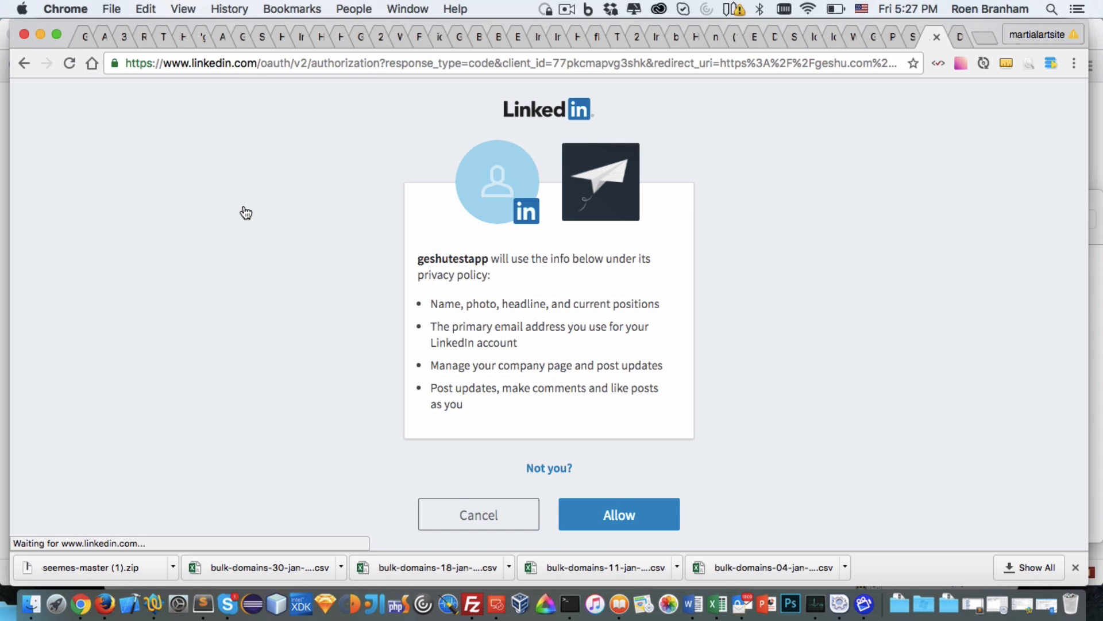
mouse_move(197, 86)
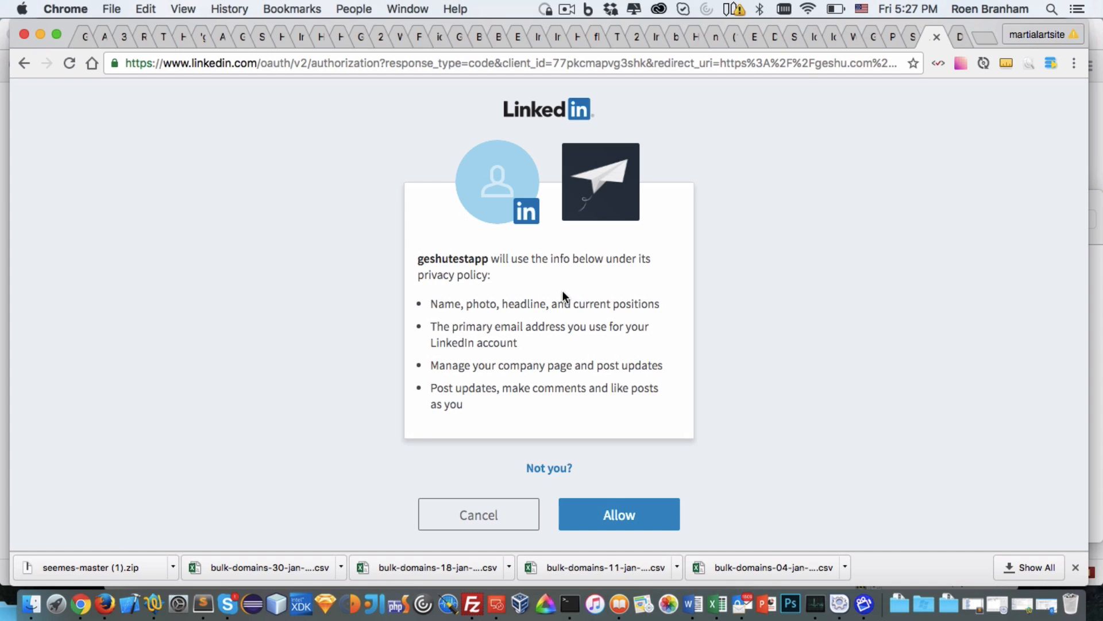
mouse_move(662, 308)
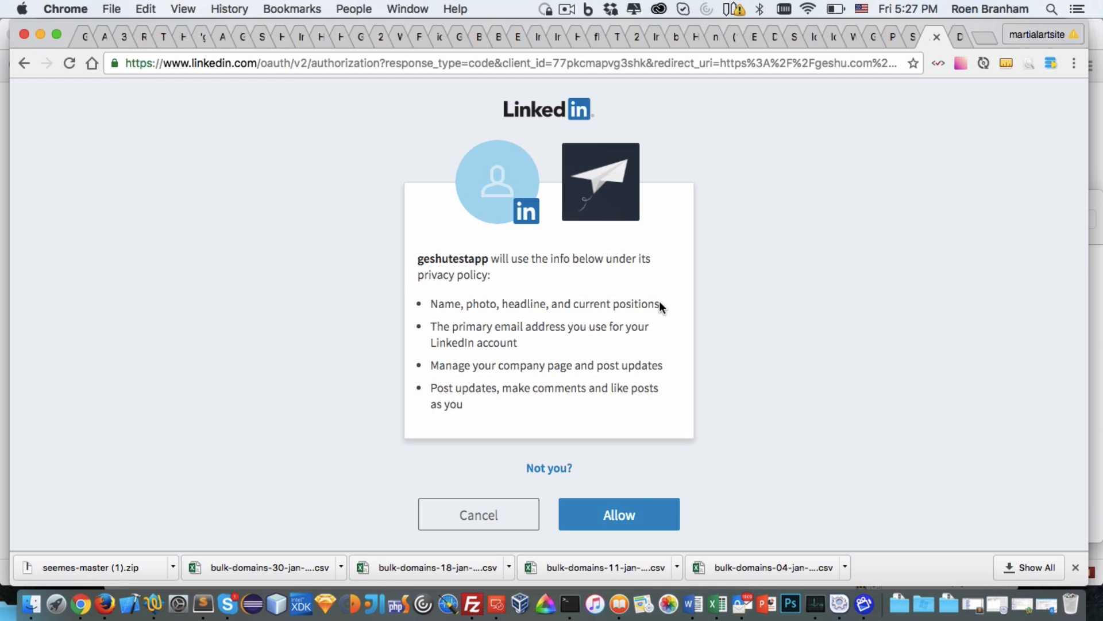
left_click(619, 514)
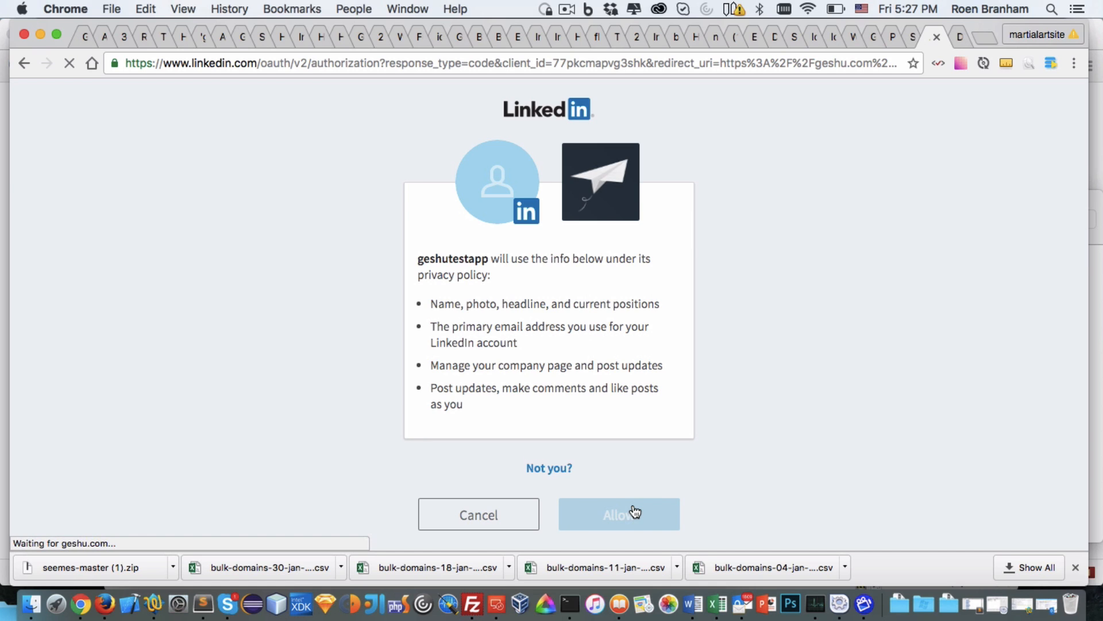
left_click(619, 515)
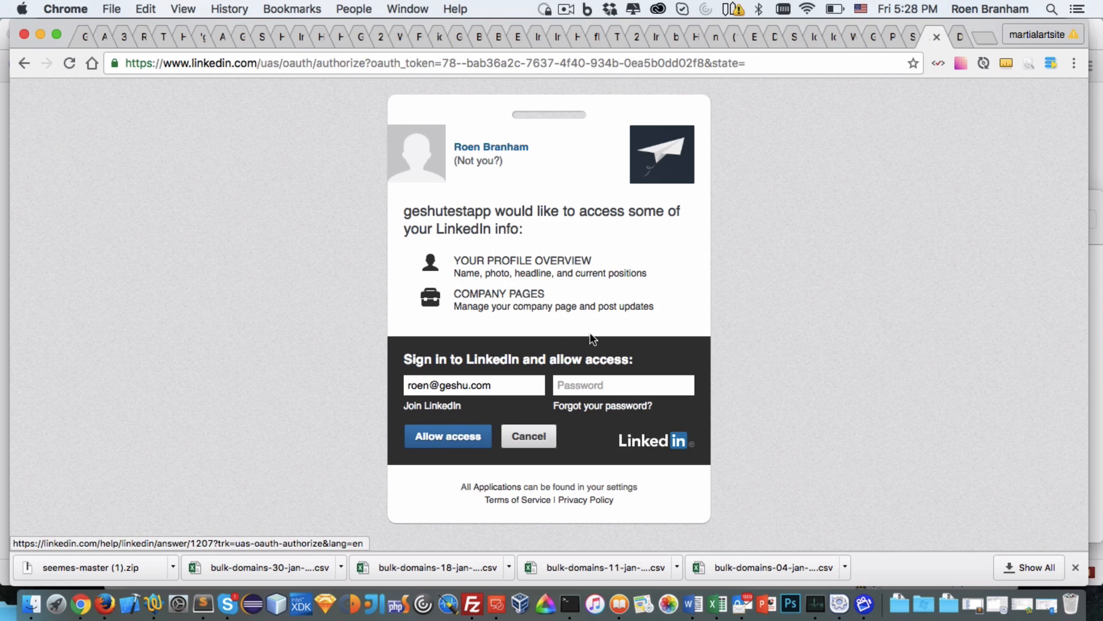
left_click(622, 384)
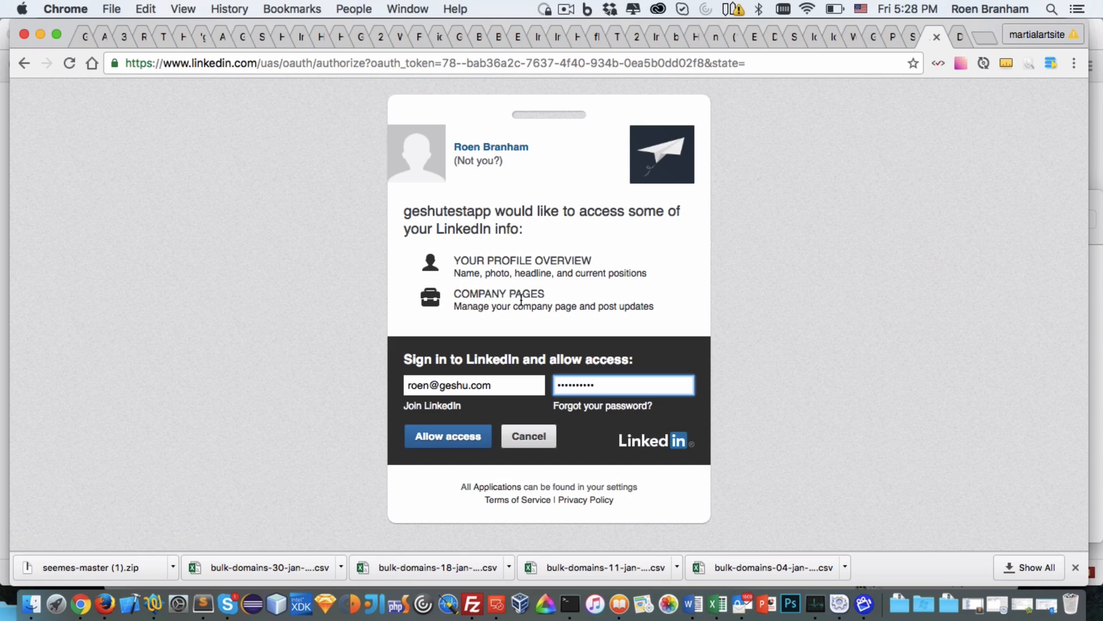
mouse_move(506, 286)
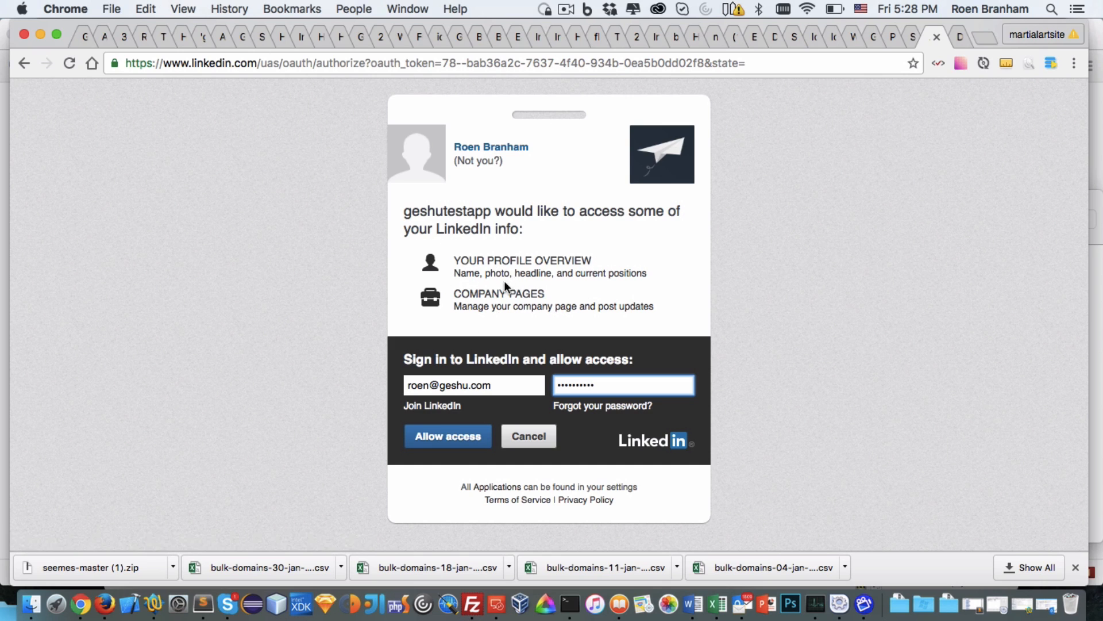
left_click(447, 436)
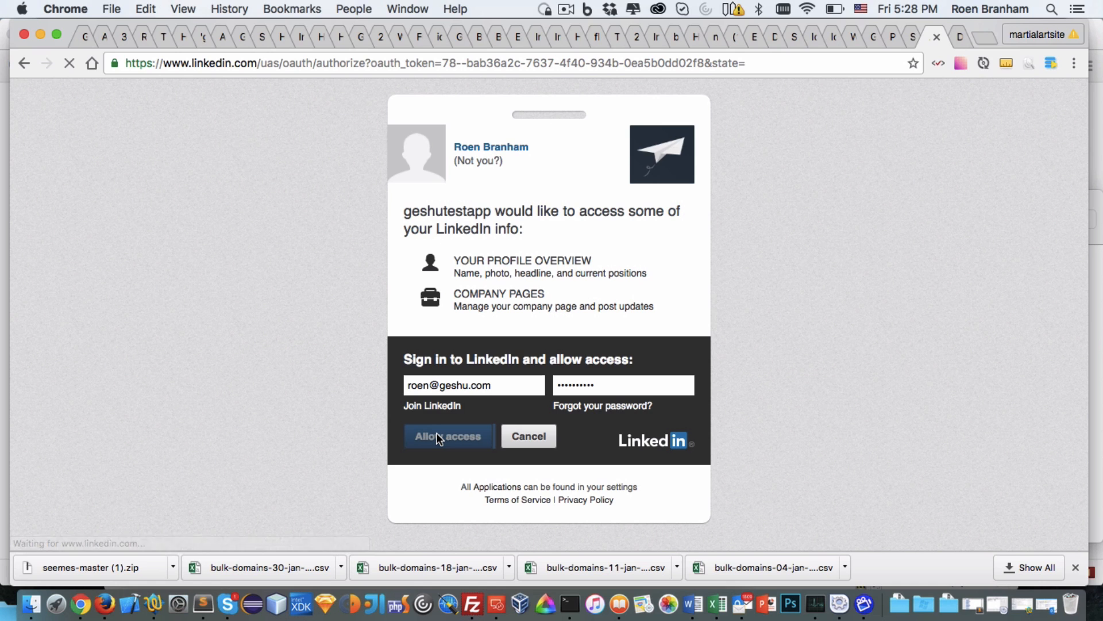
left_click(448, 437)
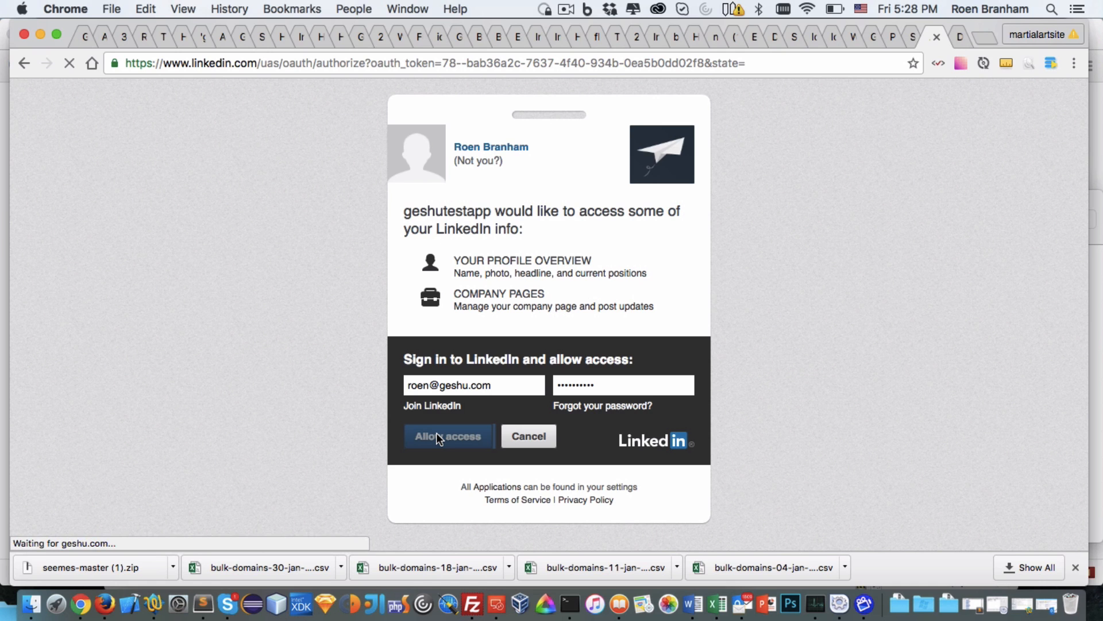
left_click(448, 436)
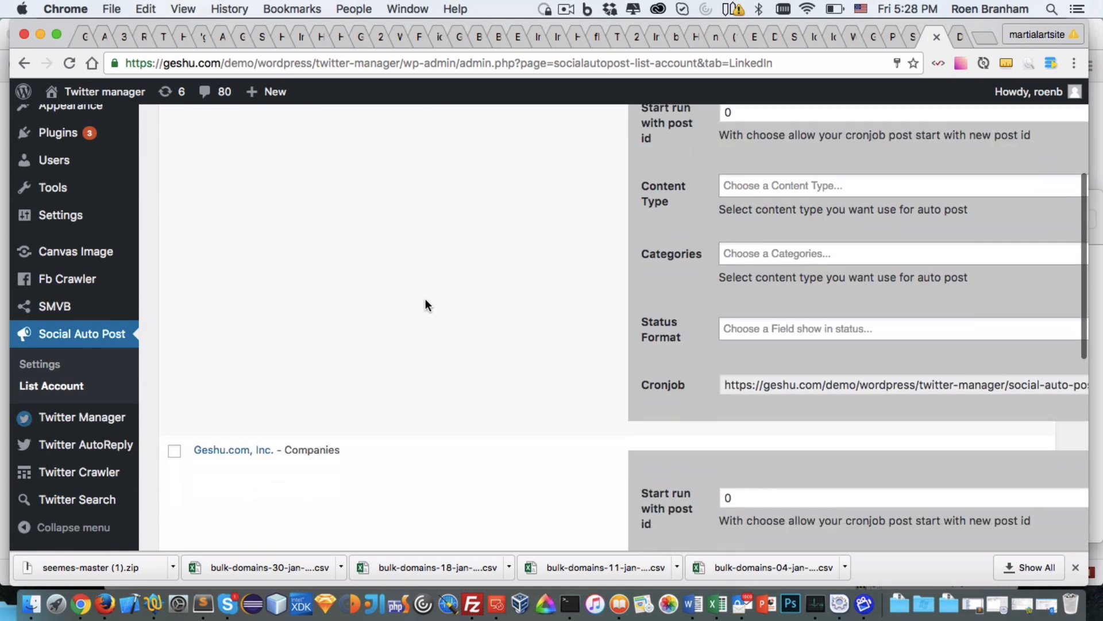
scroll("up", 3)
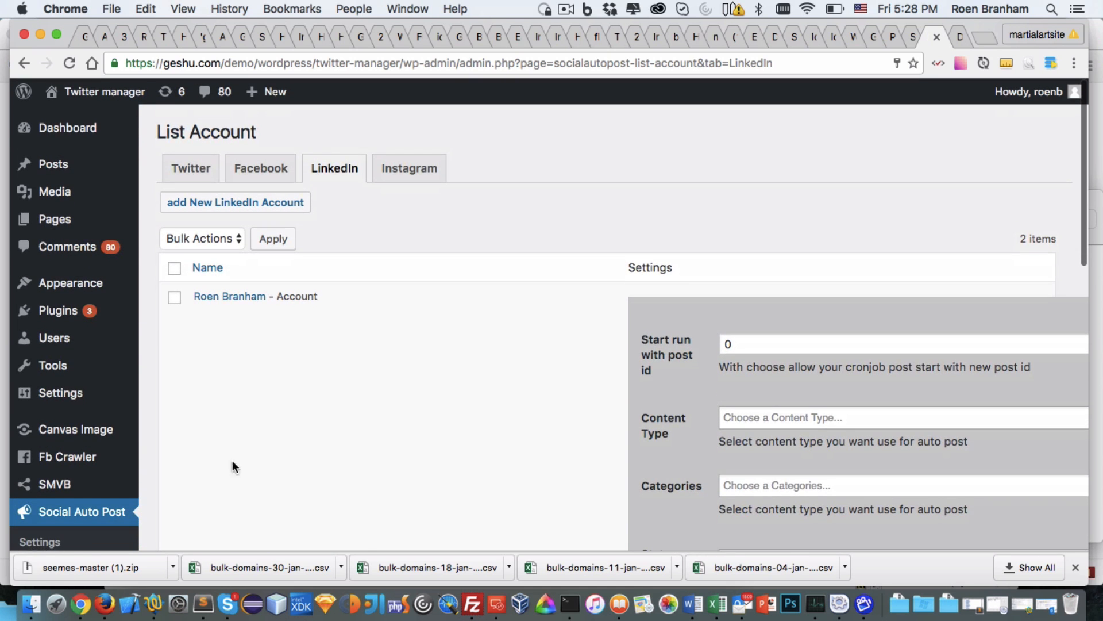
mouse_move(347, 177)
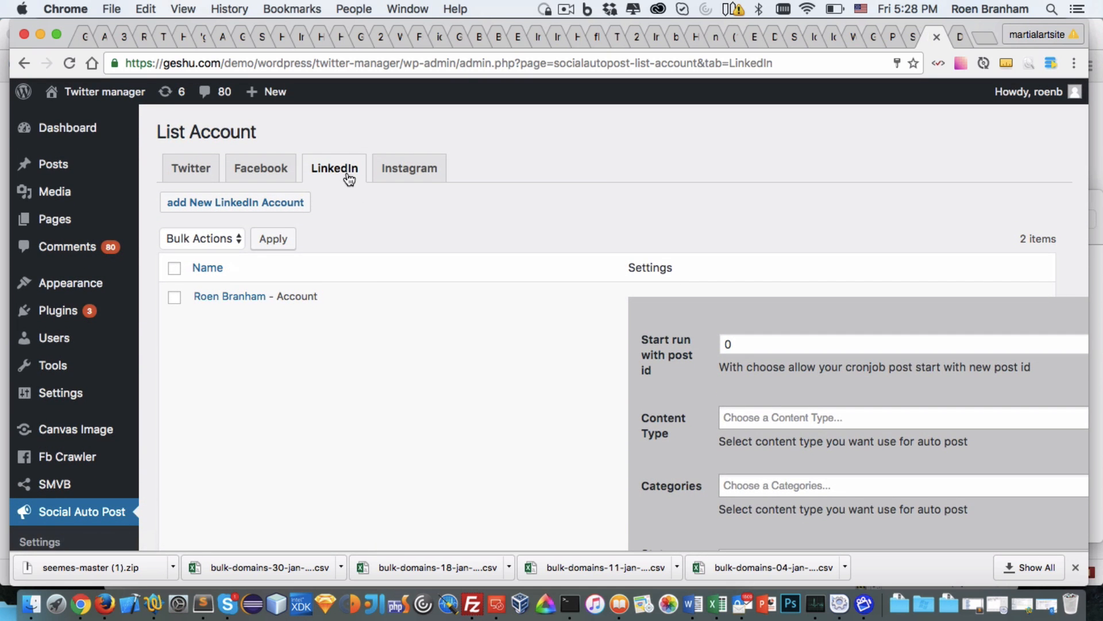
scroll("down", 3)
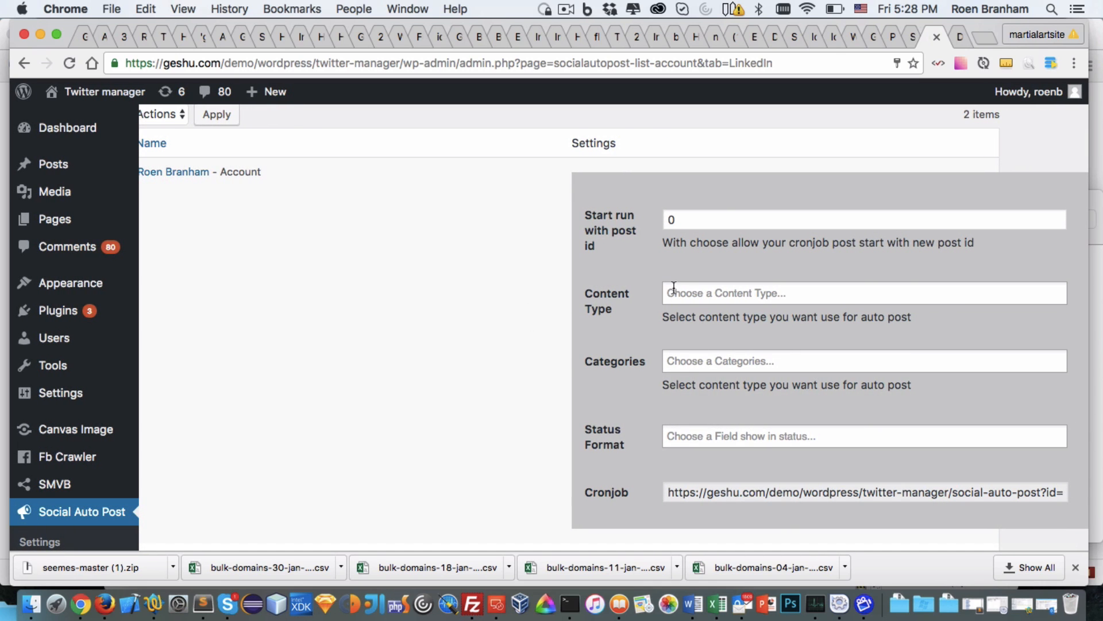
left_click(862, 293)
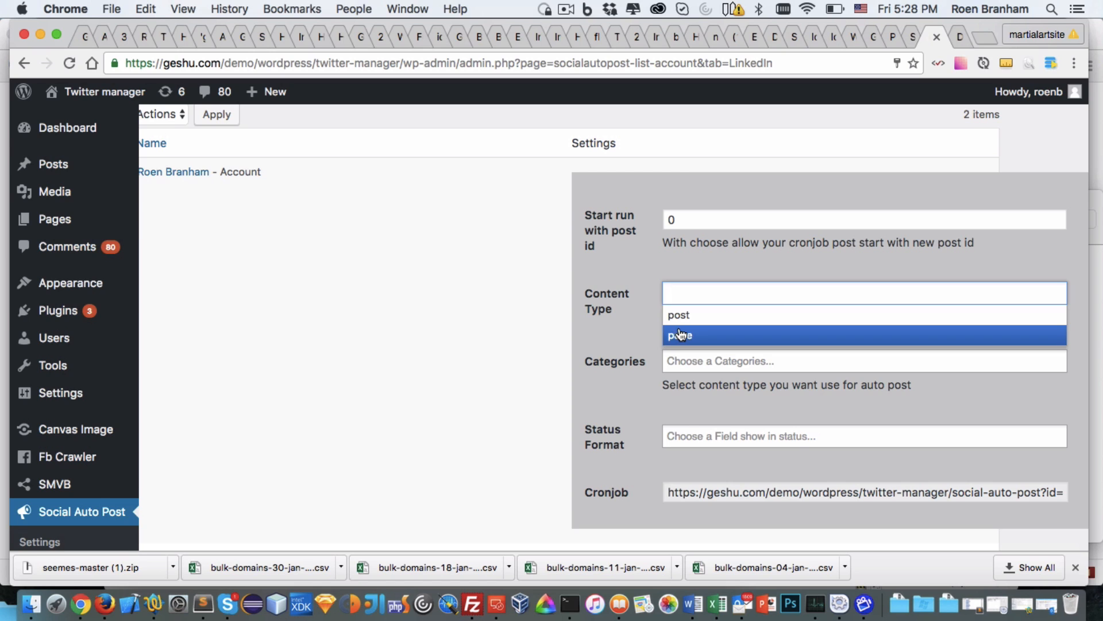
mouse_move(679, 315)
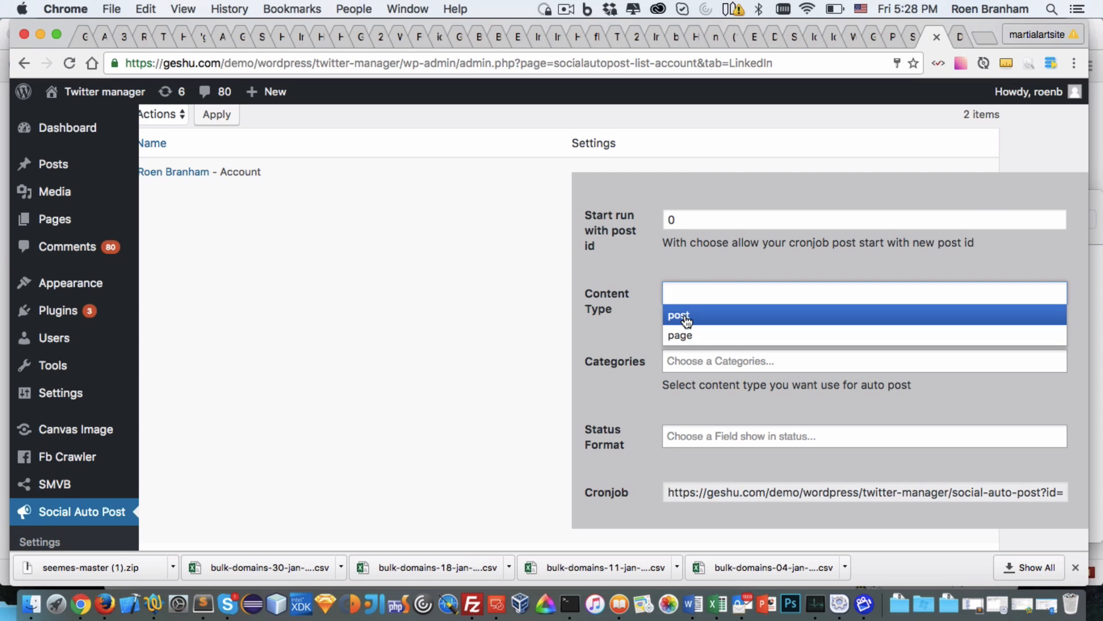
left_click(679, 315)
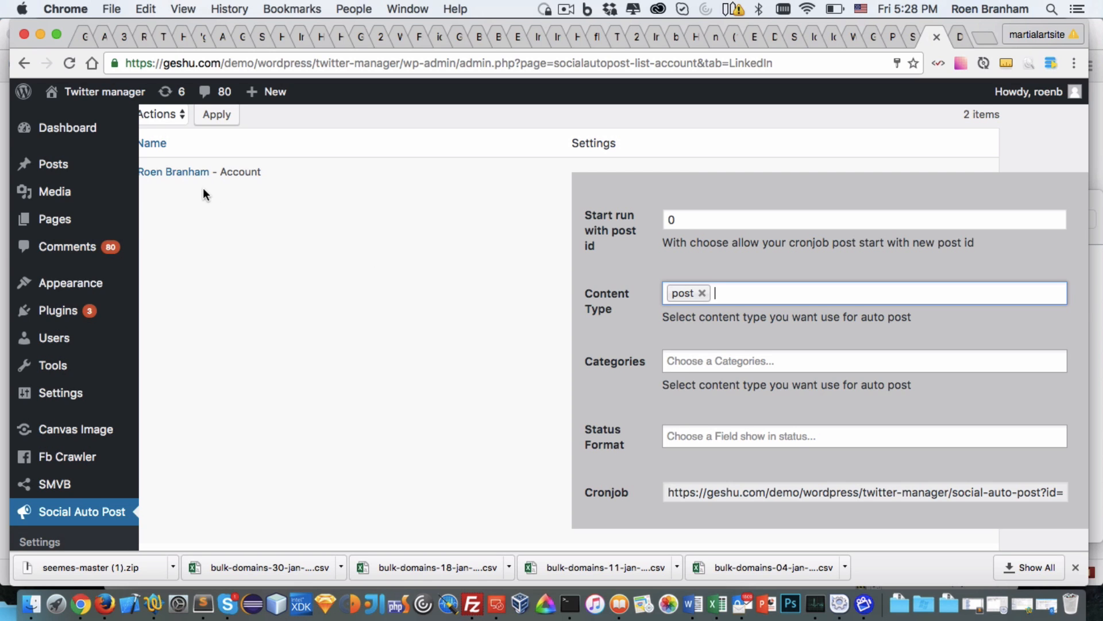
mouse_move(698, 360)
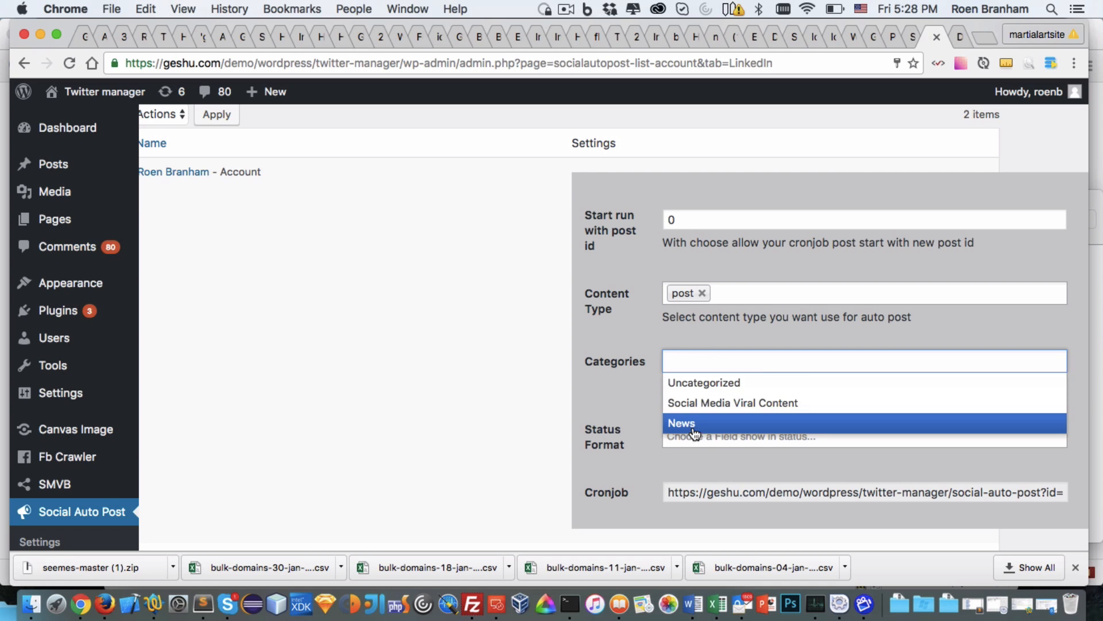
mouse_move(689, 312)
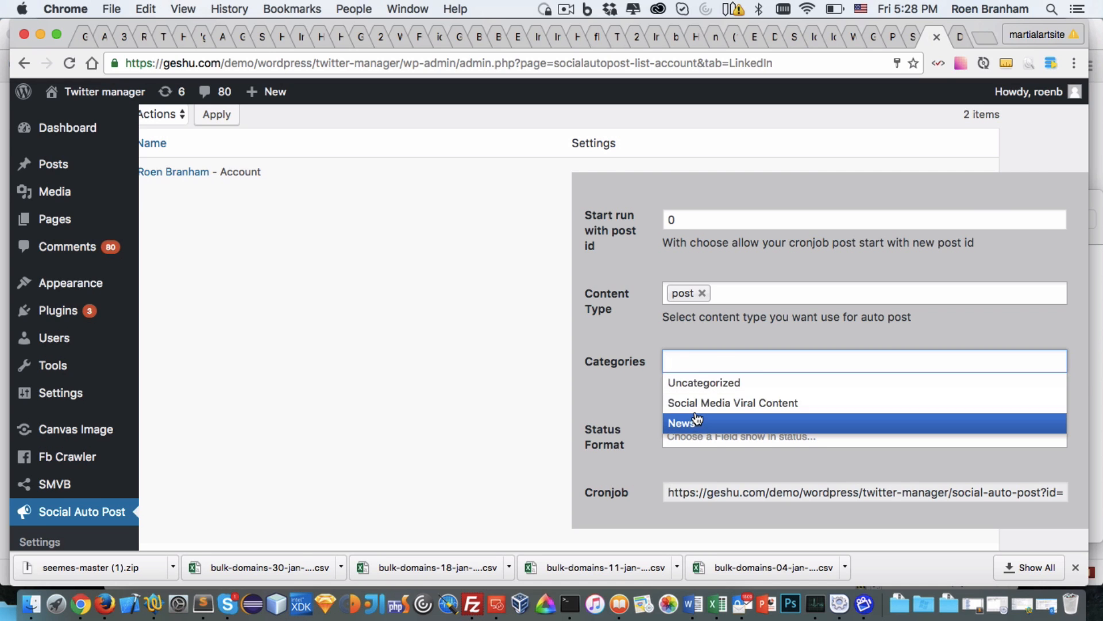
left_click(683, 423)
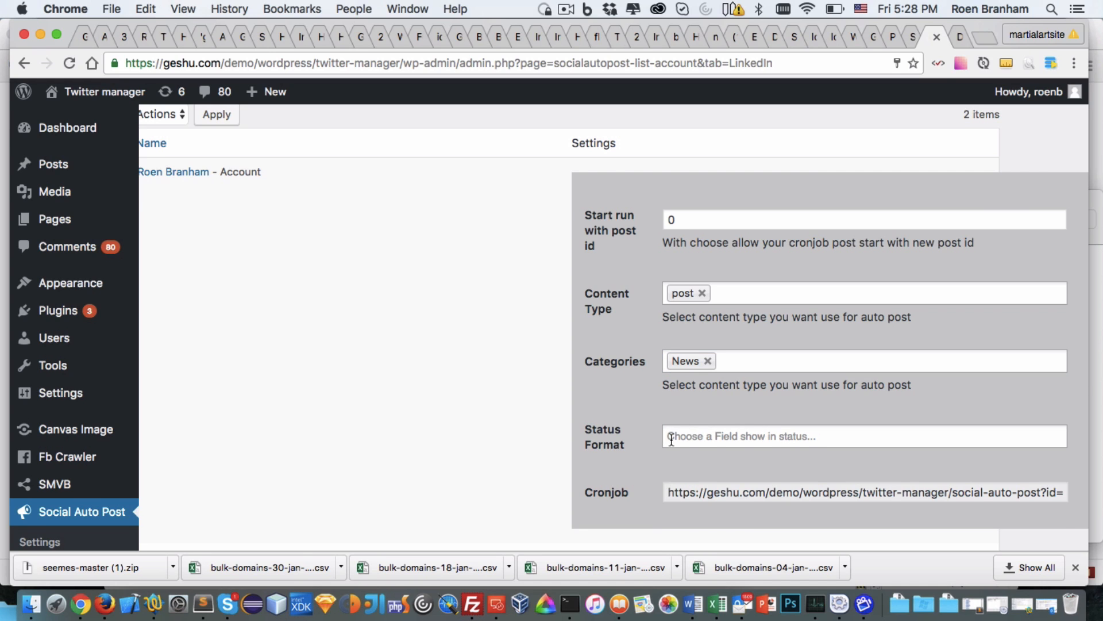
left_click(863, 435)
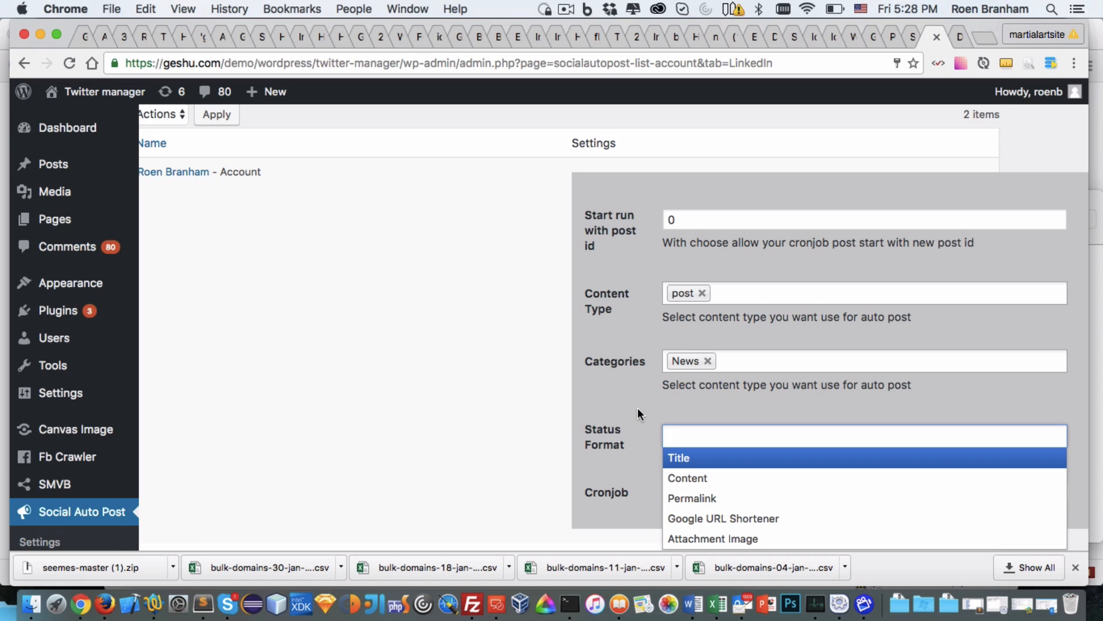
Step: Add Permalink and Attachment Image to the Status Format alongside Title
scroll("down", 3)
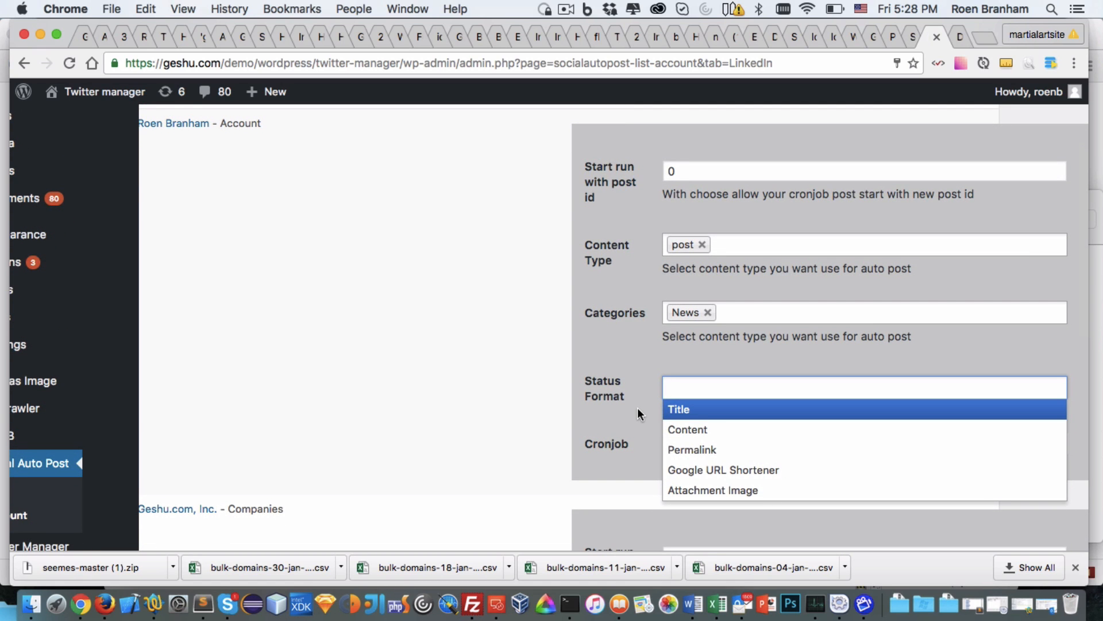
mouse_move(641, 414)
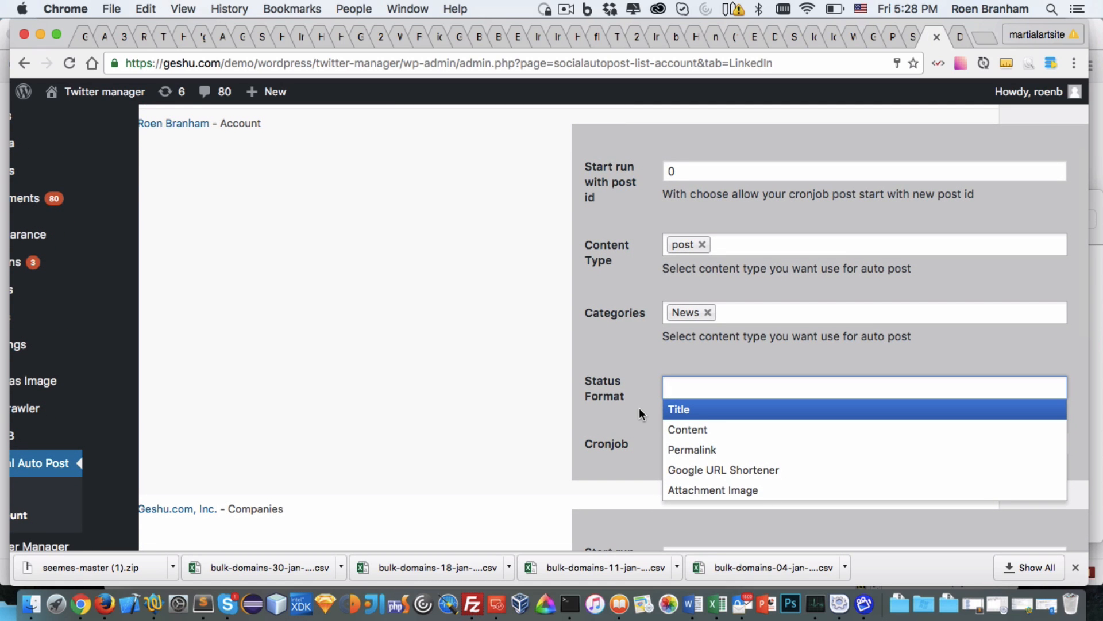
mouse_move(713, 424)
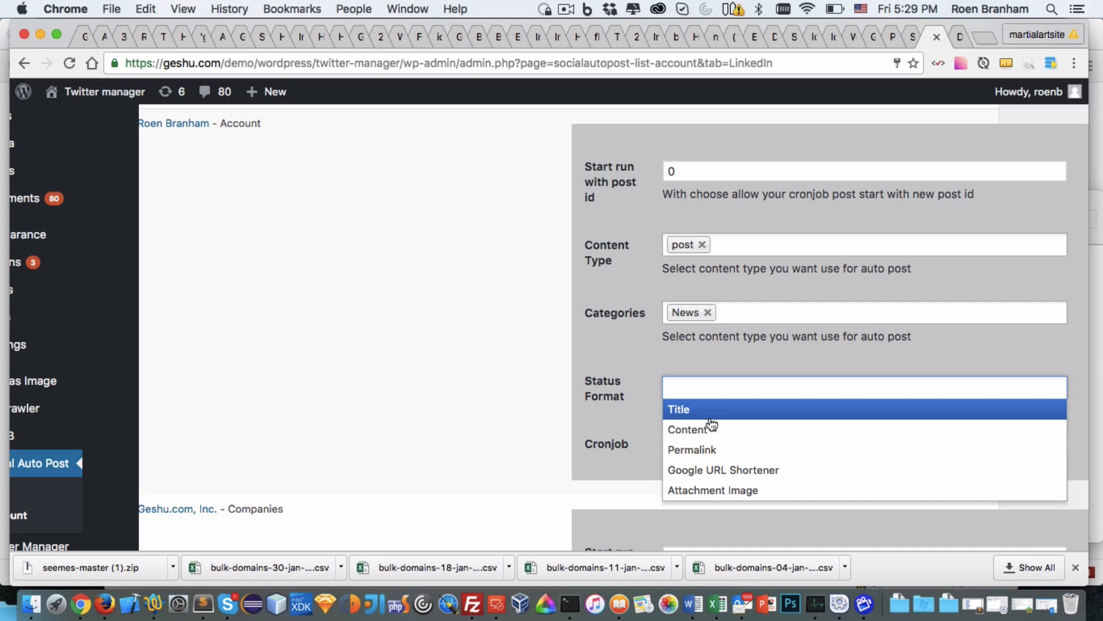
mouse_move(680, 411)
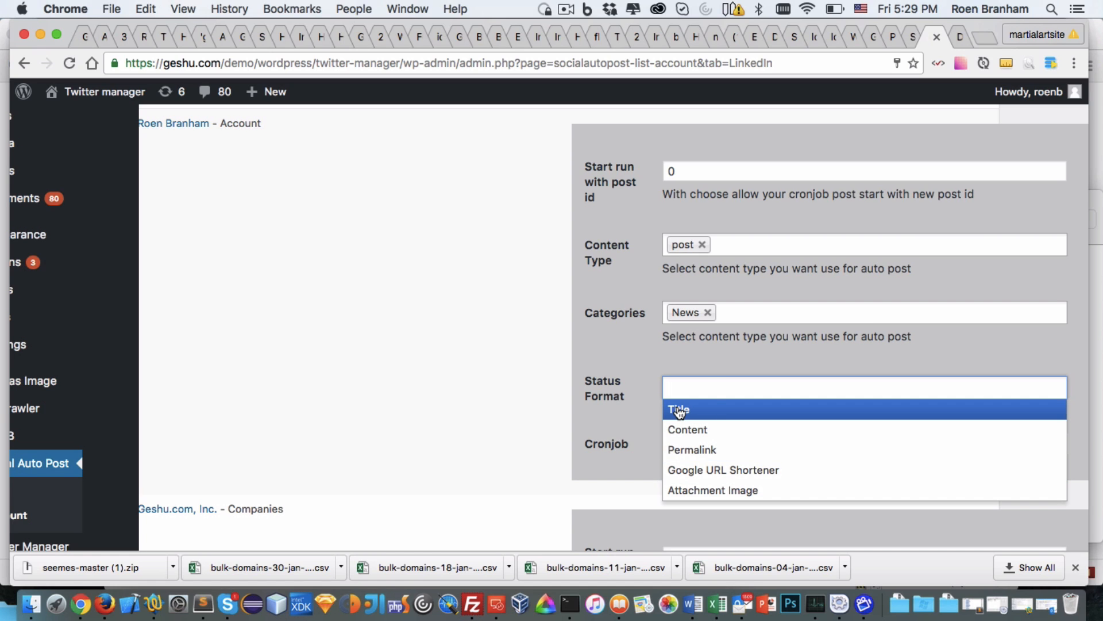
left_click(678, 410)
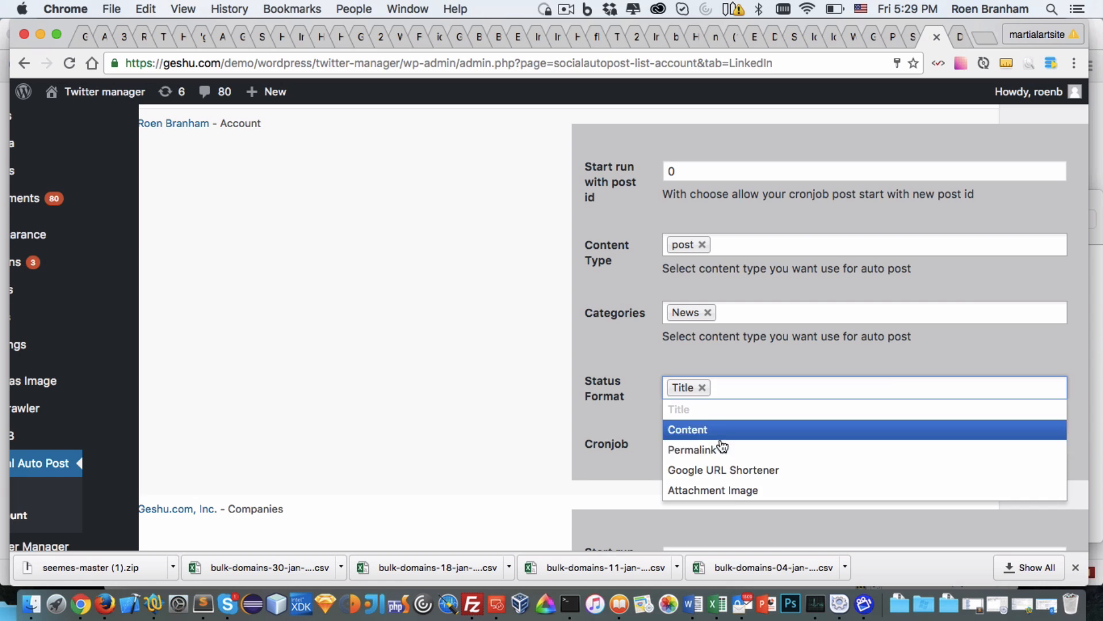
left_click(692, 449)
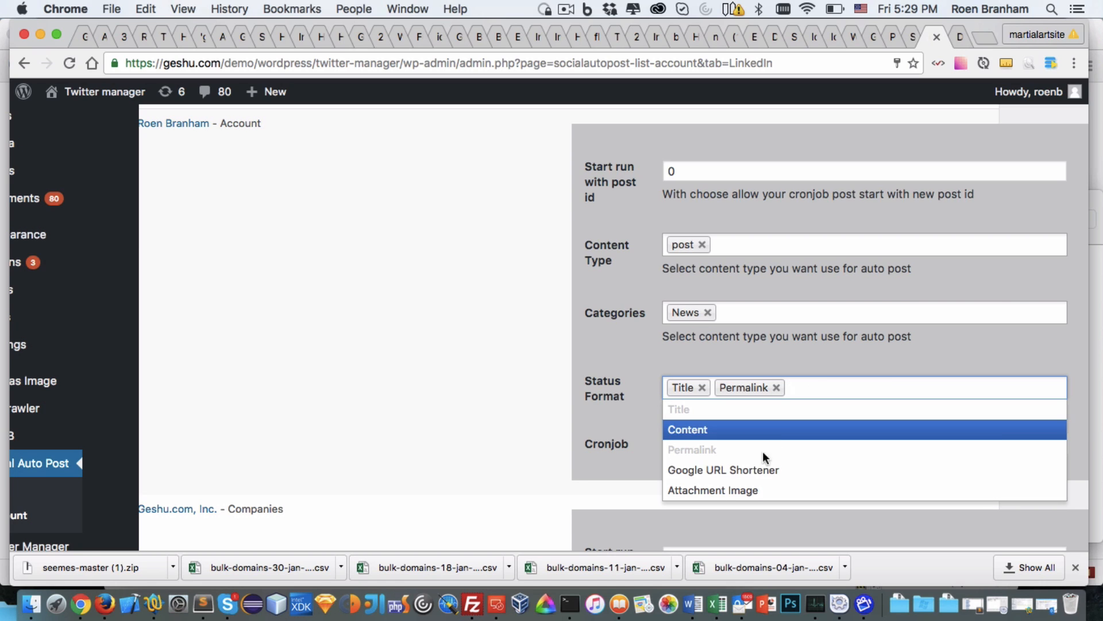
mouse_move(737, 489)
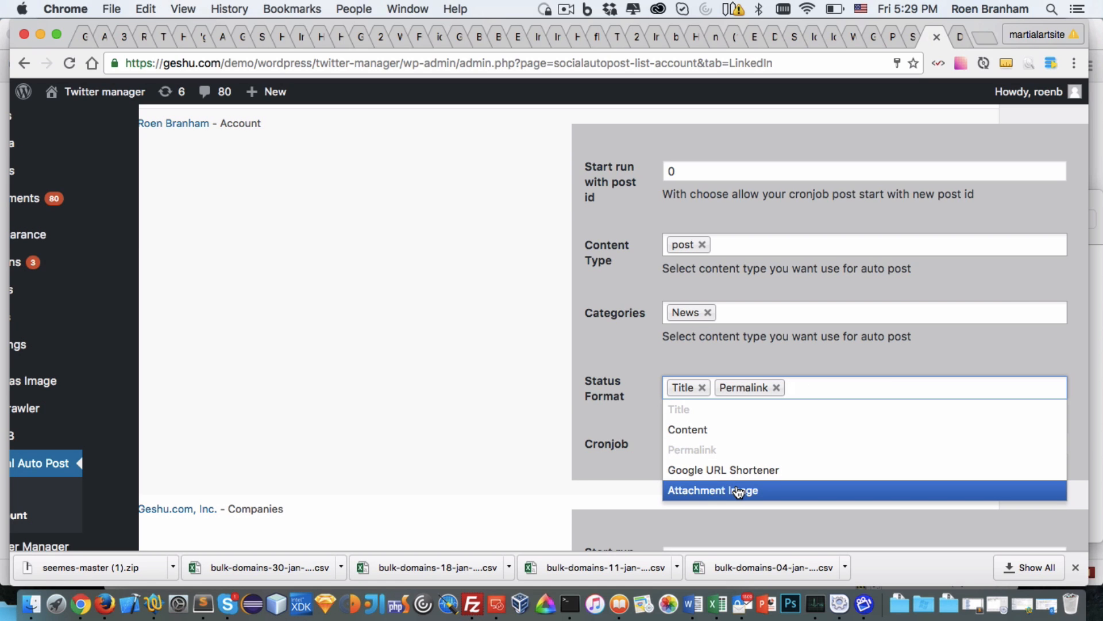
left_click(712, 490)
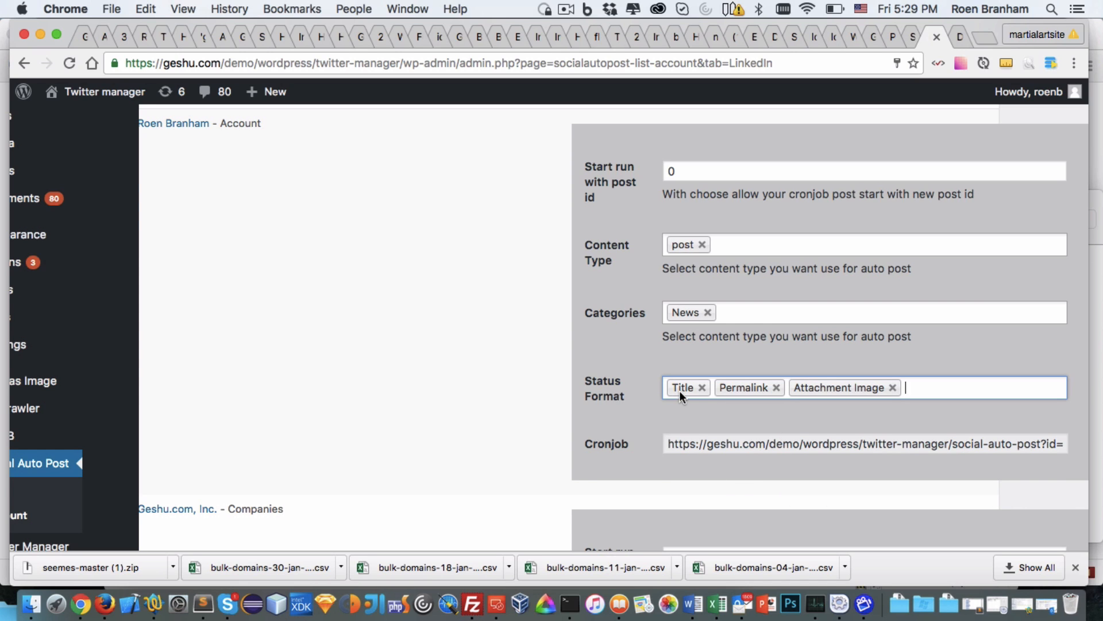
mouse_move(736, 390)
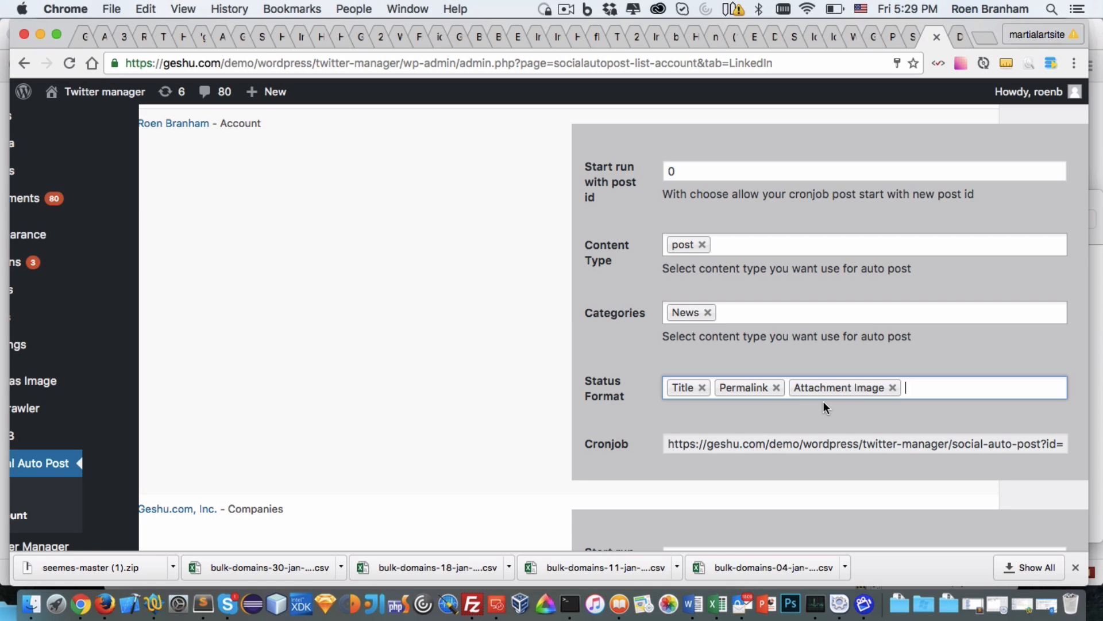
mouse_move(729, 432)
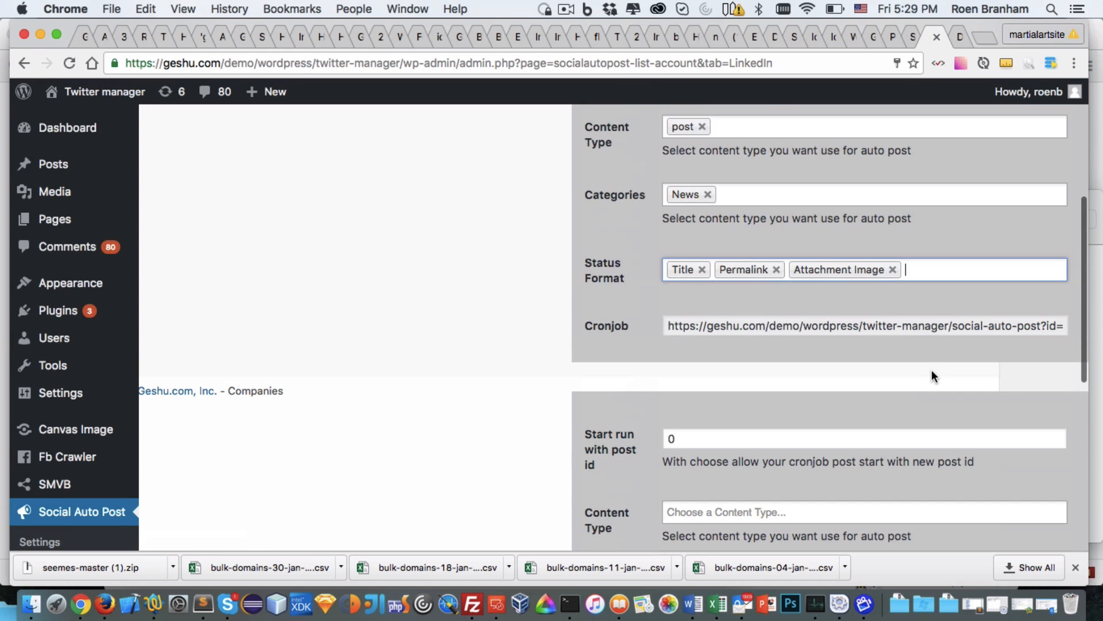
mouse_move(697, 343)
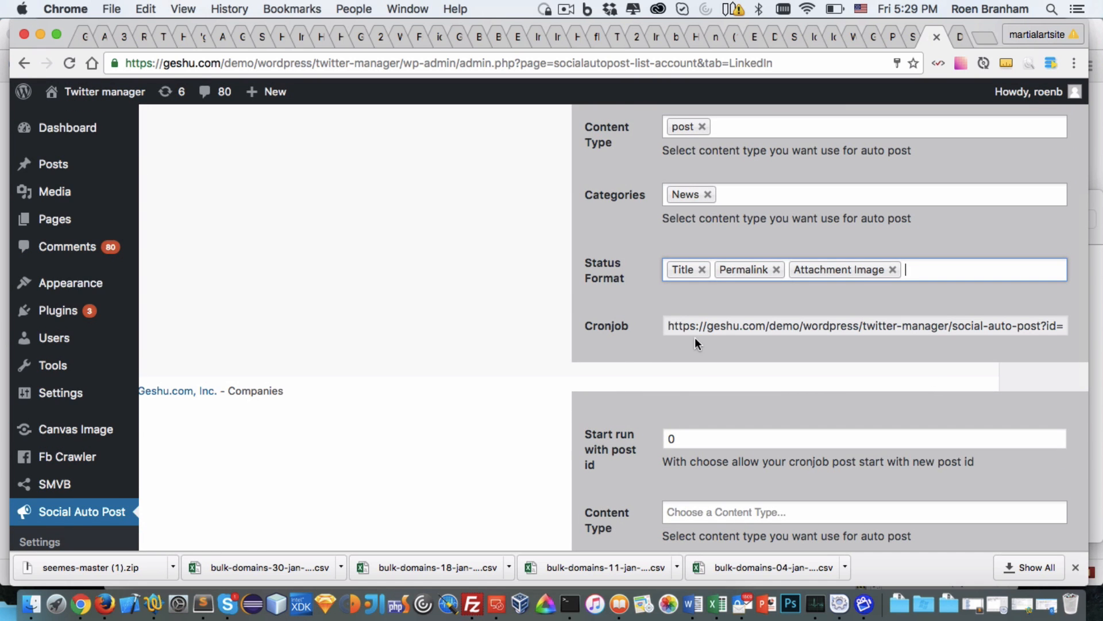
mouse_move(722, 340)
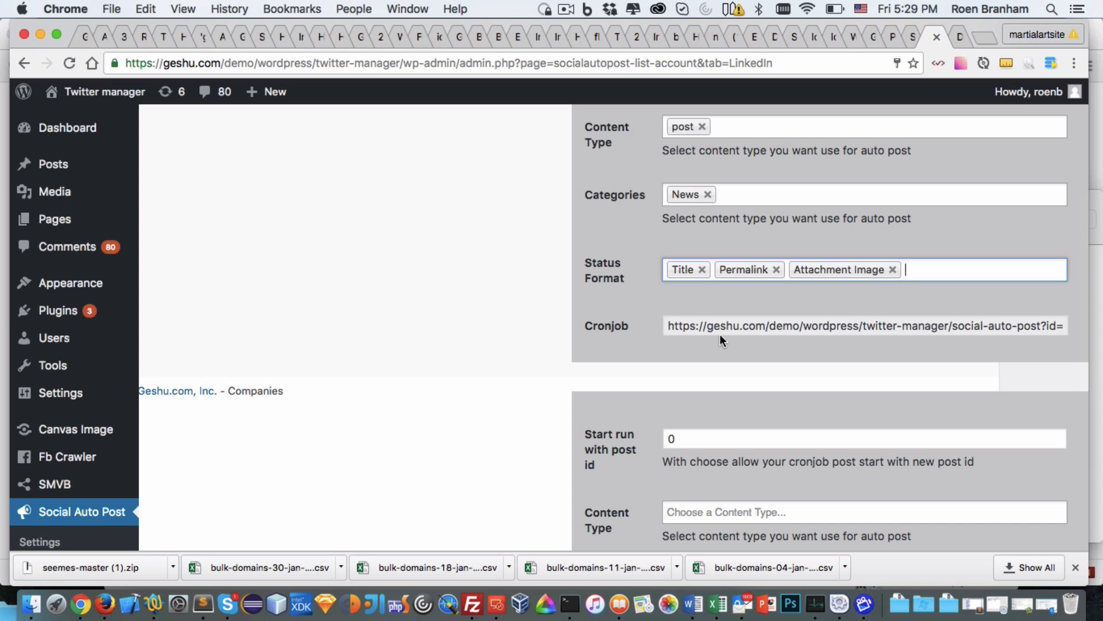
mouse_move(691, 324)
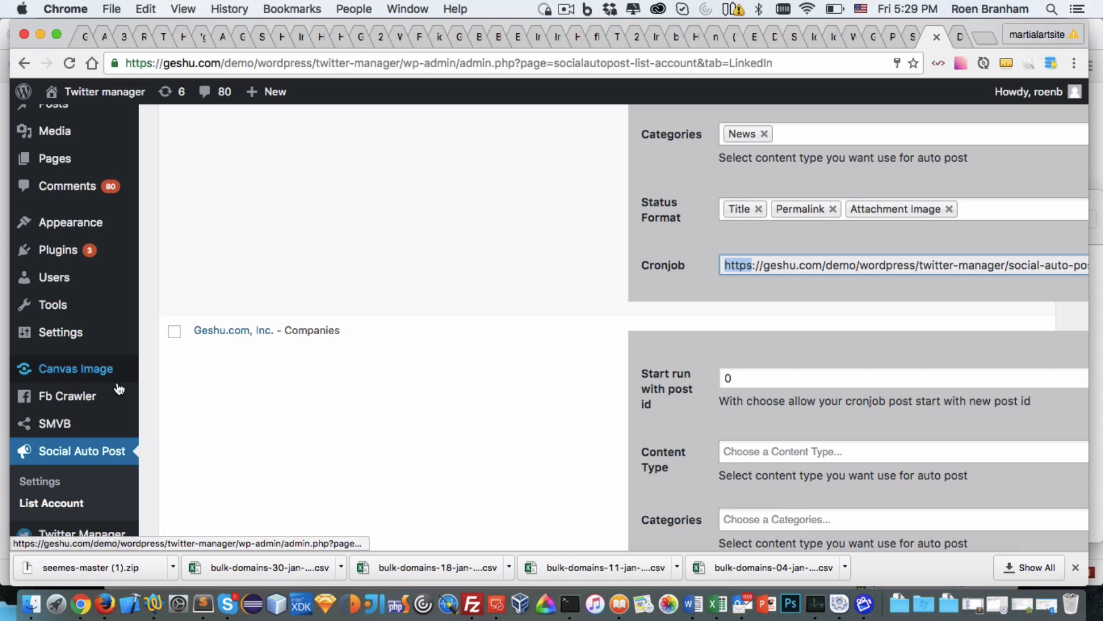
mouse_move(66, 395)
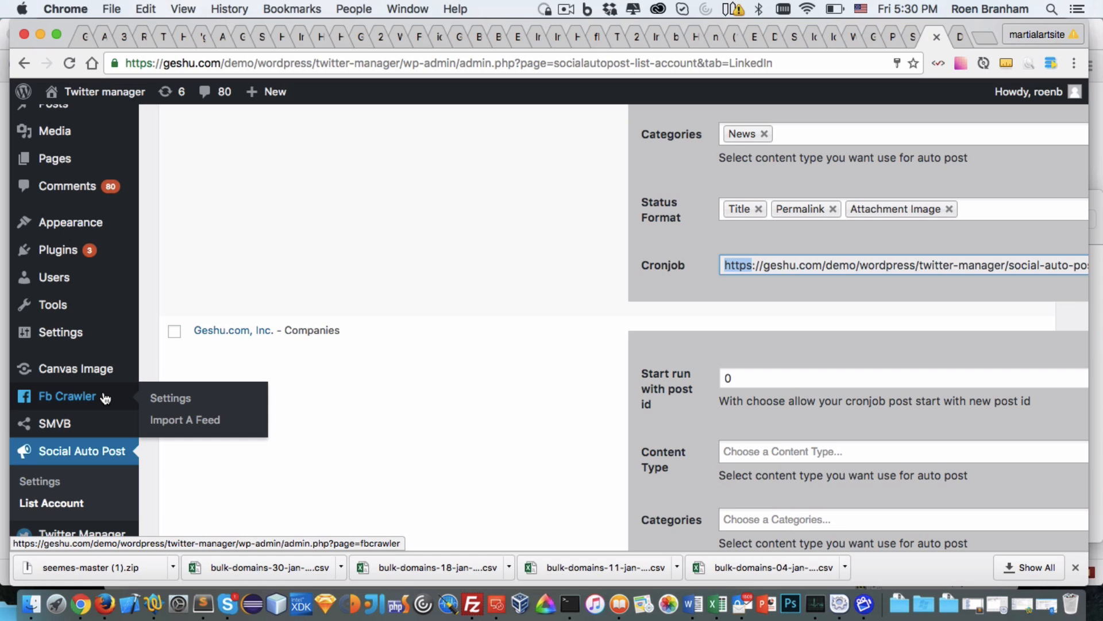
mouse_move(639, 234)
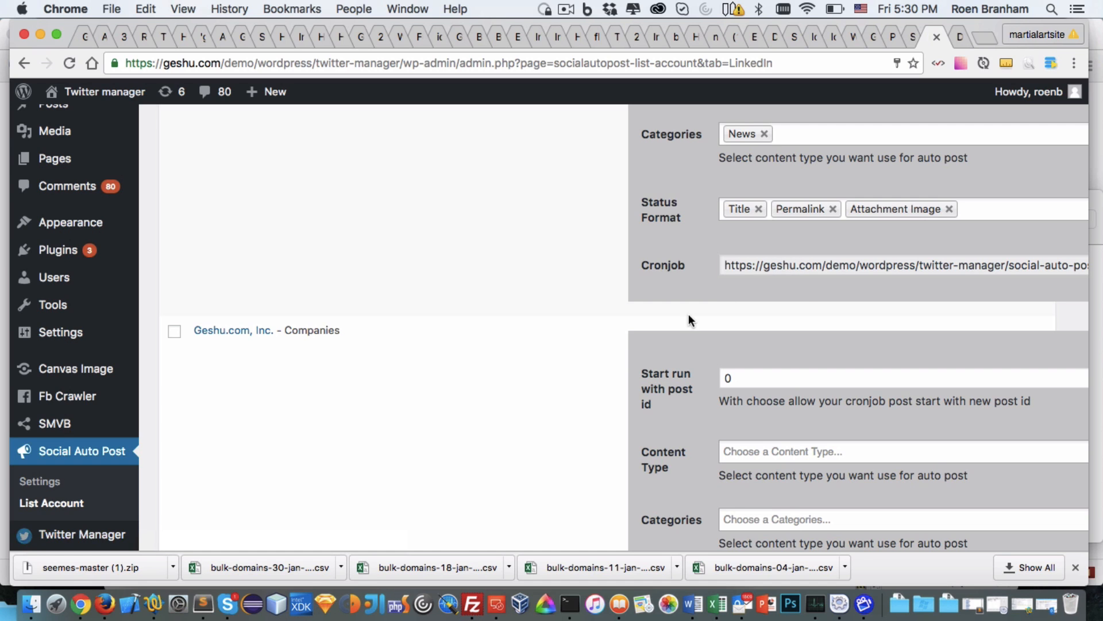
mouse_move(806, 293)
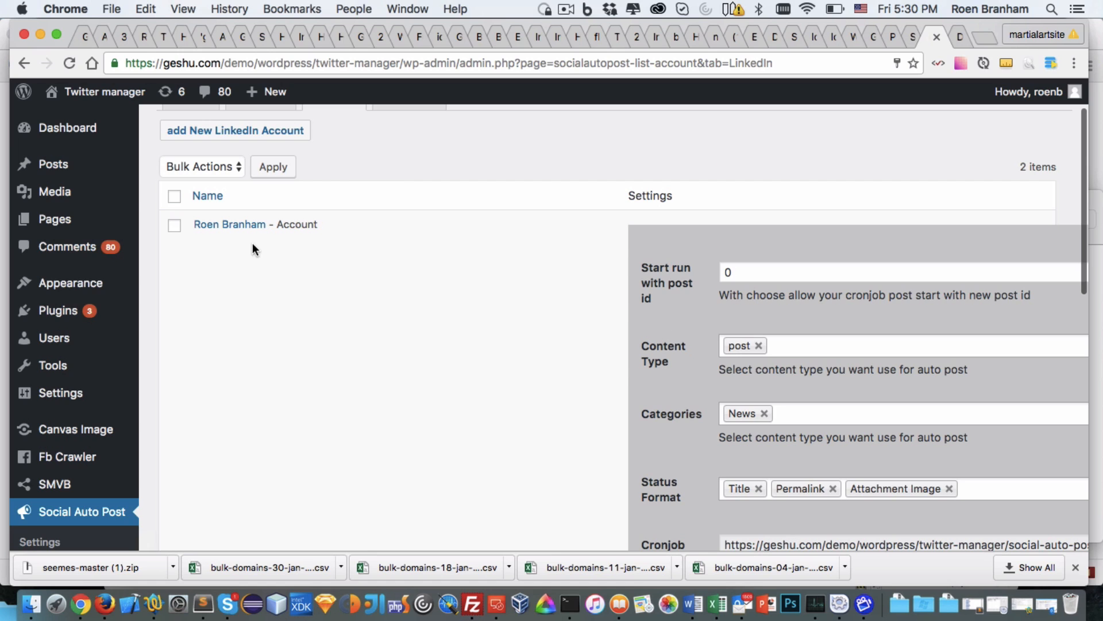
mouse_move(246, 300)
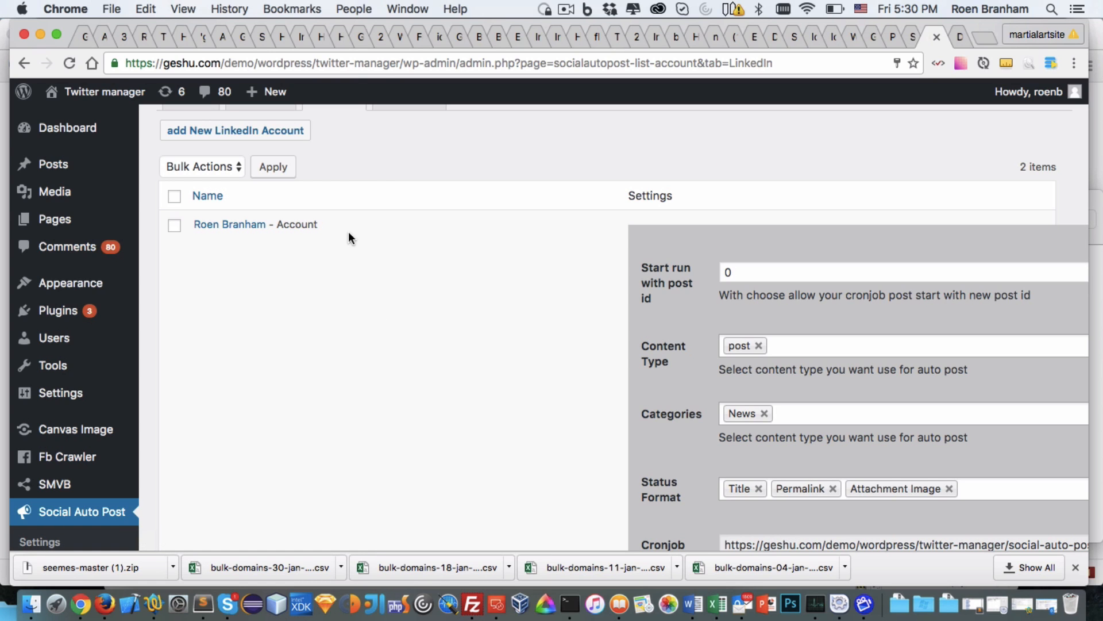
mouse_move(345, 331)
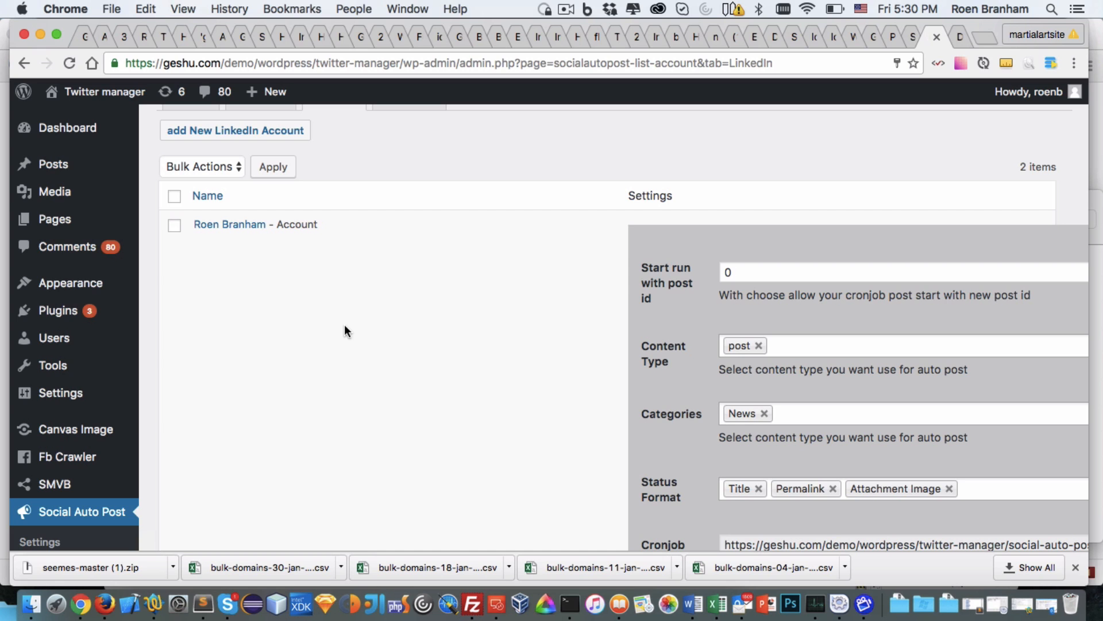
scroll("down", 3)
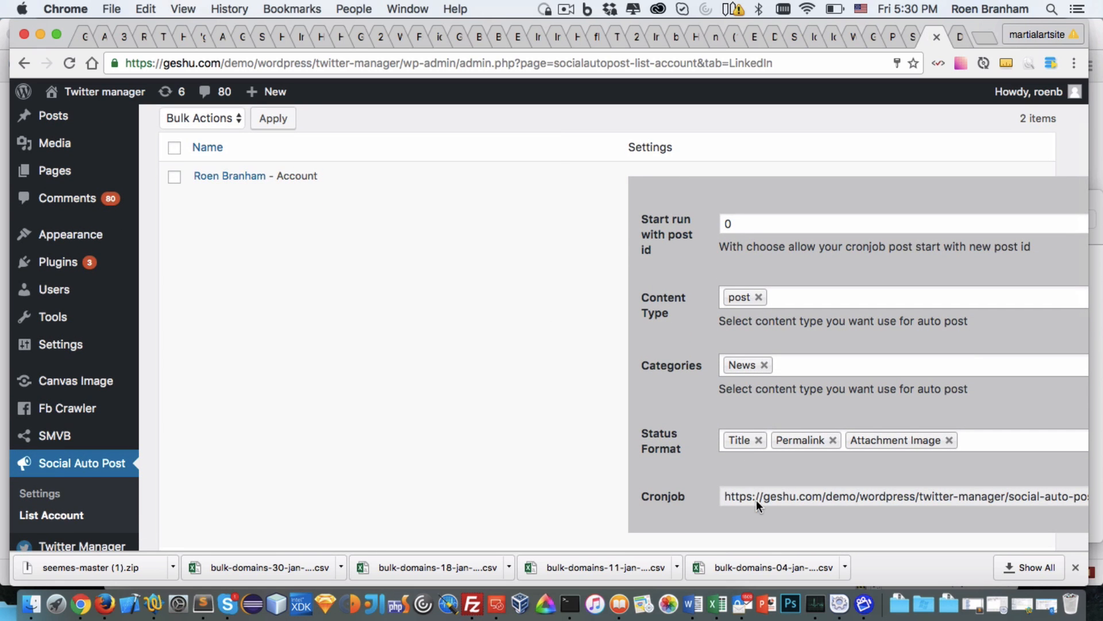
mouse_move(769, 503)
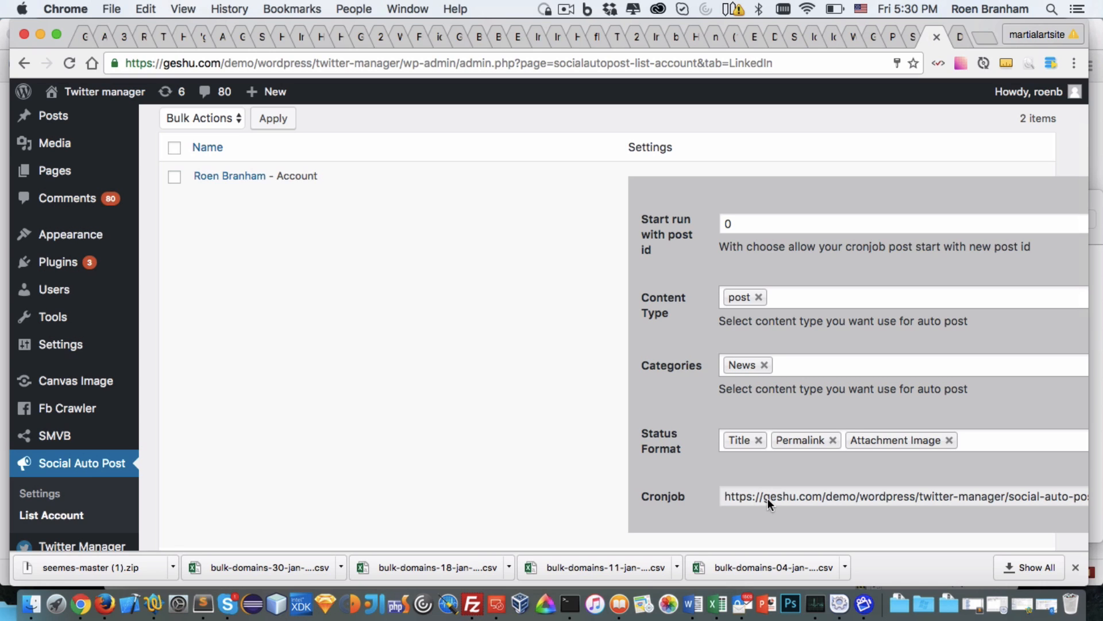
mouse_move(262, 234)
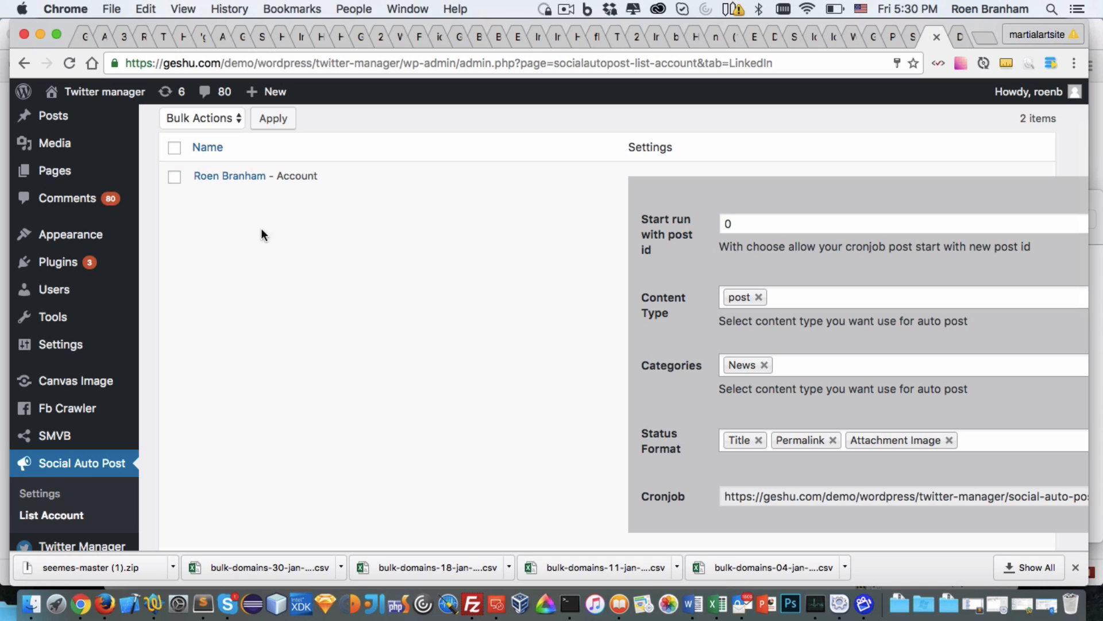
mouse_move(265, 258)
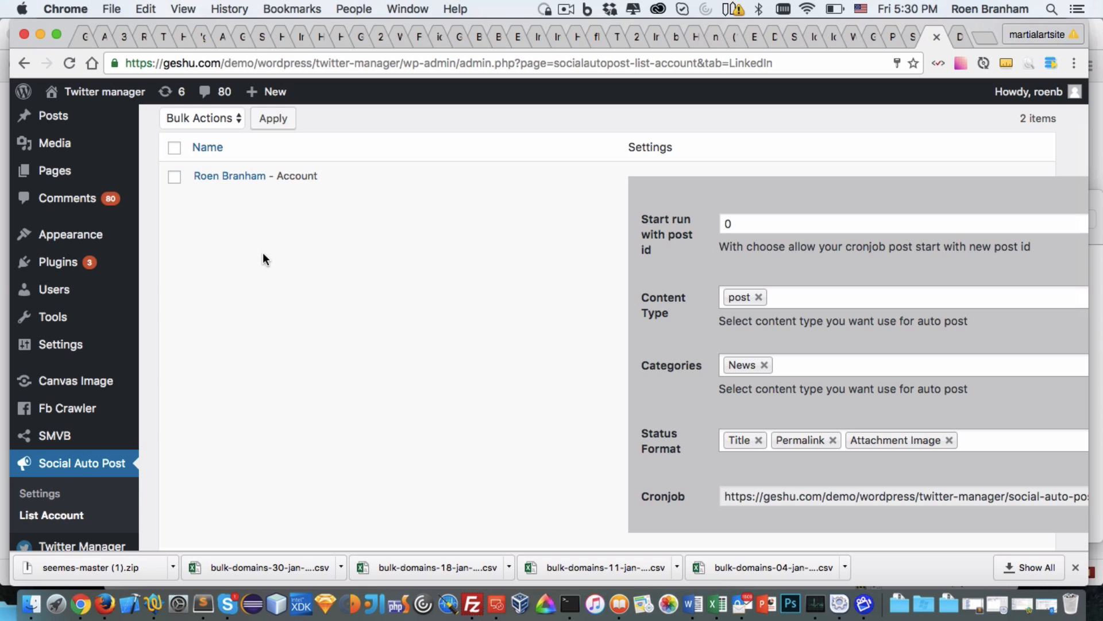
mouse_move(239, 253)
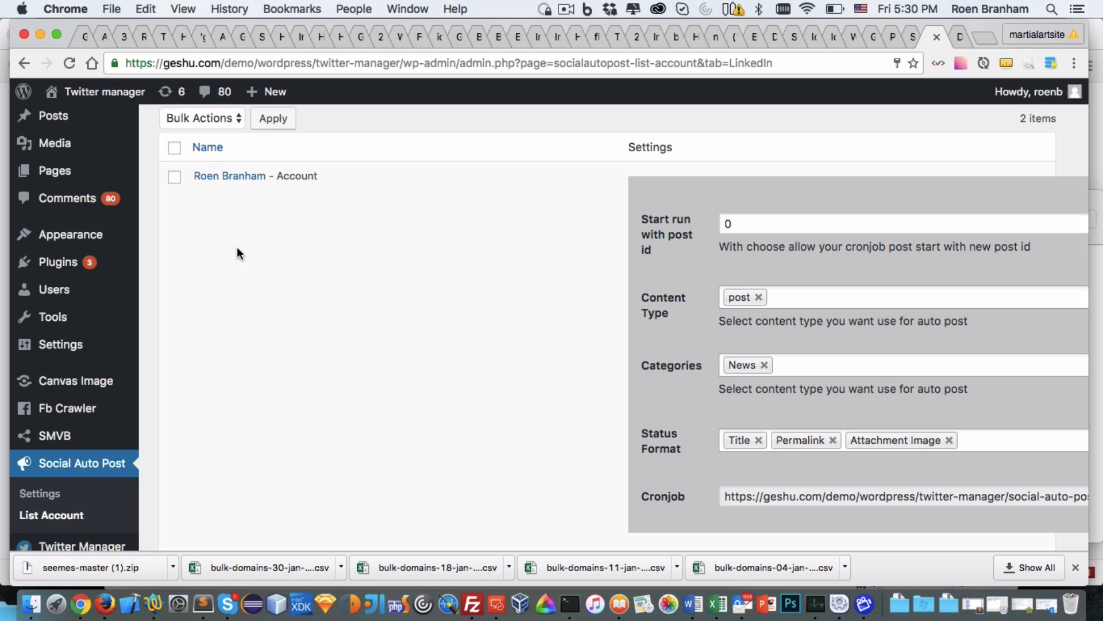
scroll("down", 3)
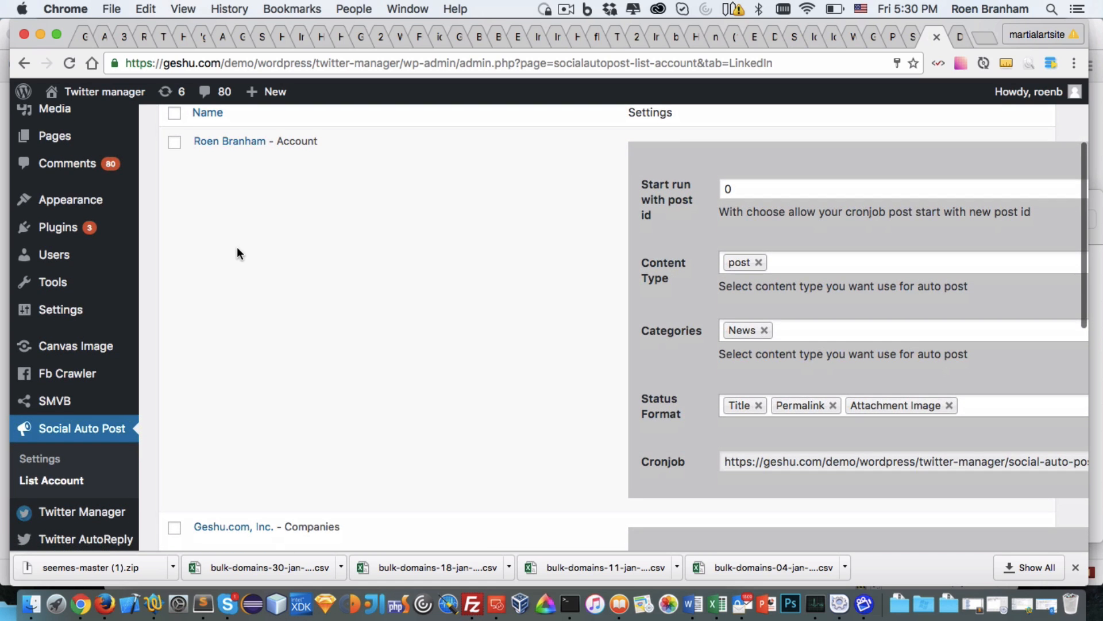
mouse_move(393, 274)
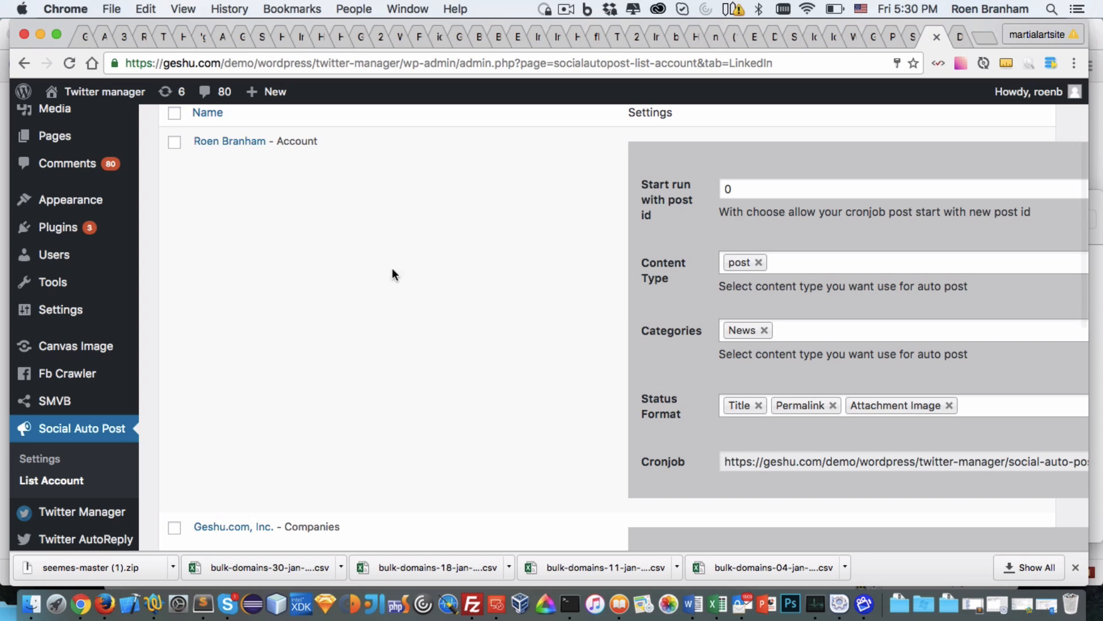
mouse_move(365, 408)
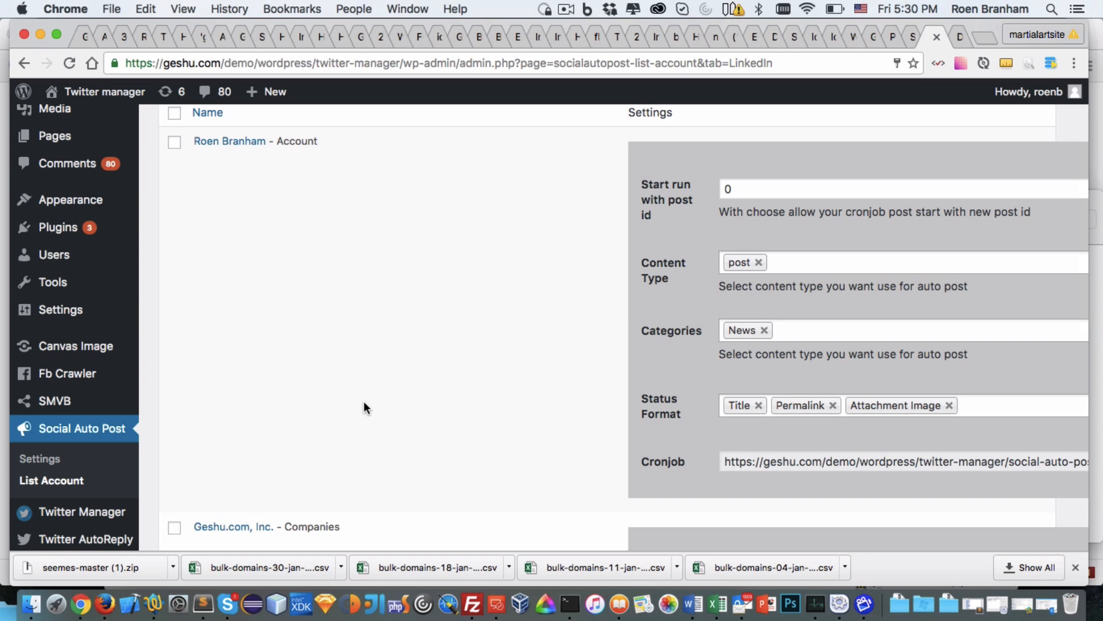
mouse_move(481, 361)
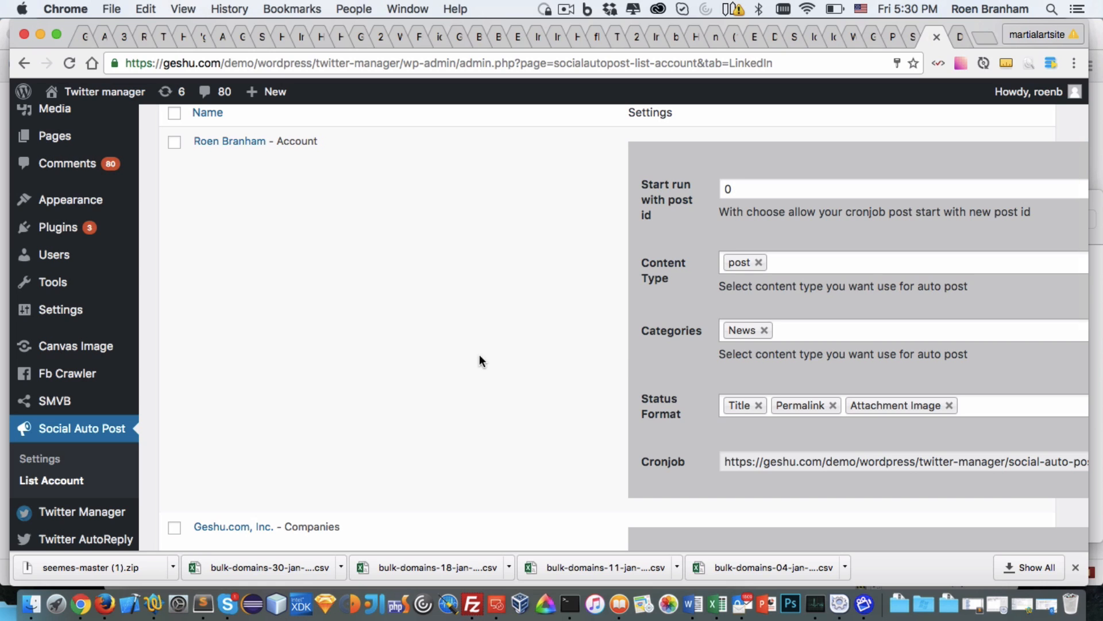
mouse_move(442, 381)
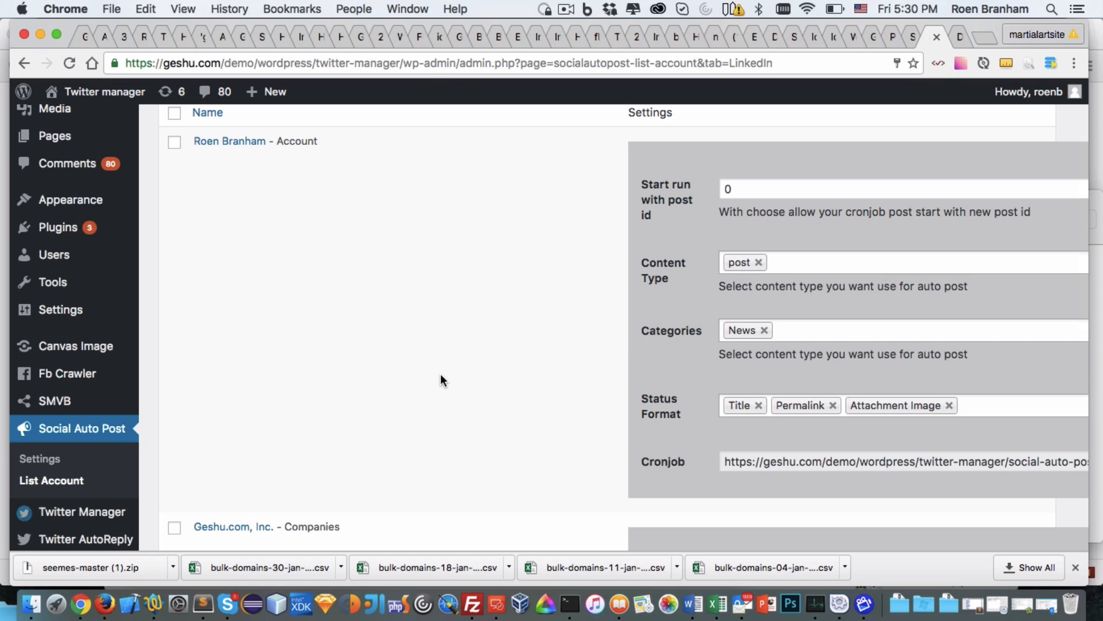
left_click(845, 329)
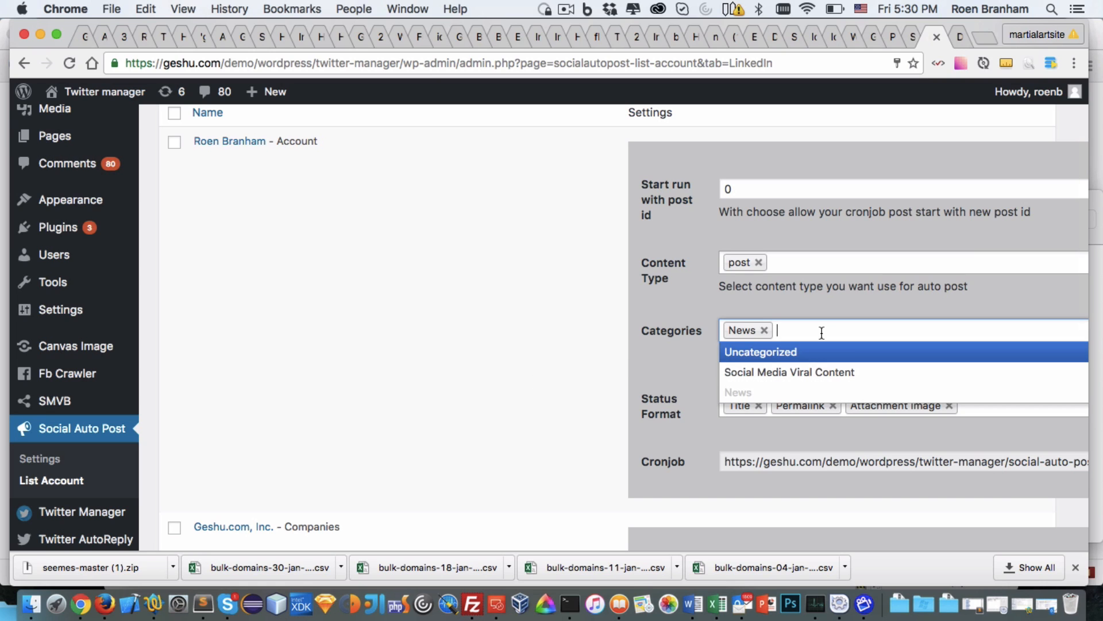
left_click(877, 257)
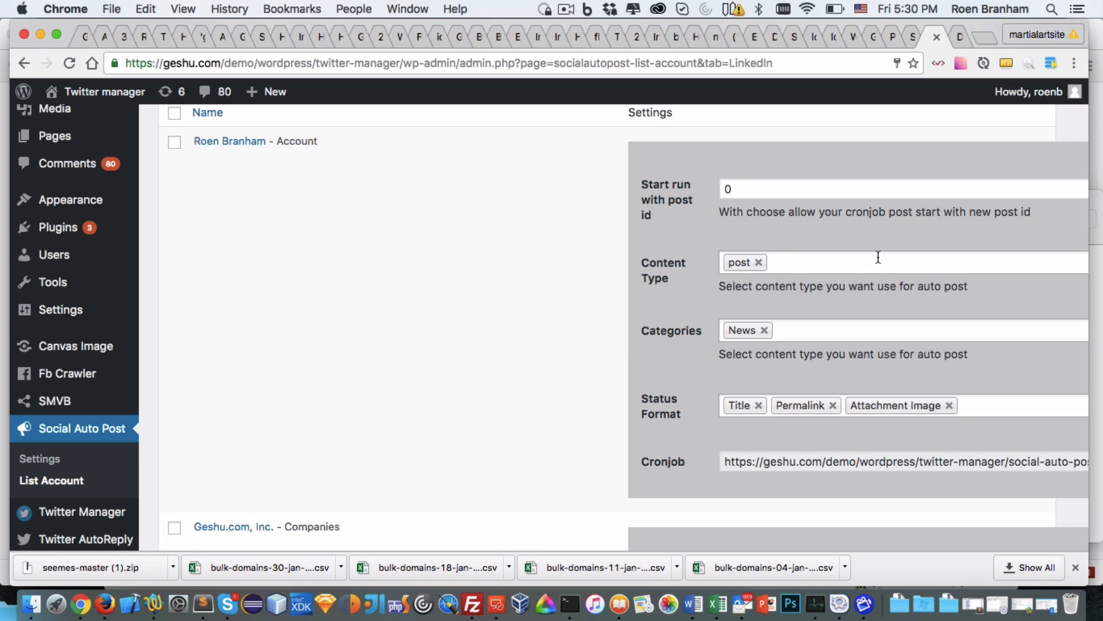
left_click(901, 262)
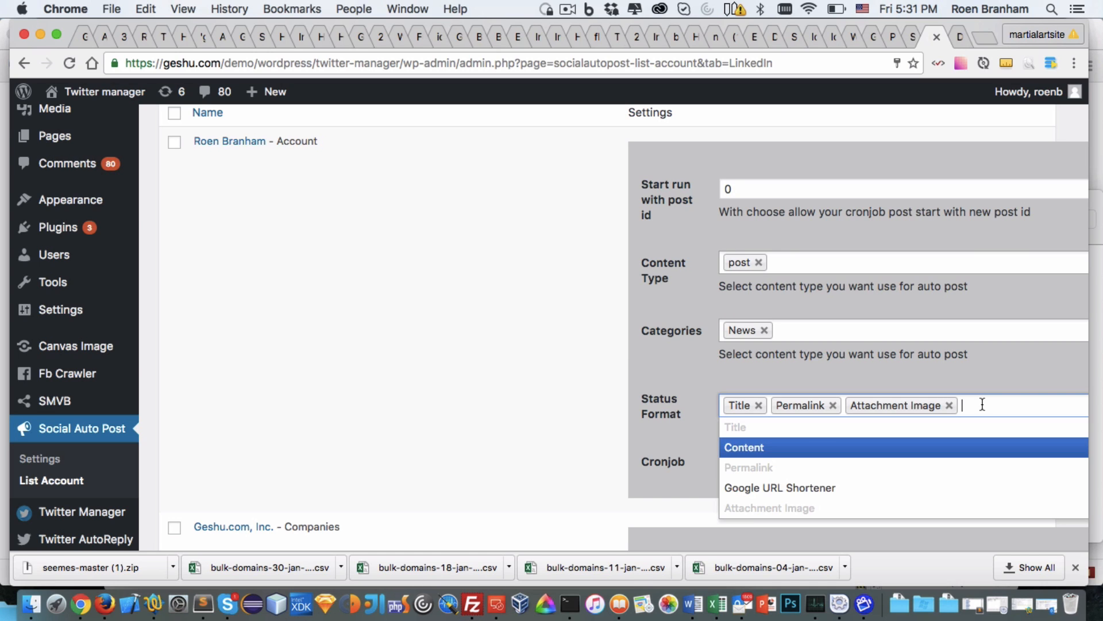
mouse_move(482, 437)
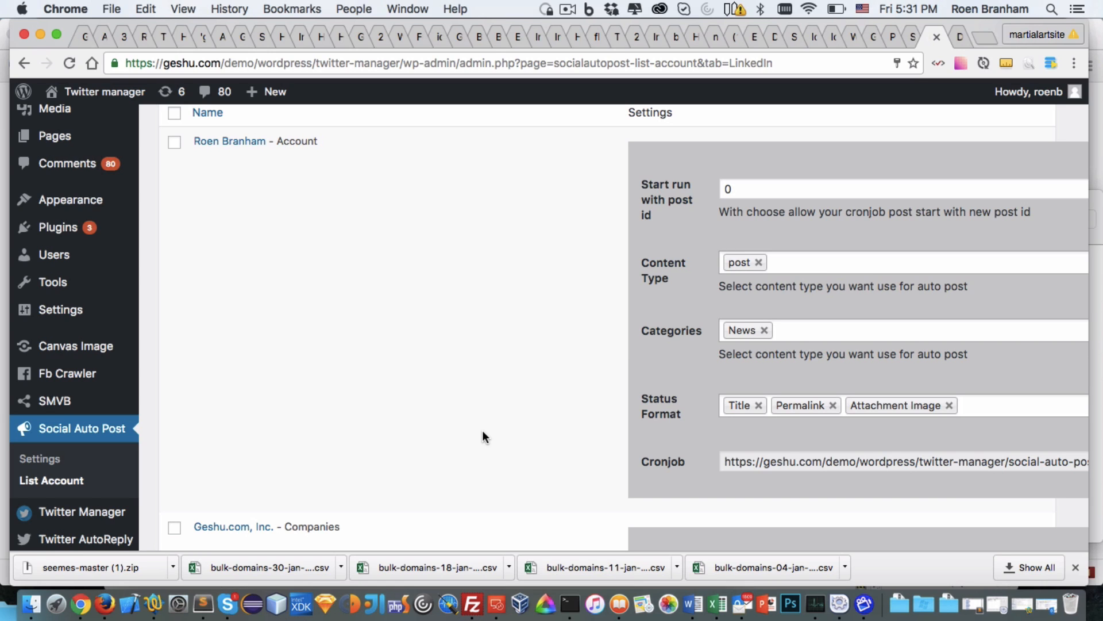
mouse_move(553, 283)
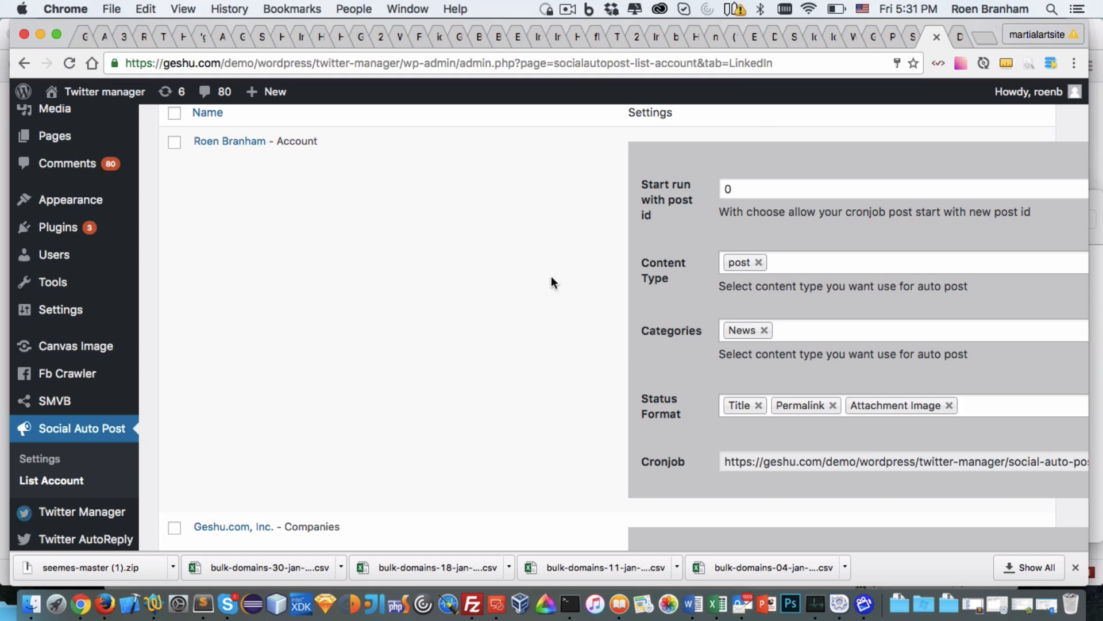